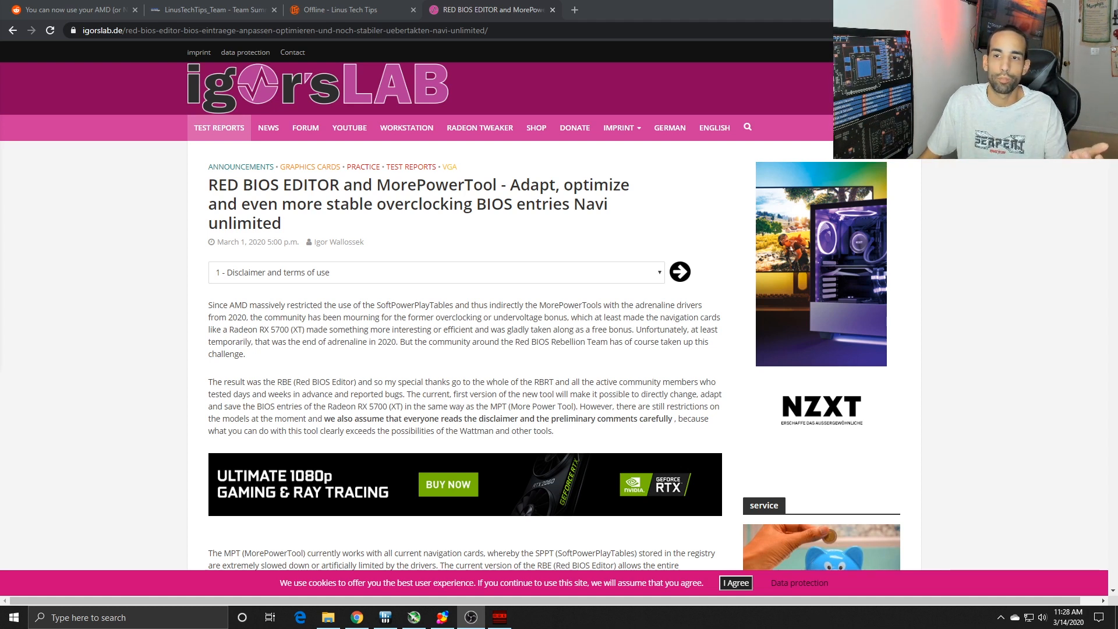
Step: Scroll through the igor'sLAB RED BIOS EDITOR article's disclaimer and tool screenshots
{"action": "scroll", "scroll_direction": "down", "scroll_amount": 3}
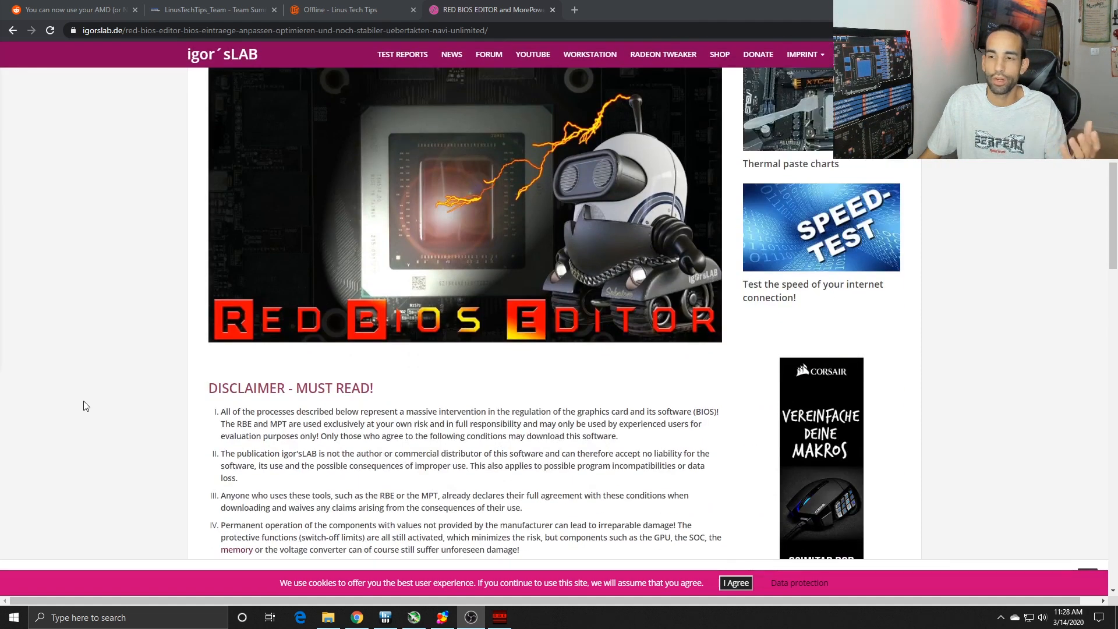
{"action": "mouse_move", "coordinate": [75, 399]}
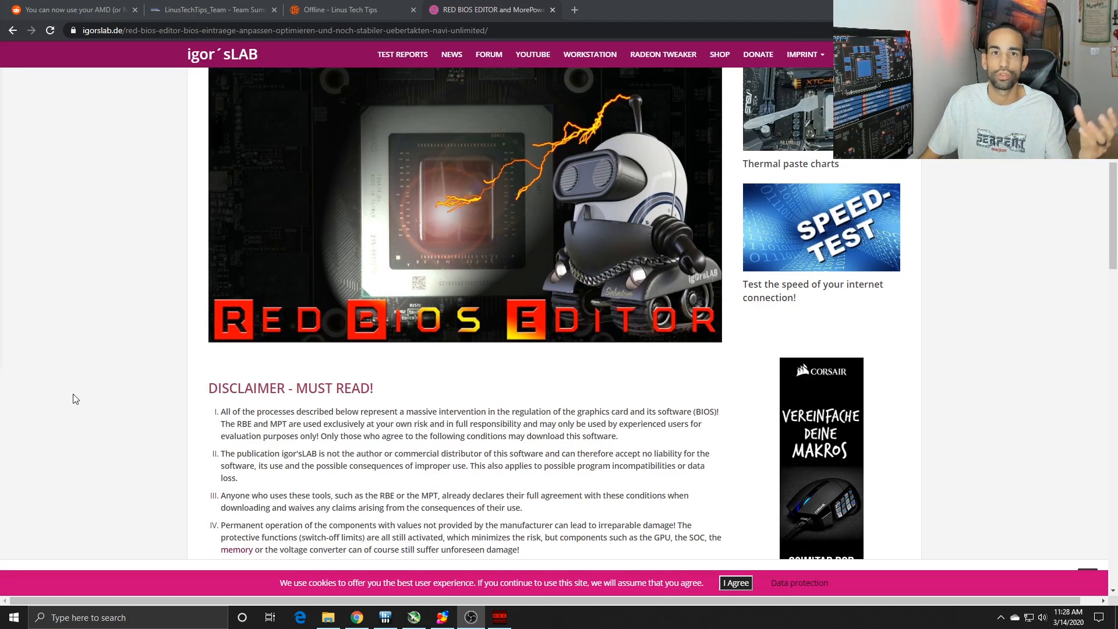
{"action": "mouse_move", "coordinate": [71, 395]}
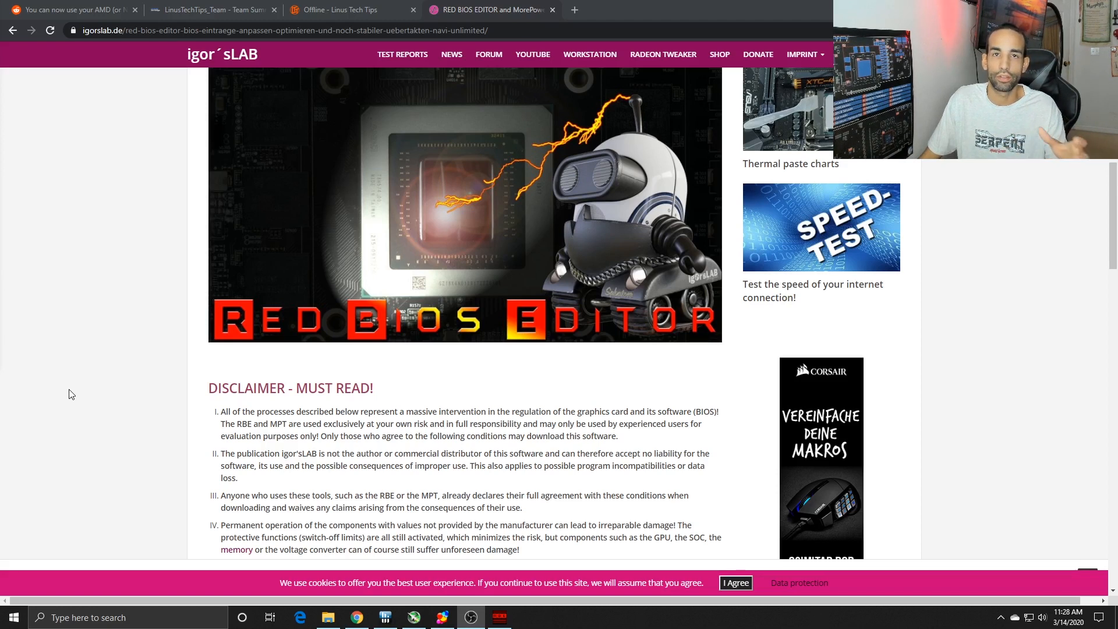
{"action": "scroll", "scroll_direction": "down", "scroll_amount": 3}
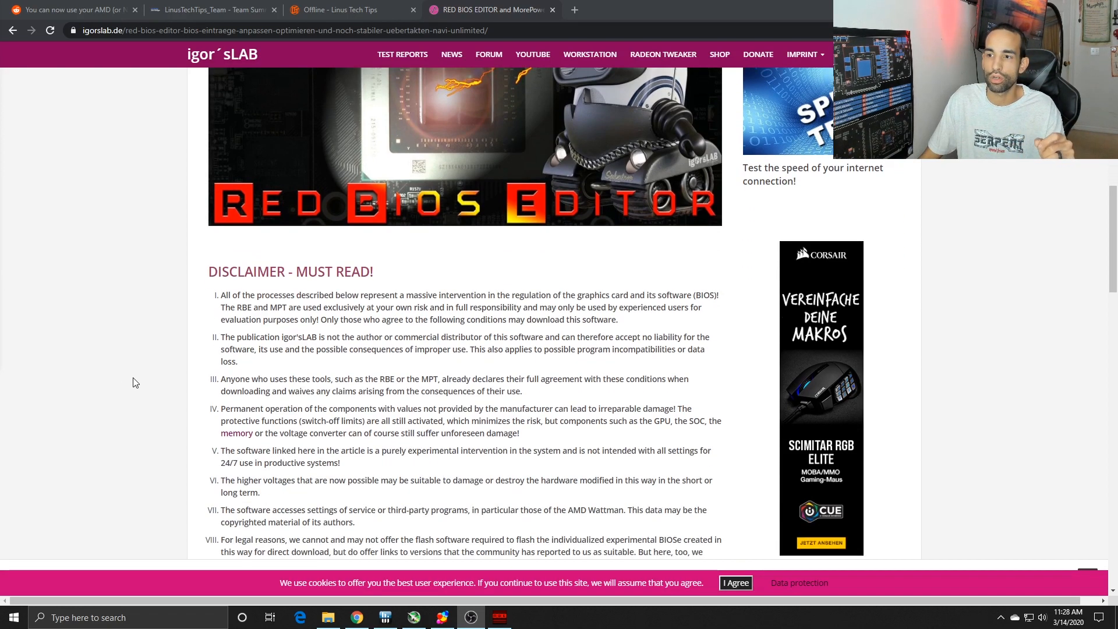
{"action": "scroll", "scroll_direction": "down", "scroll_amount": 3}
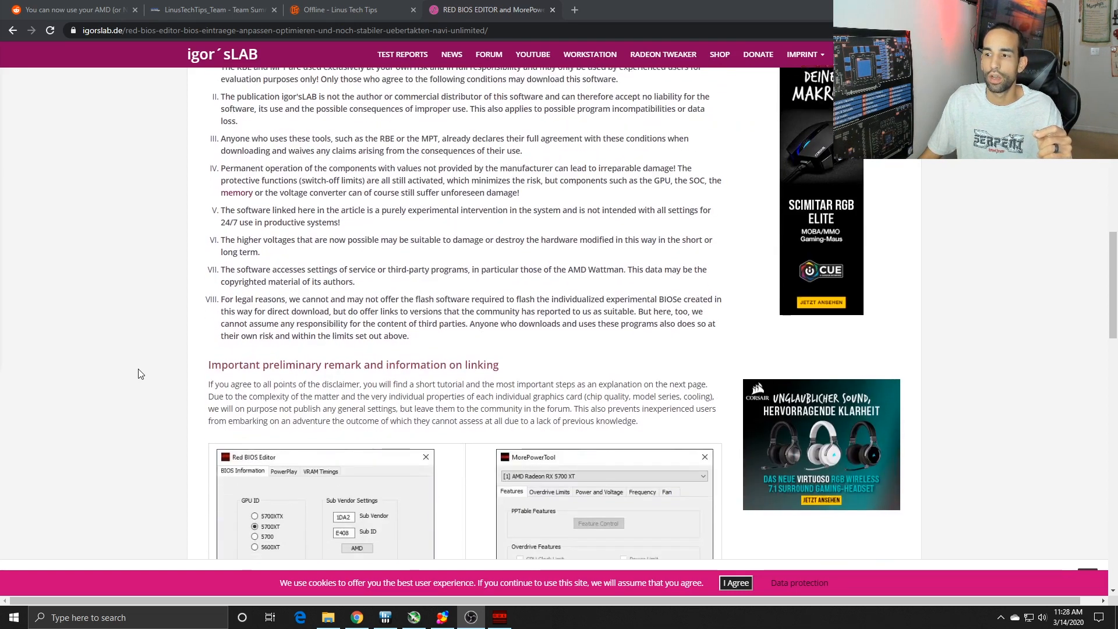
{"action": "scroll", "scroll_direction": "down", "scroll_amount": 3}
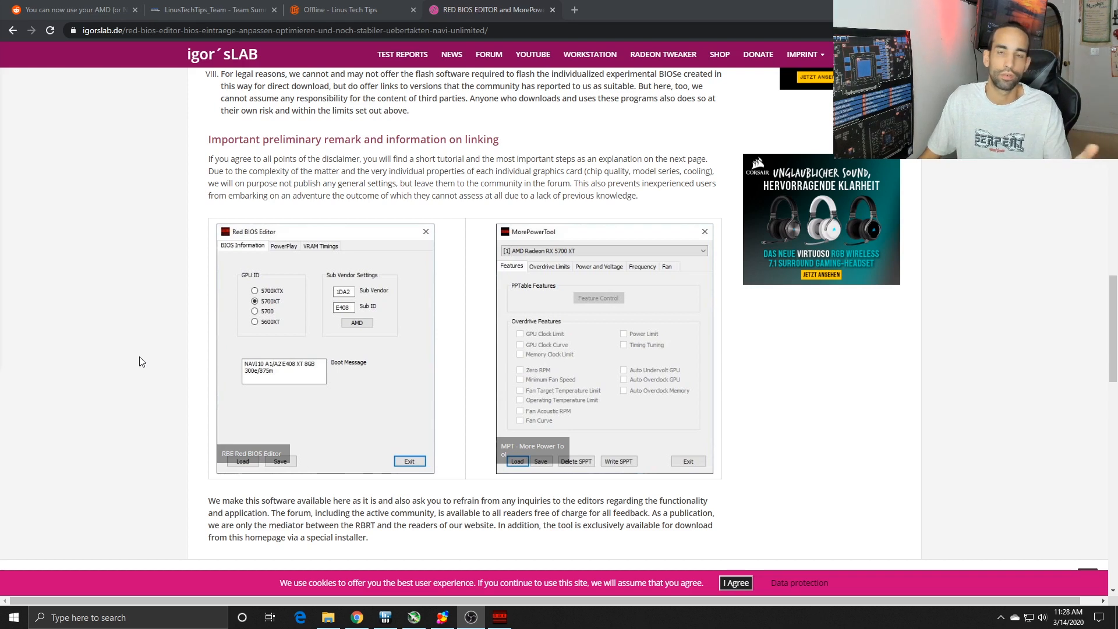
{"action": "mouse_move", "coordinate": [140, 331]}
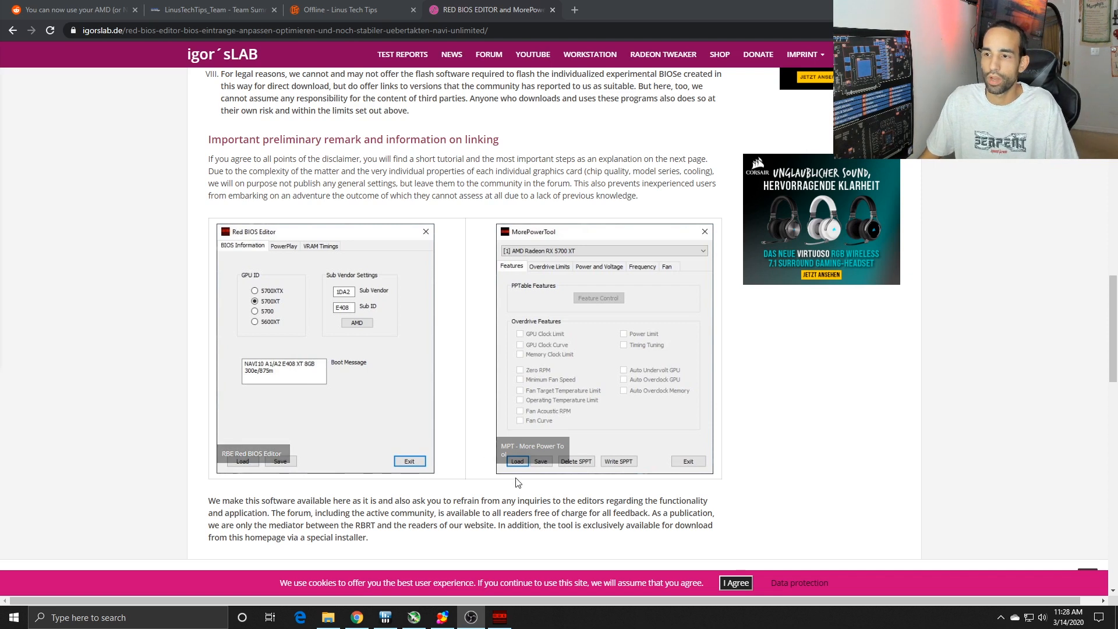
{"action": "mouse_move", "coordinate": [467, 478]}
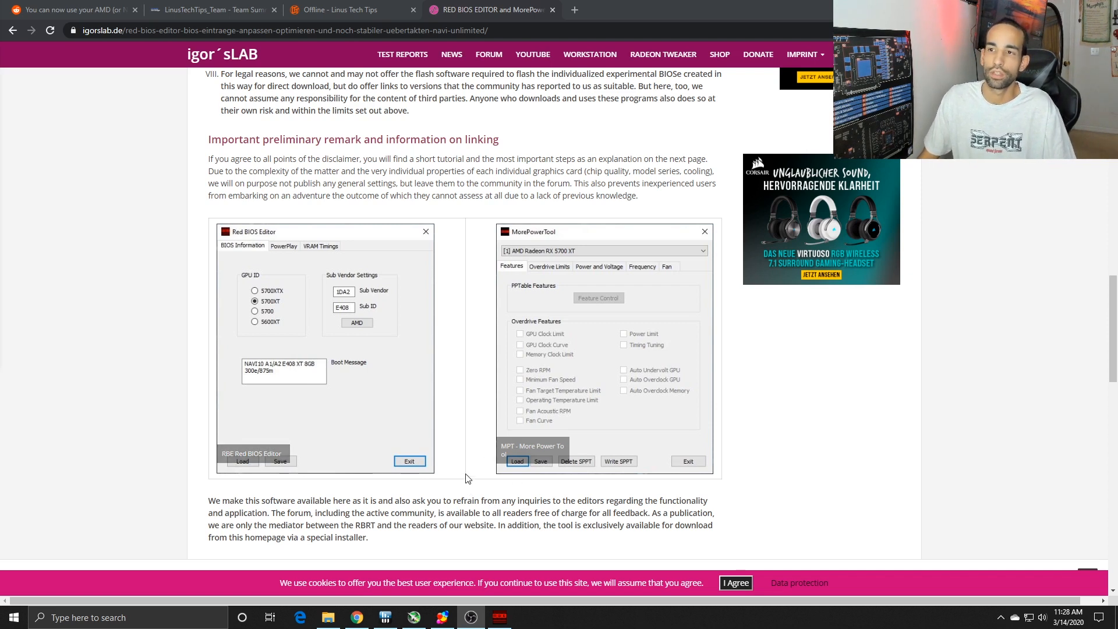
{"action": "scroll", "scroll_direction": "up", "scroll_amount": 3}
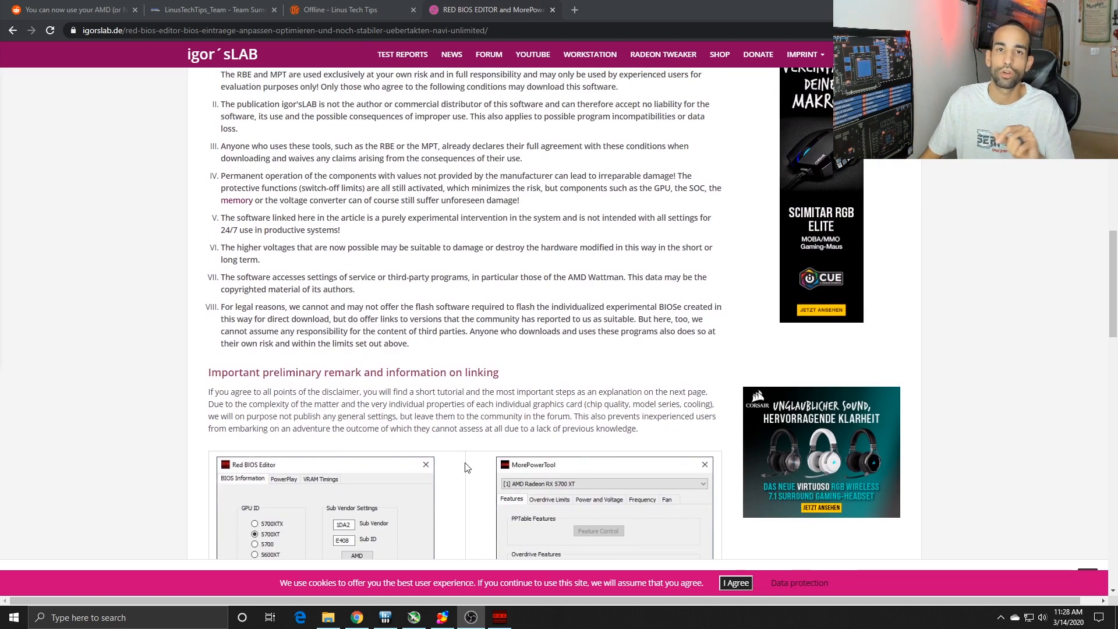
{"action": "scroll", "scroll_direction": "down", "scroll_amount": 3}
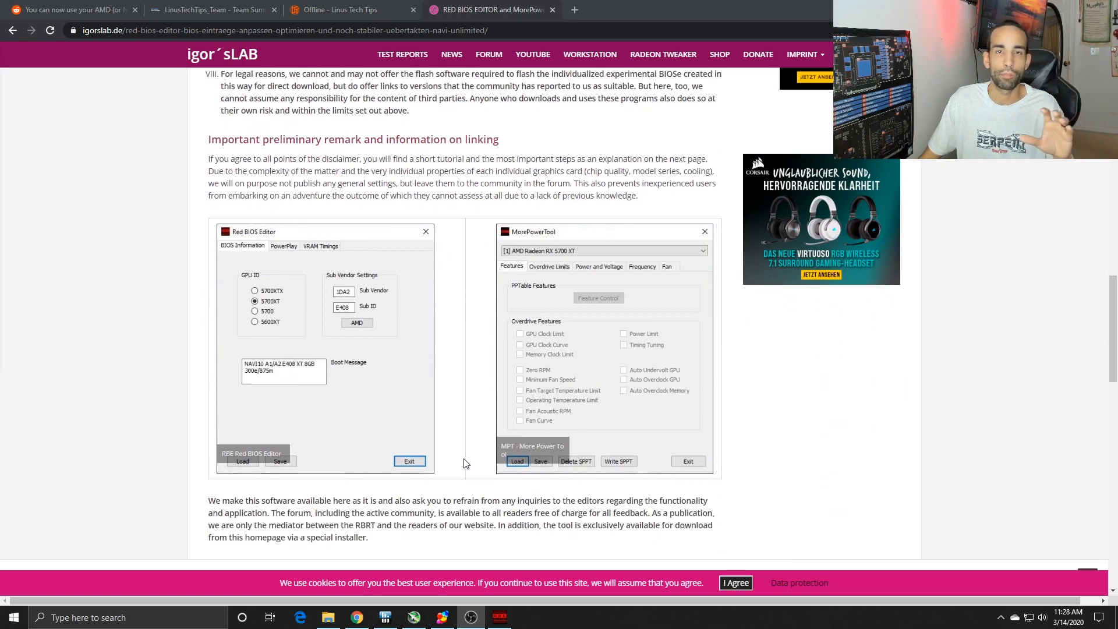
{"action": "mouse_move", "coordinate": [581, 441]}
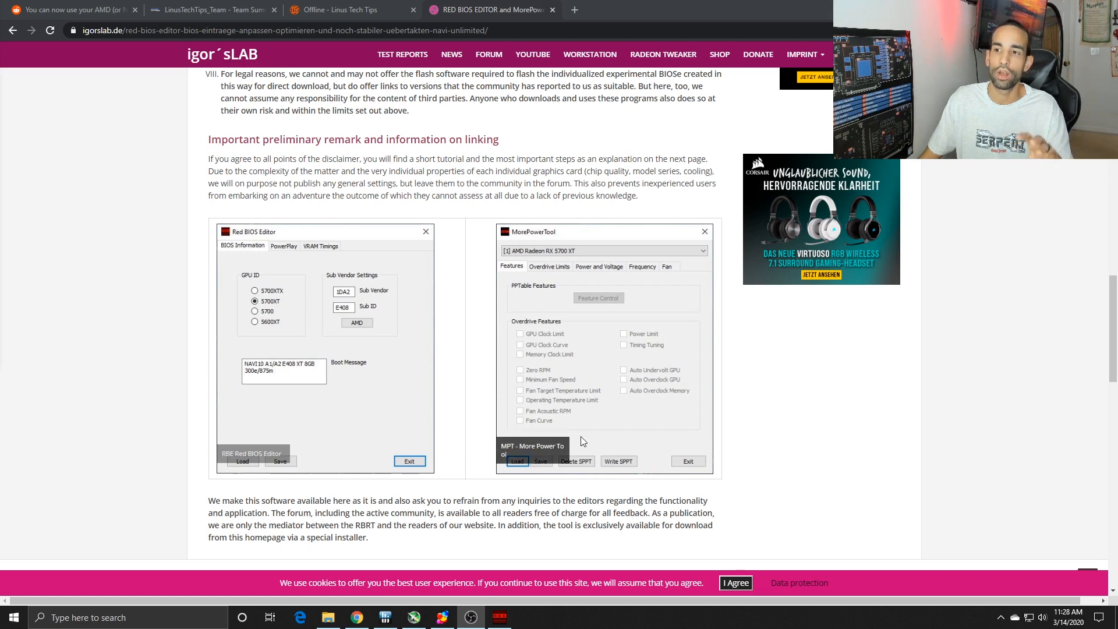
{"action": "mouse_move", "coordinate": [474, 407]}
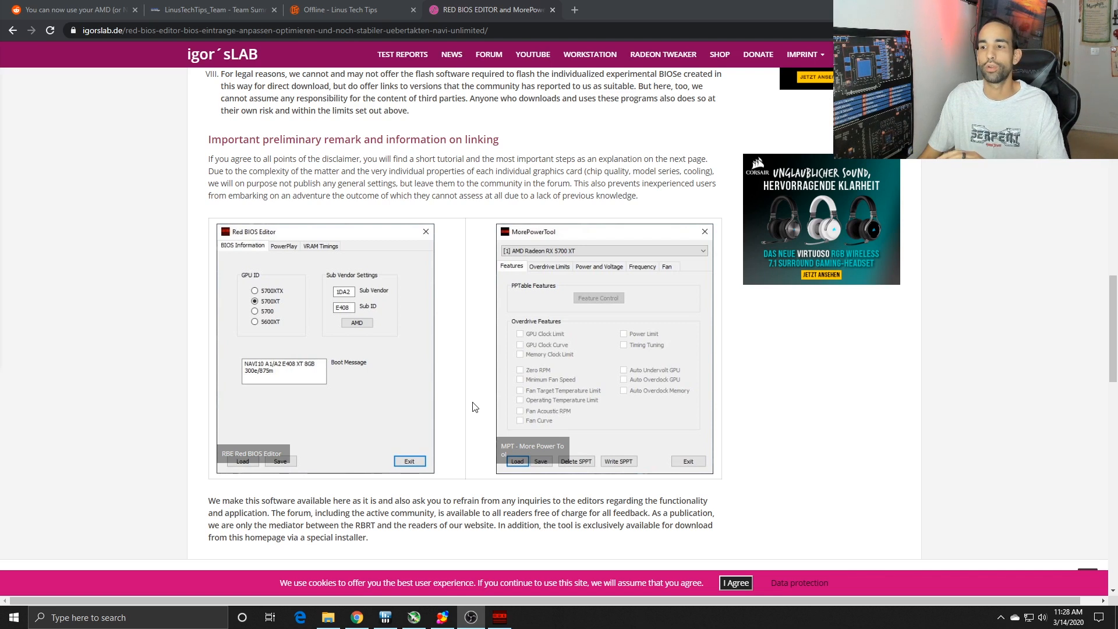
{"action": "scroll", "scroll_direction": "down", "scroll_amount": 3}
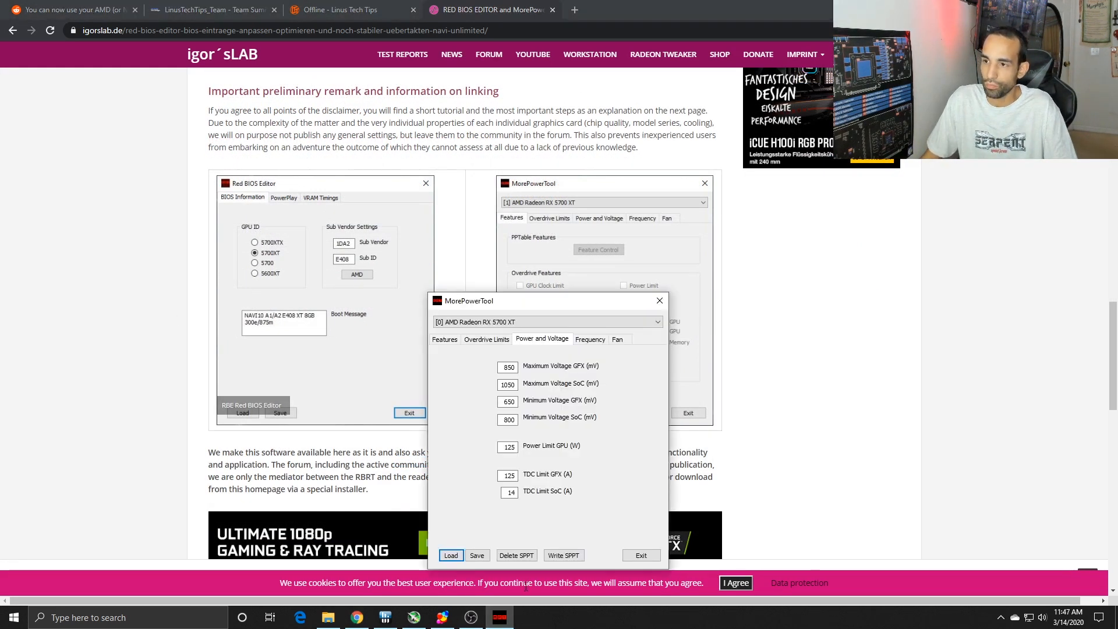
{"action": "mouse_move", "coordinate": [327, 617]}
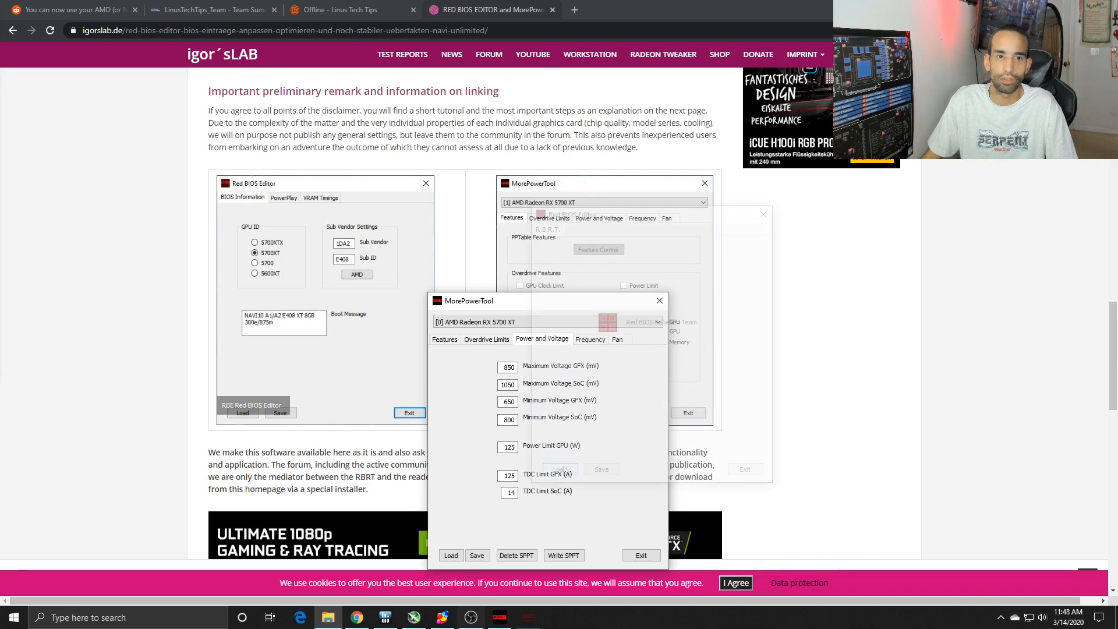
Step: Launch GPU-Z and bring up the BIOS save options beside the BIOS Version field
{"action": "left_click", "coordinate": [12, 618]}
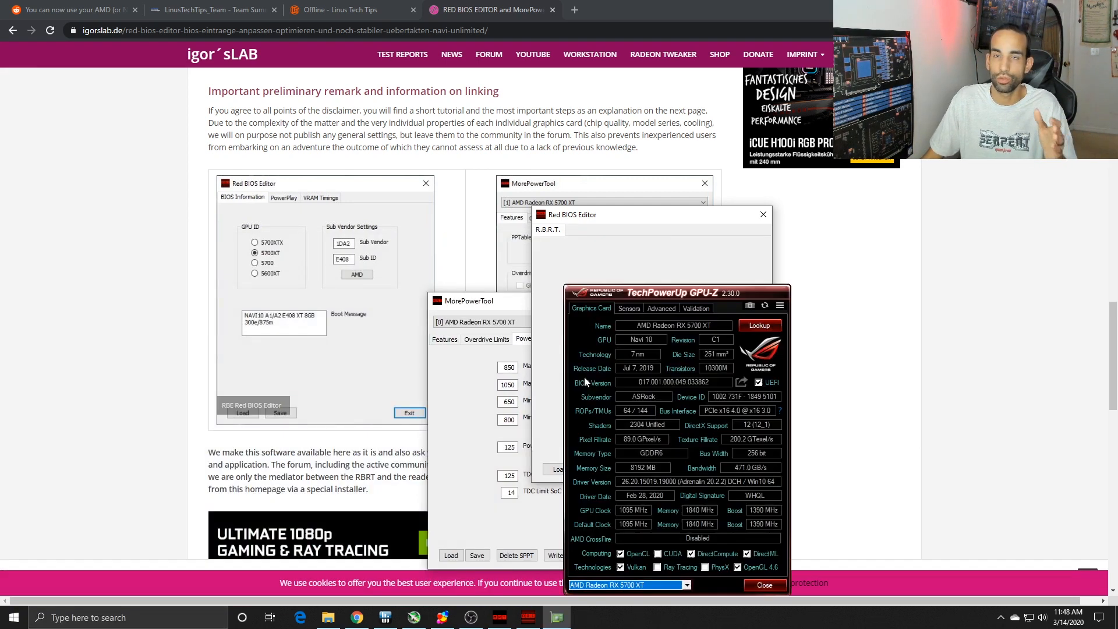
{"action": "mouse_move", "coordinate": [741, 382]}
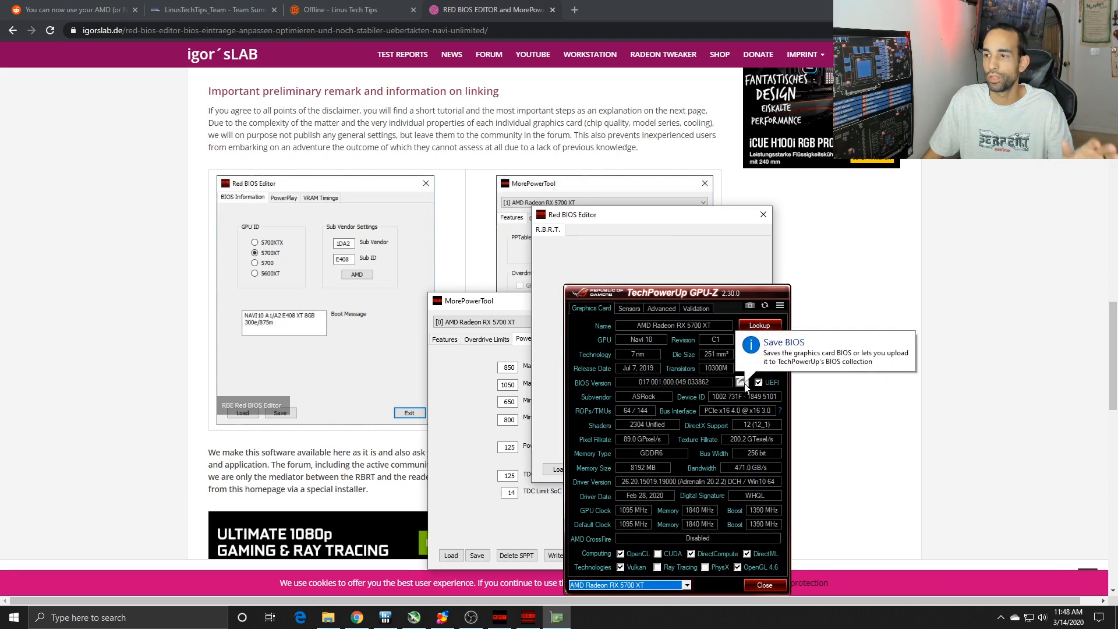
{"action": "left_click", "coordinate": [742, 382]}
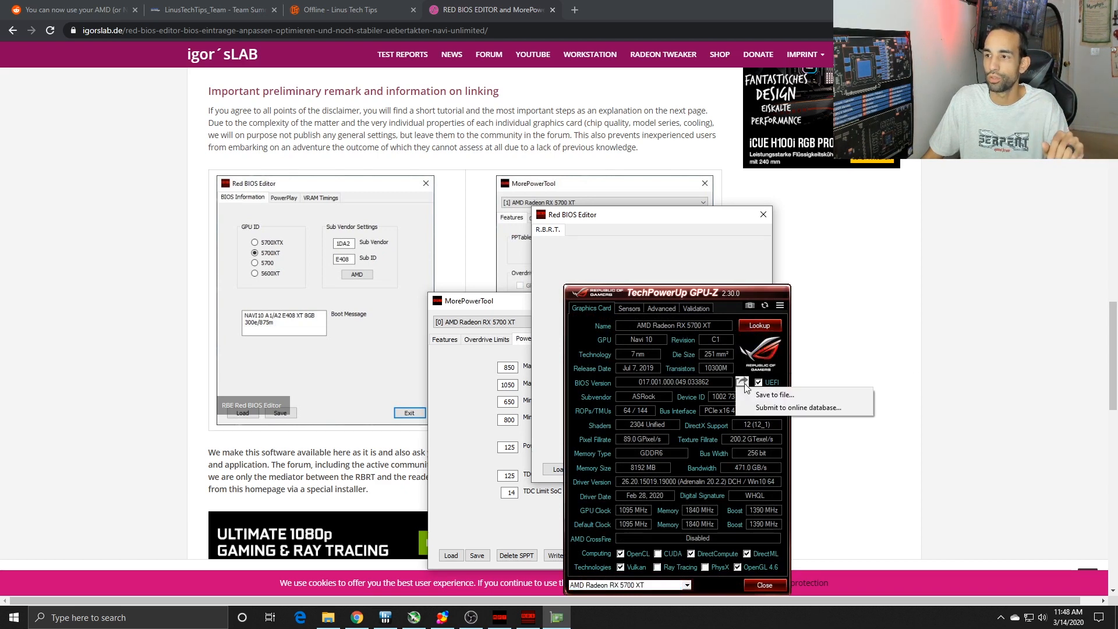
{"action": "mouse_move", "coordinate": [747, 386]}
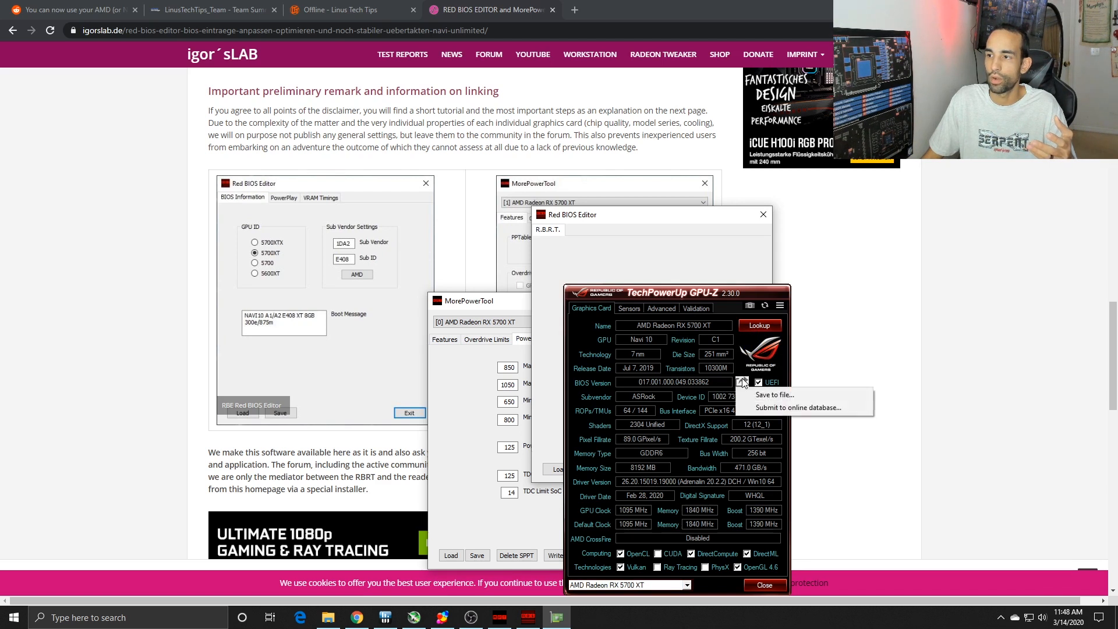
{"action": "mouse_move", "coordinate": [759, 558]}
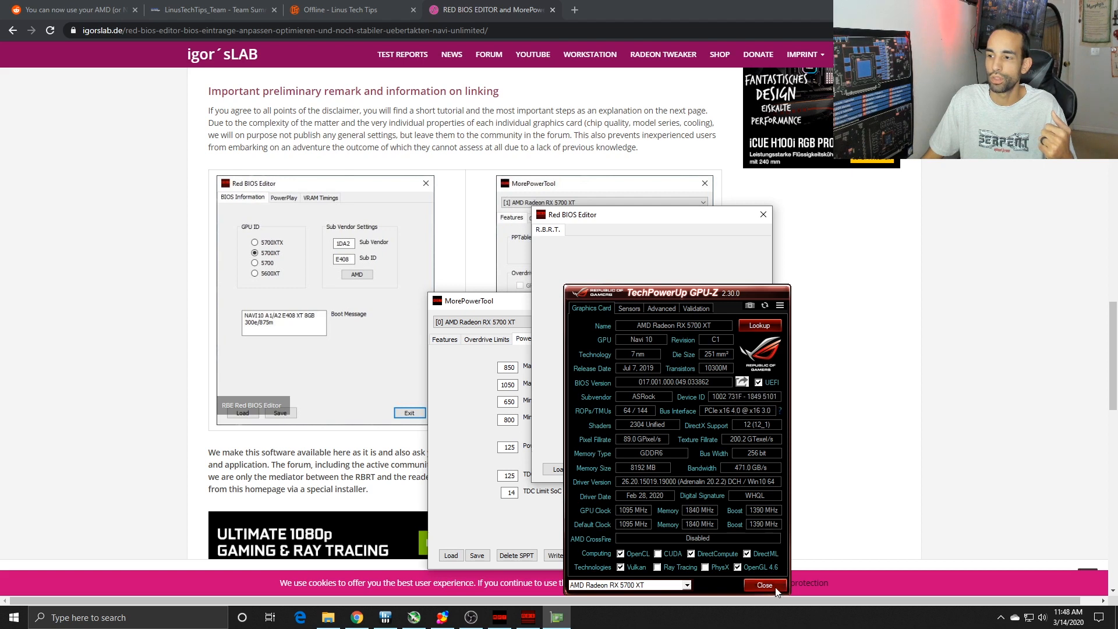
Step: Close GPU-Z and load XTStock.rom into Red BIOS Editor to show its 5700XT GPU ID
{"action": "left_click", "coordinate": [764, 585]}
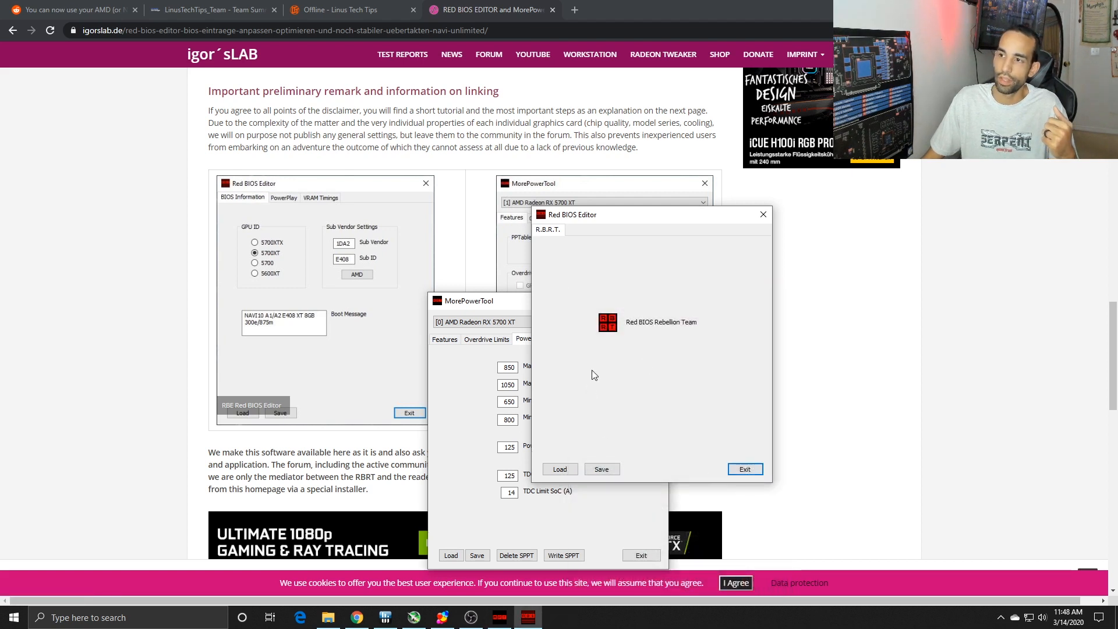
{"action": "mouse_move", "coordinate": [645, 420]}
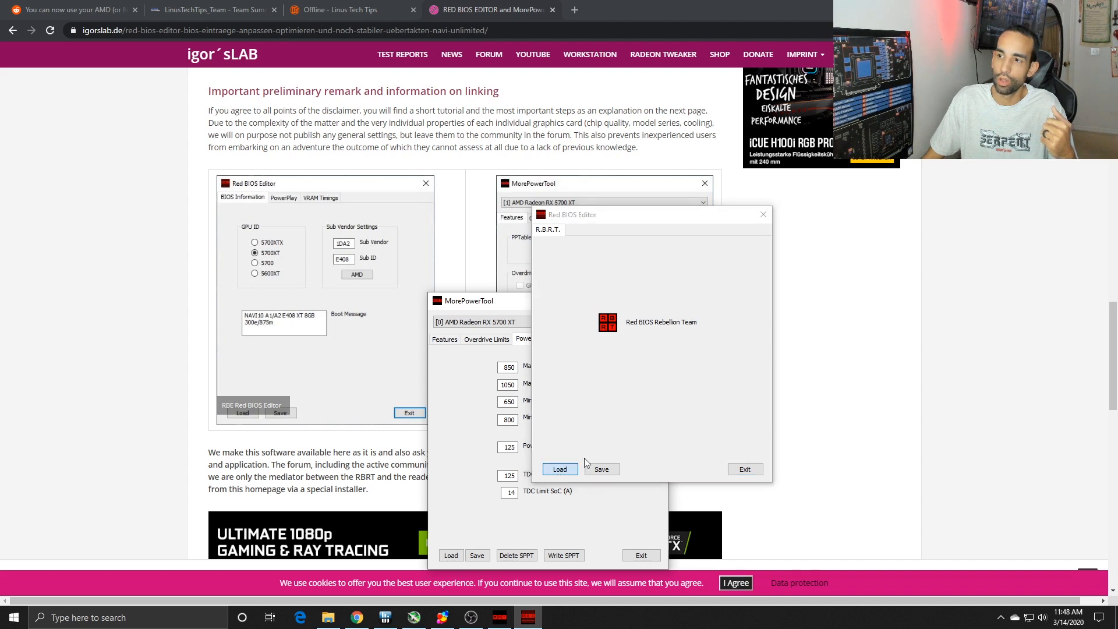
{"action": "left_click", "coordinate": [560, 468]}
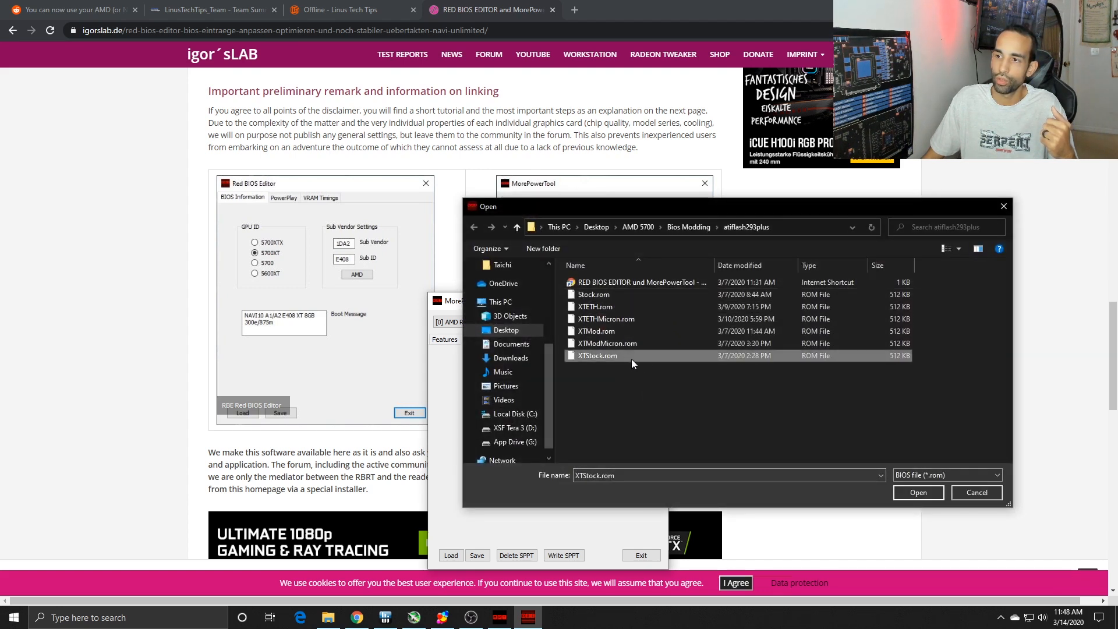
{"action": "mouse_move", "coordinate": [723, 401]}
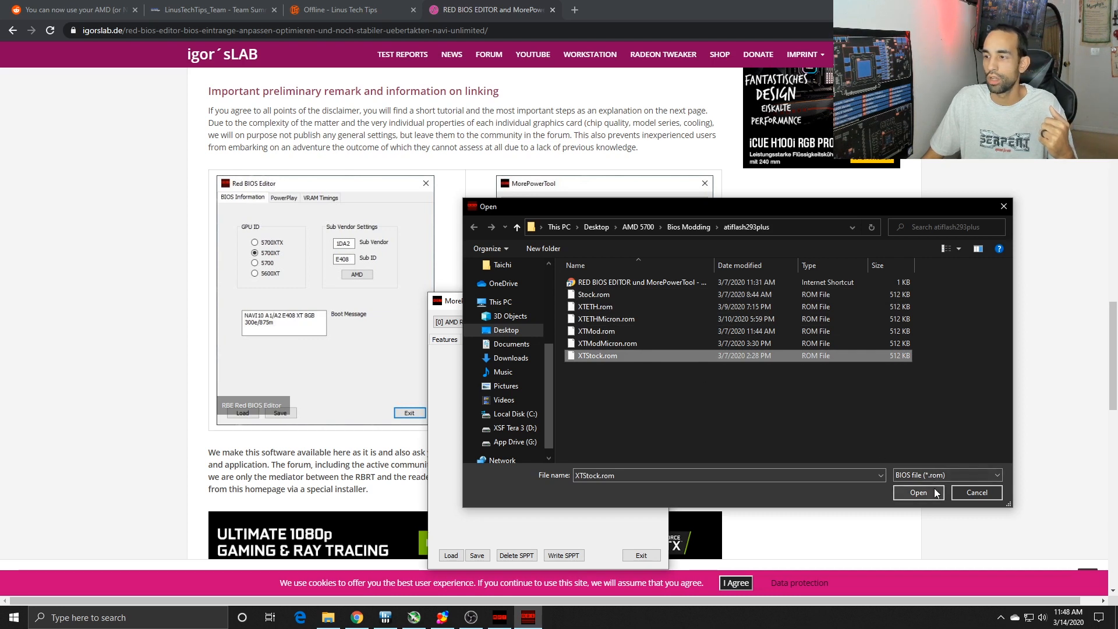
{"action": "left_click", "coordinate": [917, 491]}
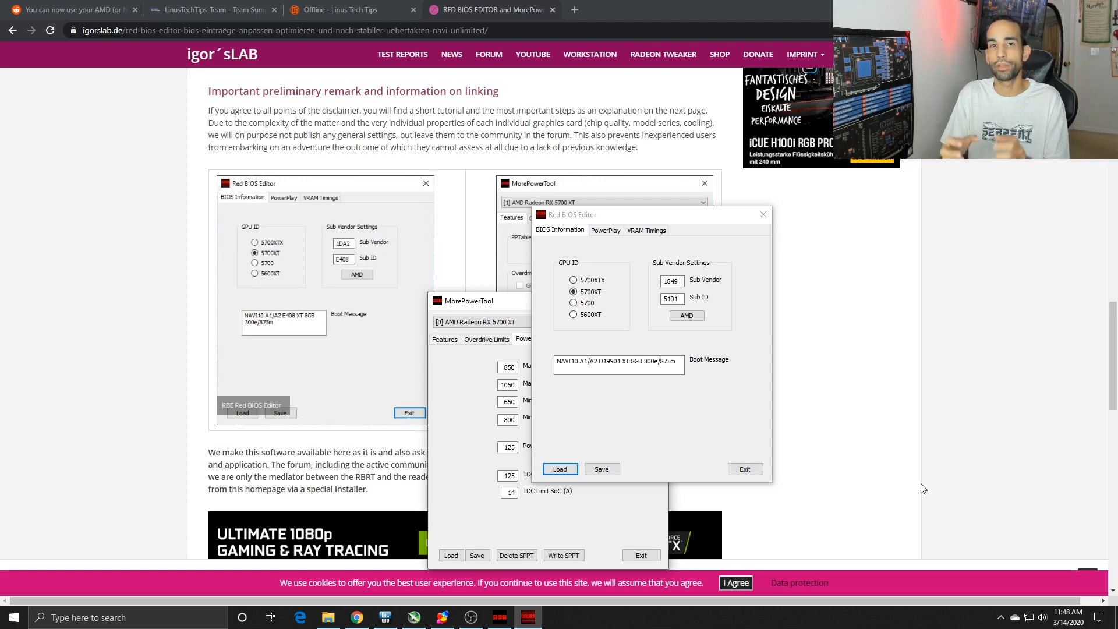
{"action": "mouse_move", "coordinate": [723, 437]}
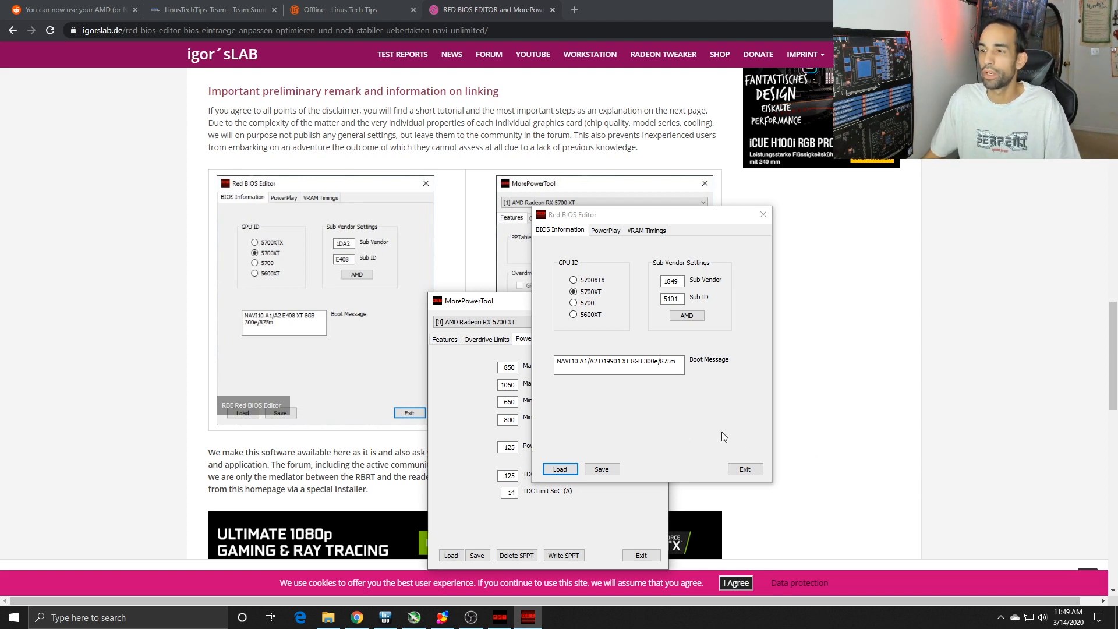
{"action": "mouse_move", "coordinate": [655, 424]}
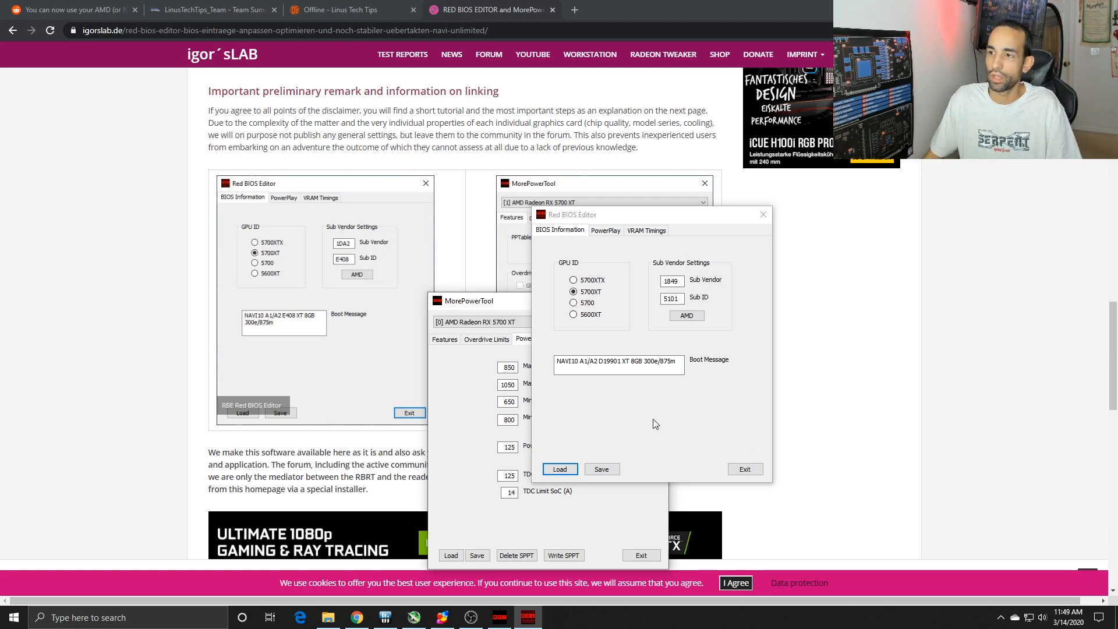
{"action": "mouse_move", "coordinate": [683, 410]}
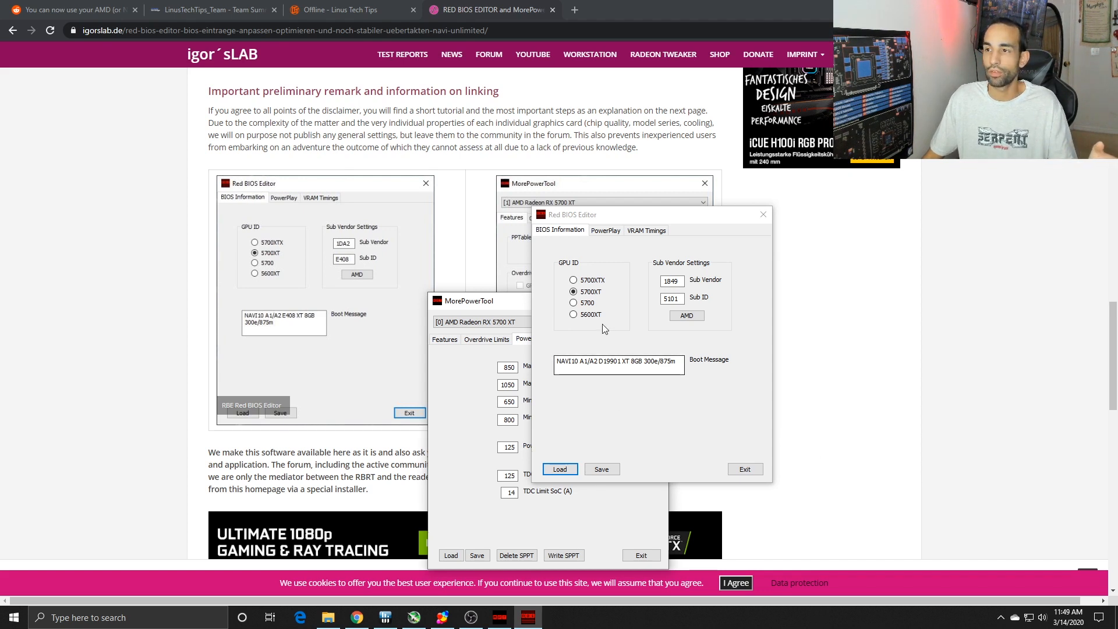
{"action": "mouse_move", "coordinate": [608, 240]}
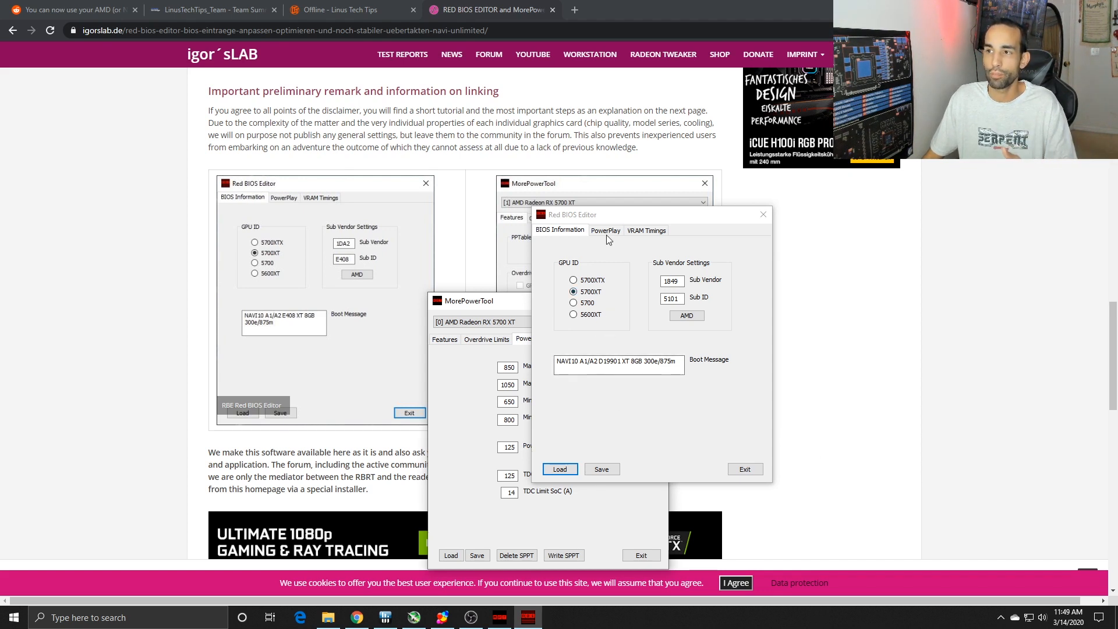
Step: Browse the Bios folder's saved .mpt PowerPlay files from the PowerPlay section, then cancel without loading one
{"action": "left_click", "coordinate": [604, 229]}
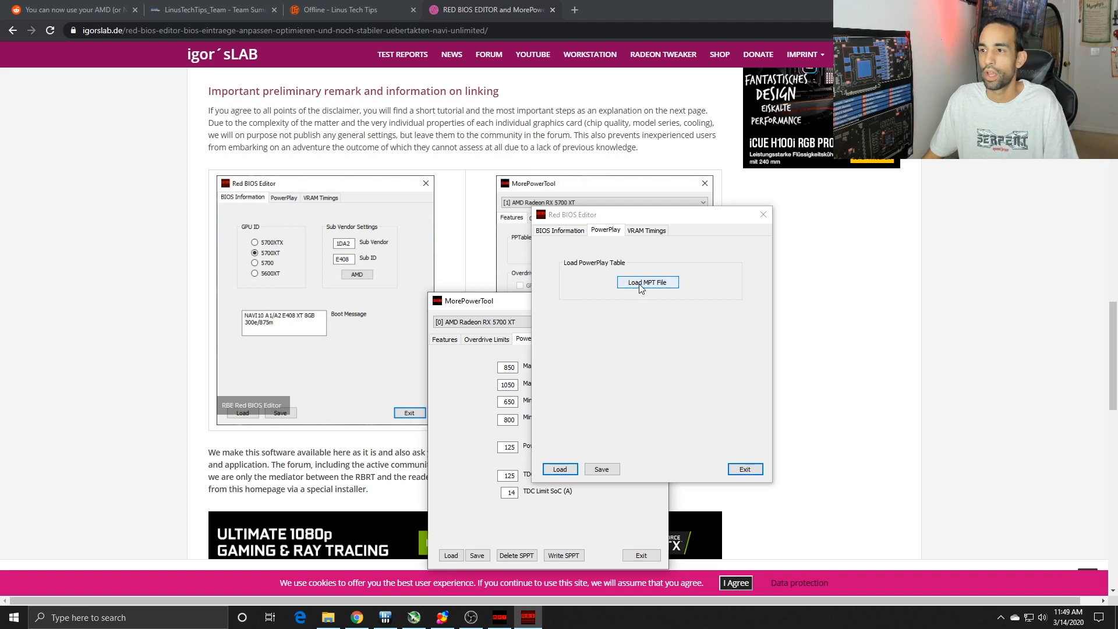
{"action": "left_click", "coordinate": [646, 282]}
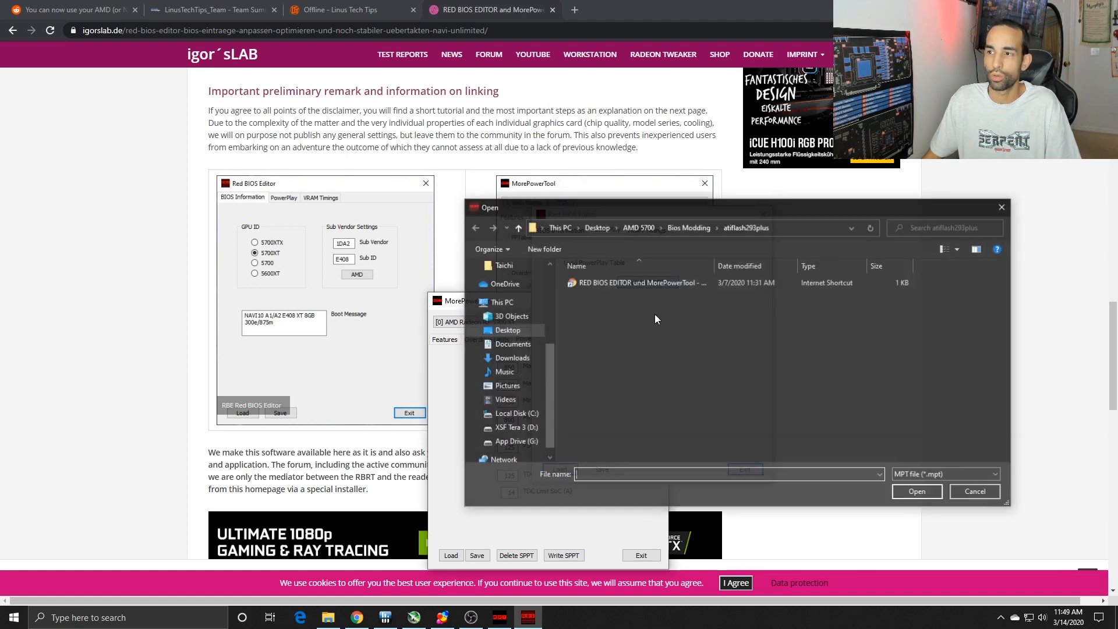
{"action": "left_click", "coordinate": [687, 227]}
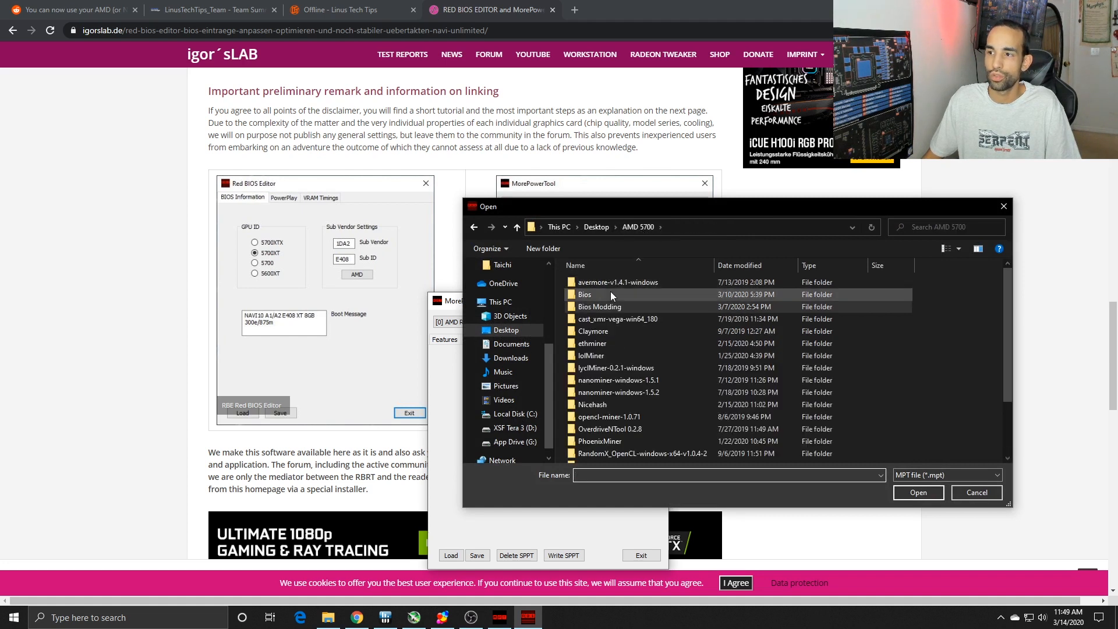
{"action": "double_click", "coordinate": [584, 294]}
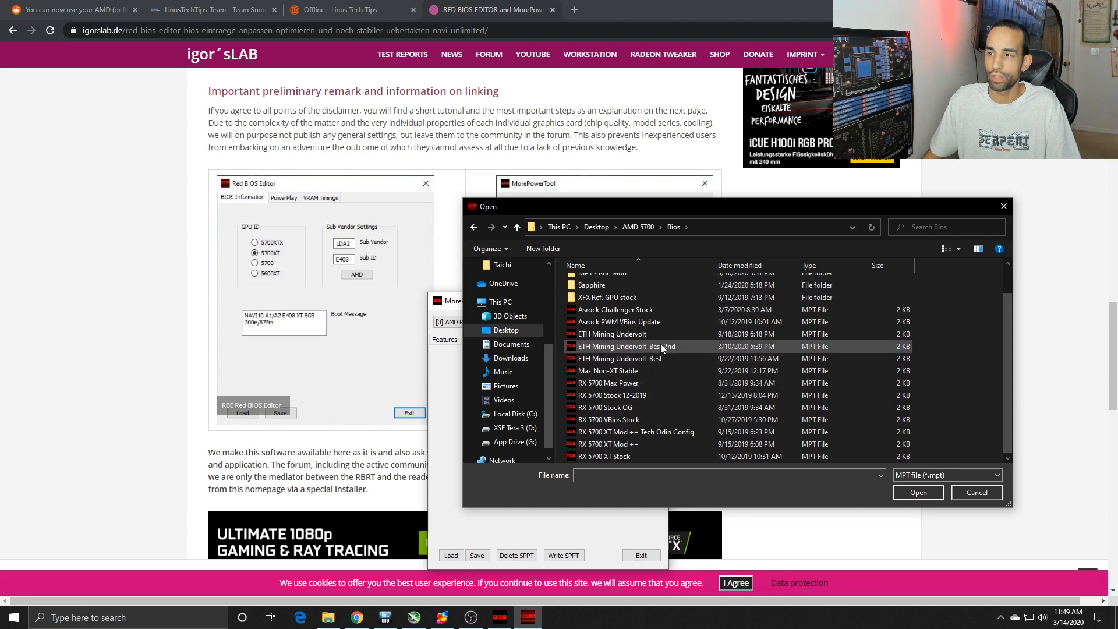
{"action": "mouse_move", "coordinate": [975, 491]}
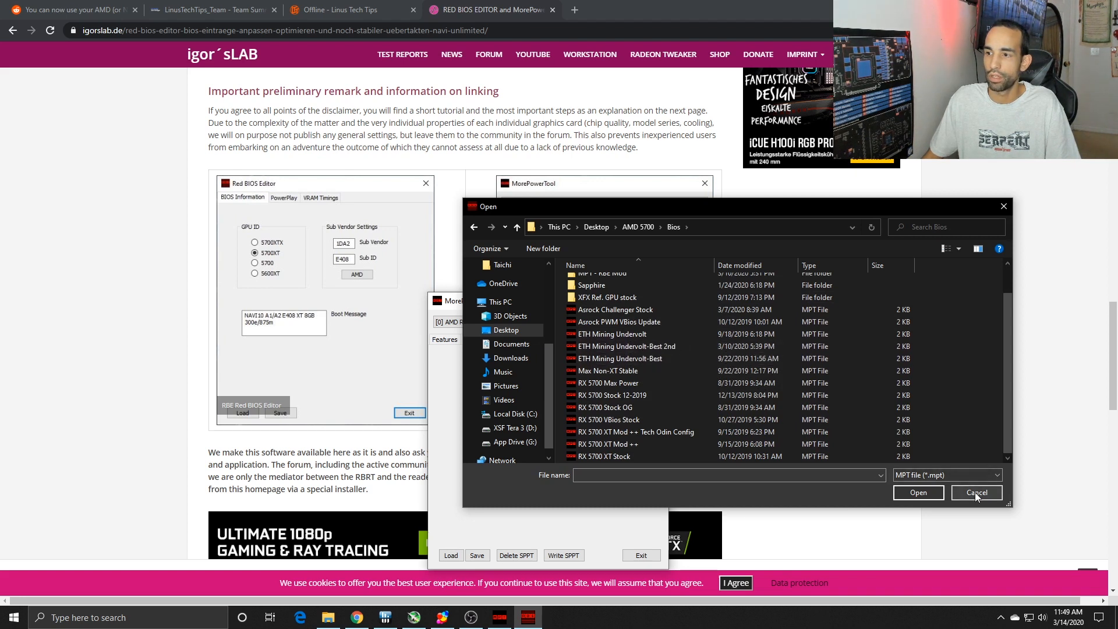
{"action": "left_click", "coordinate": [976, 492]}
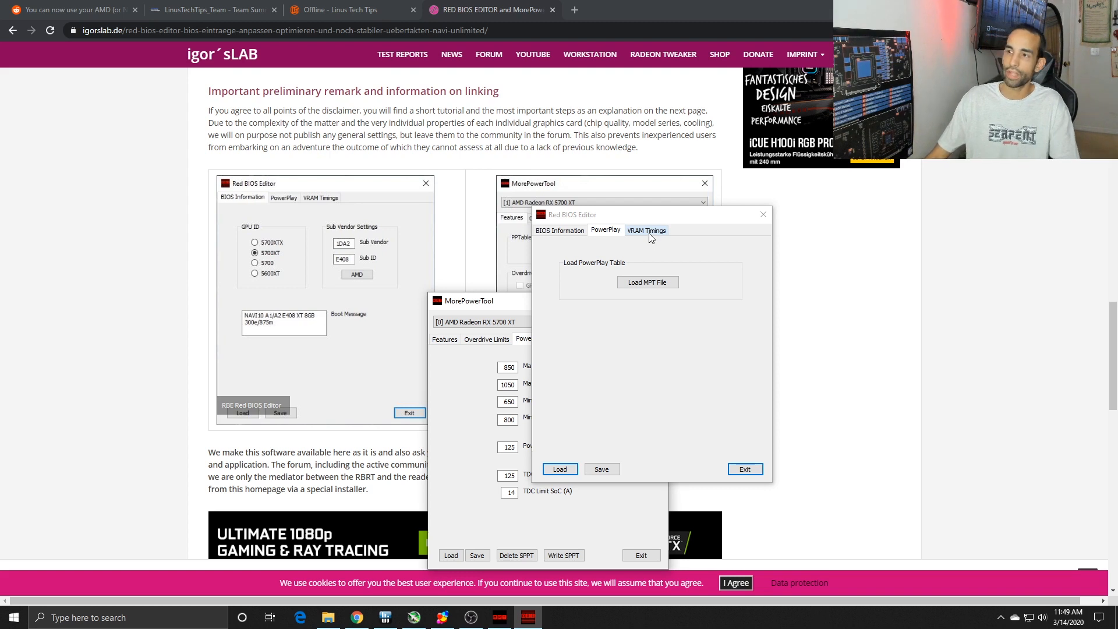
Step: Review the K4Z80325BC VRAM timing straps, then switch to MT61K256M32 and target a strap for the copied timing
{"action": "left_click", "coordinate": [645, 230]}
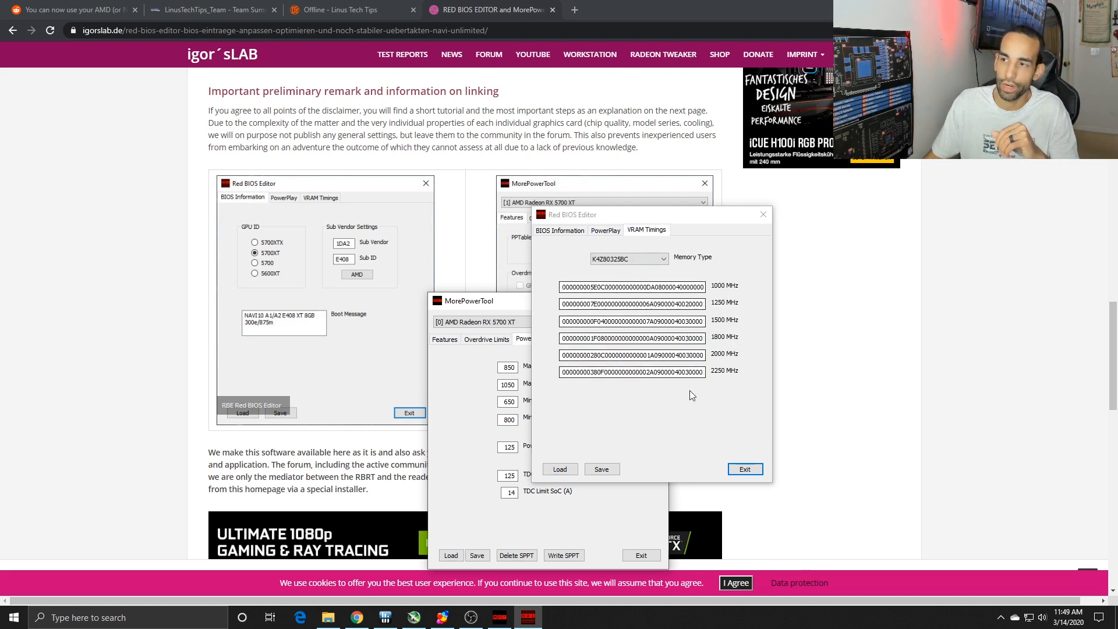
{"action": "mouse_move", "coordinate": [633, 269]}
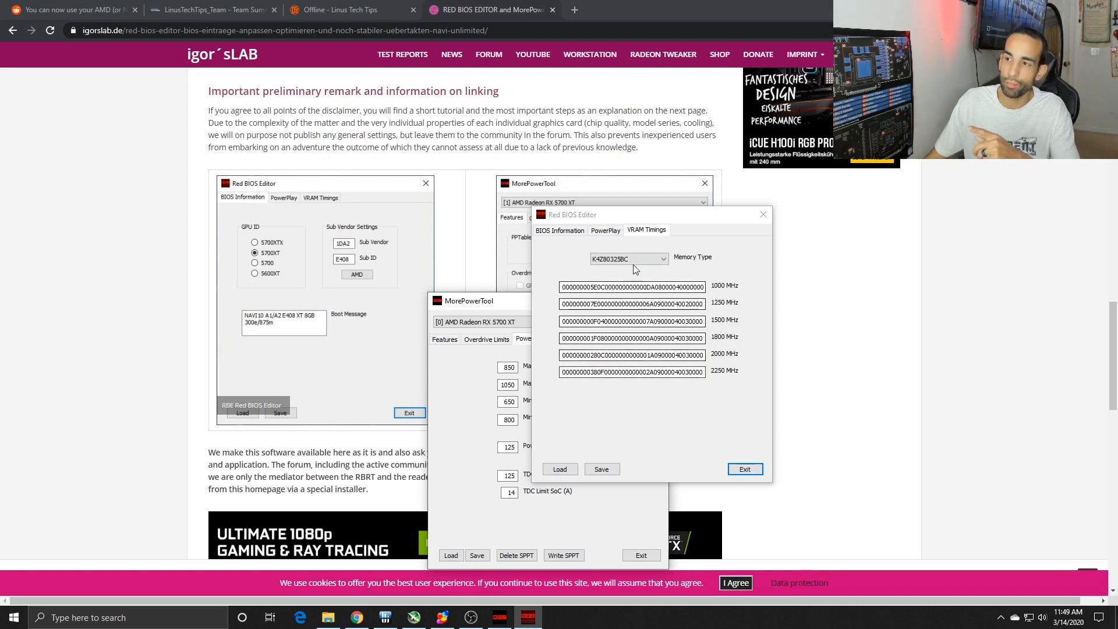
{"action": "left_click", "coordinate": [632, 258]}
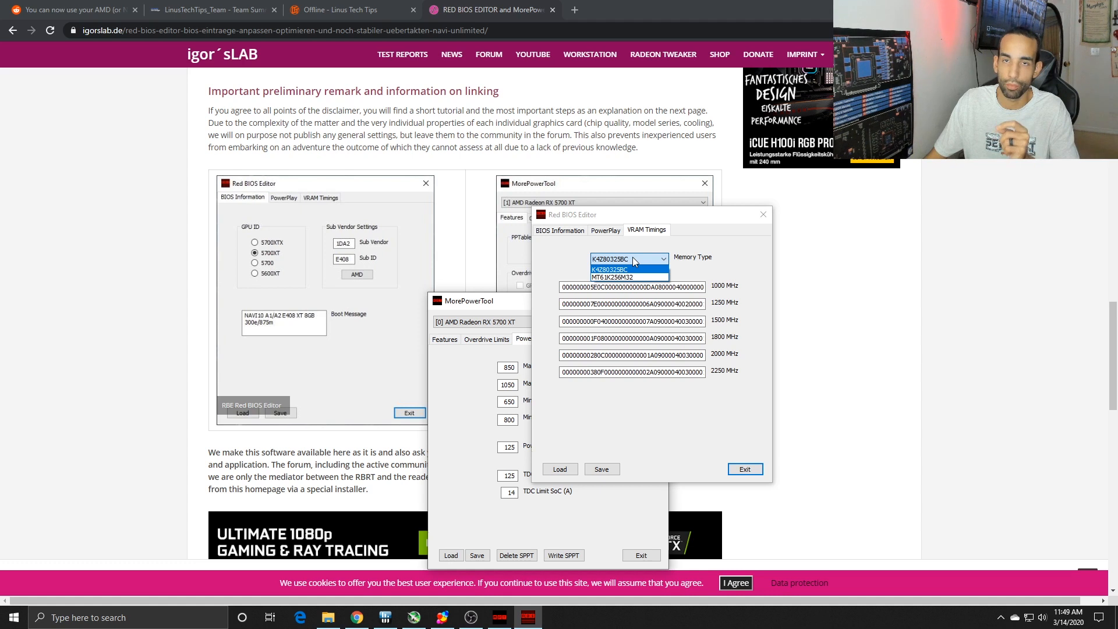
{"action": "mouse_move", "coordinate": [630, 278]}
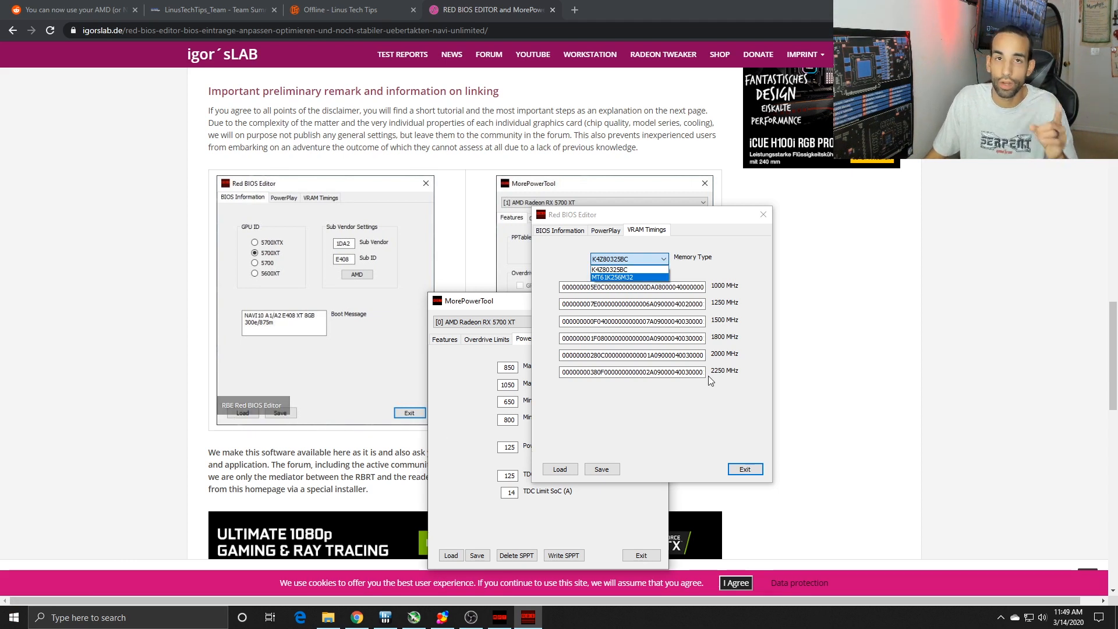
{"action": "left_click", "coordinate": [627, 269]}
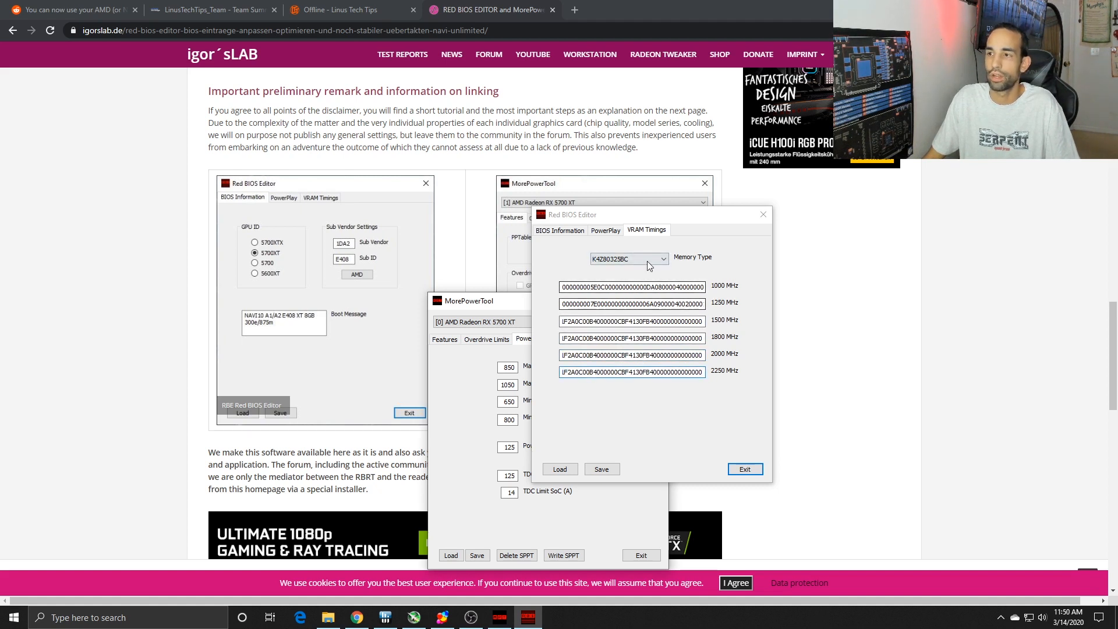
{"action": "left_click", "coordinate": [627, 258]}
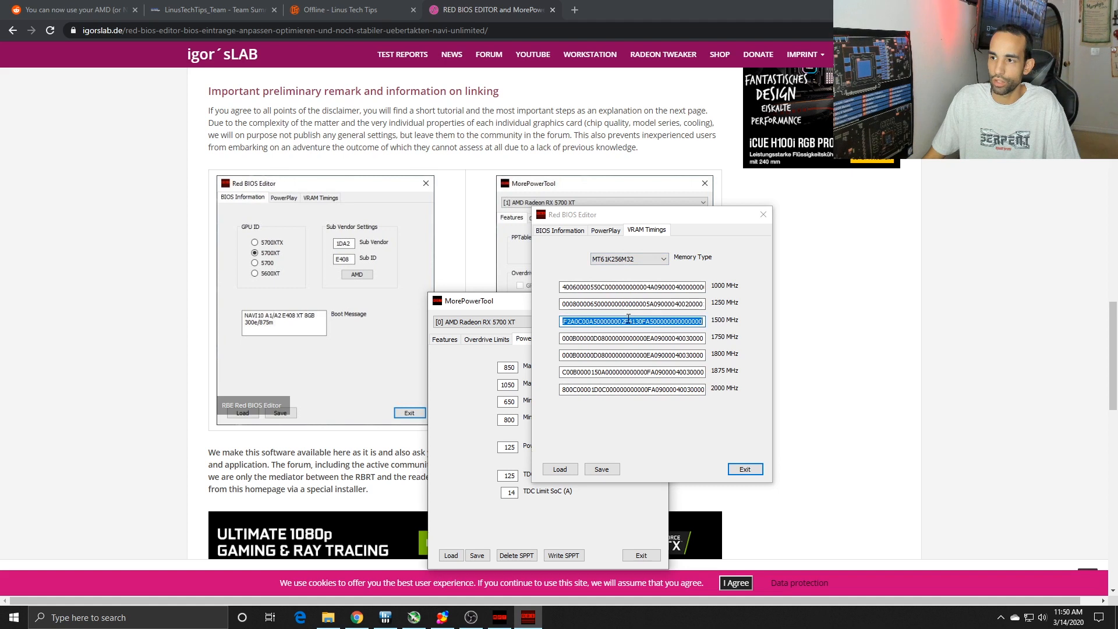
{"action": "left_click", "coordinate": [631, 338]}
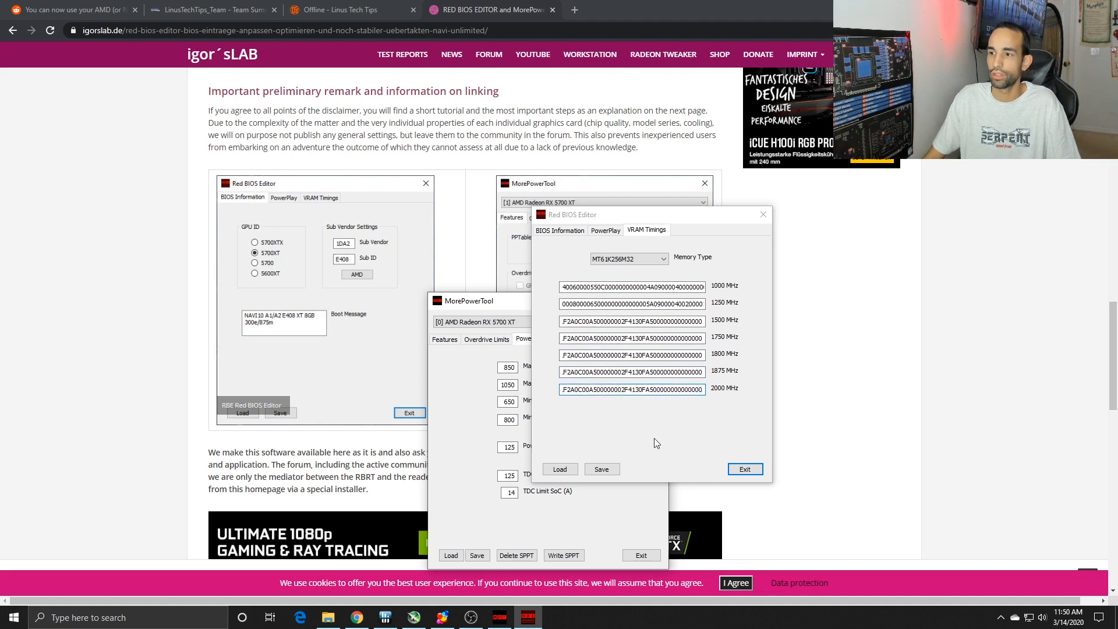
Step: Start saving the modified BIOS as a ROM in the atiflash folder, then cancel the save
{"action": "left_click", "coordinate": [601, 468]}
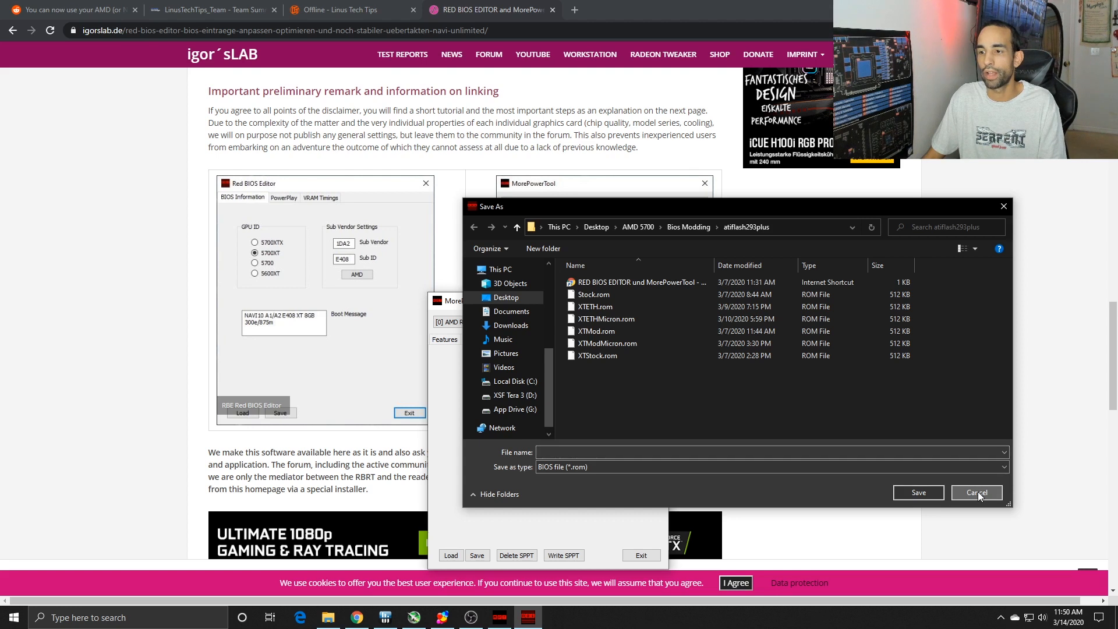
{"action": "left_click", "coordinate": [976, 492]}
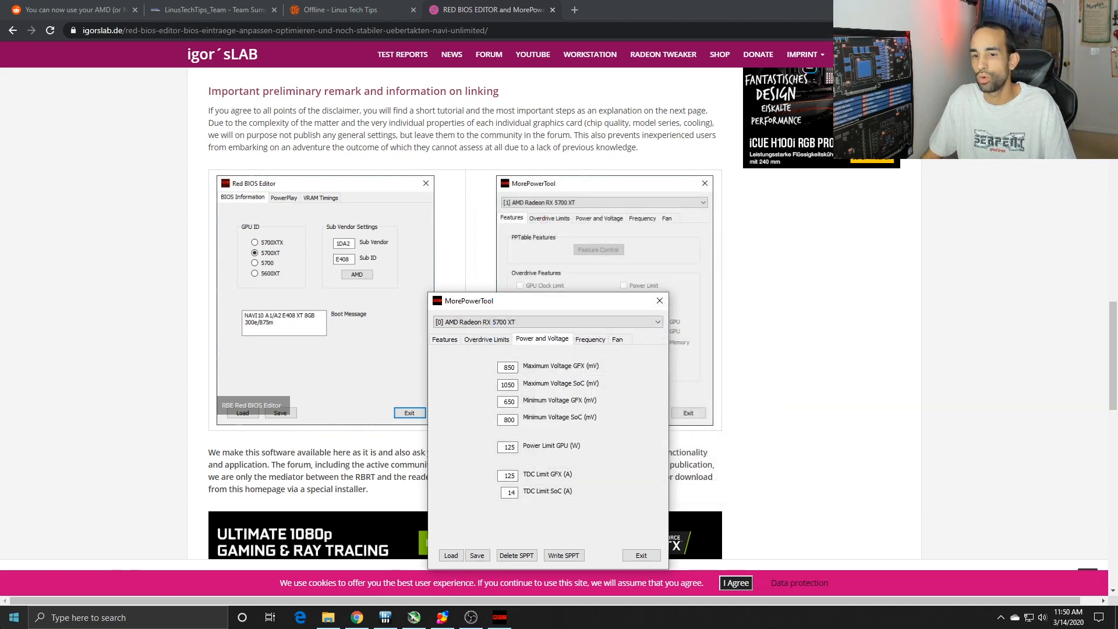
Step: Launch an administrator Command Prompt and open the Bios Modding\atiflash293plus folder in File Explorer
{"action": "type", "text": "cmd"}
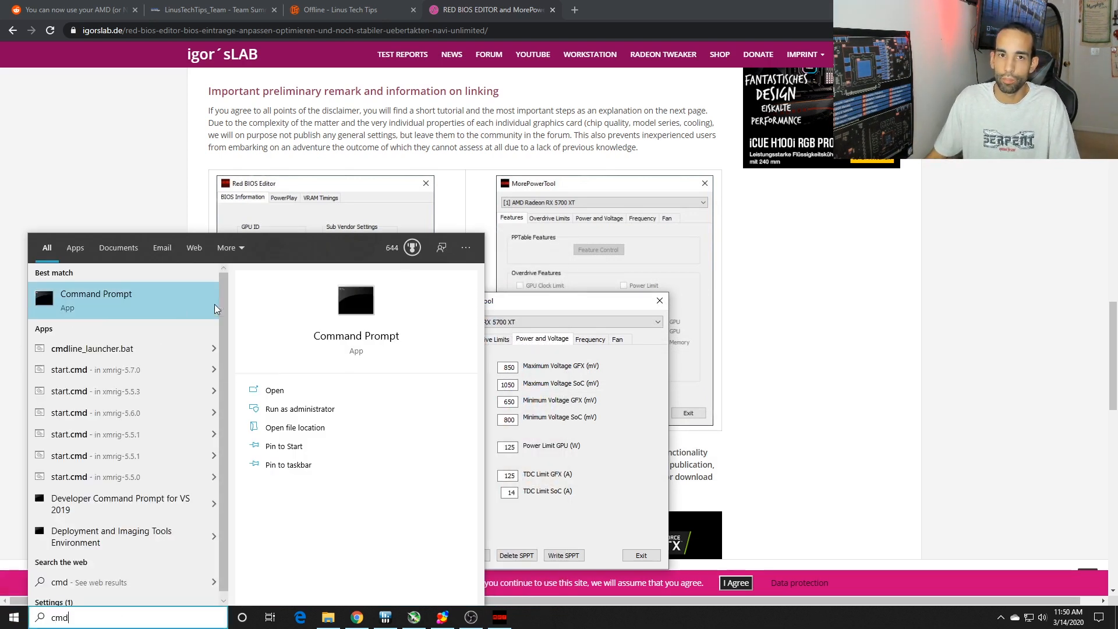
{"action": "left_click", "coordinate": [299, 409]}
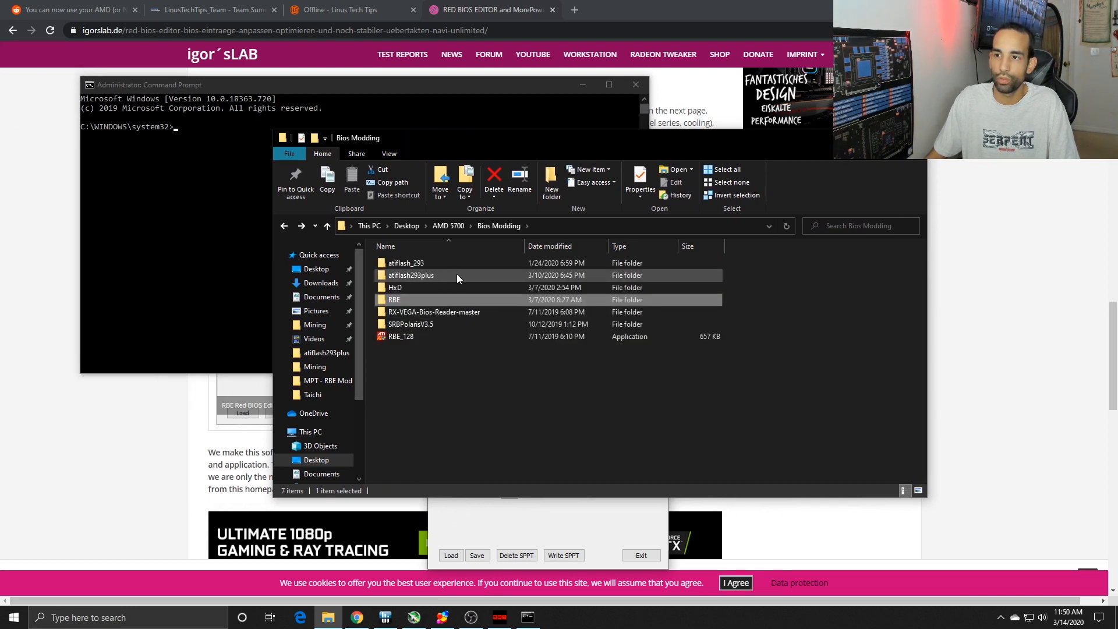
{"action": "double_click", "coordinate": [412, 275]}
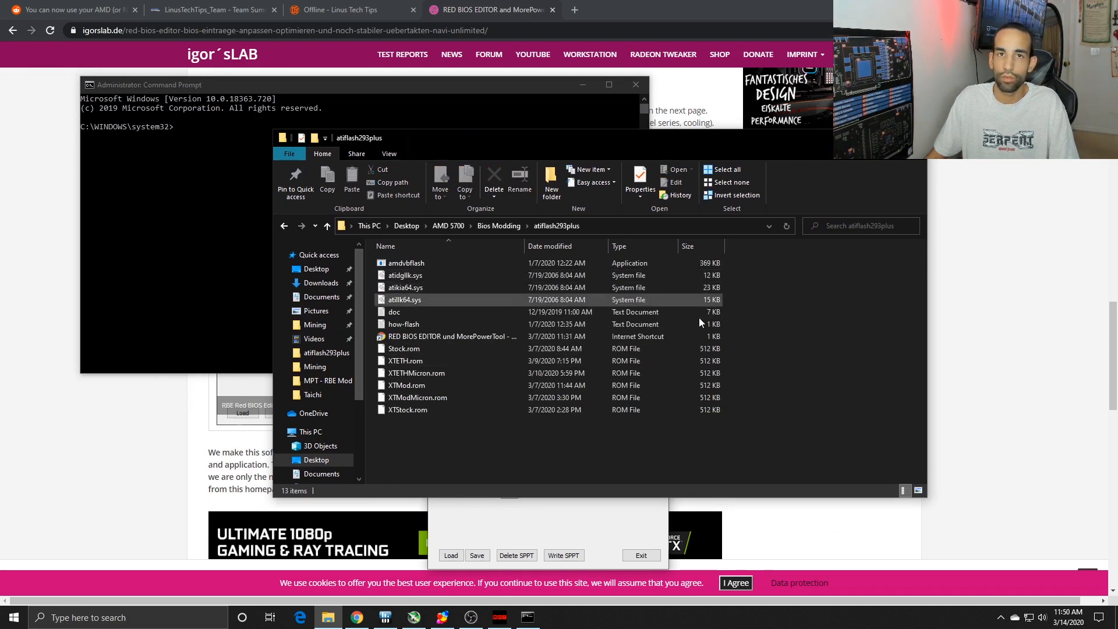
{"action": "left_click", "coordinate": [477, 444]}
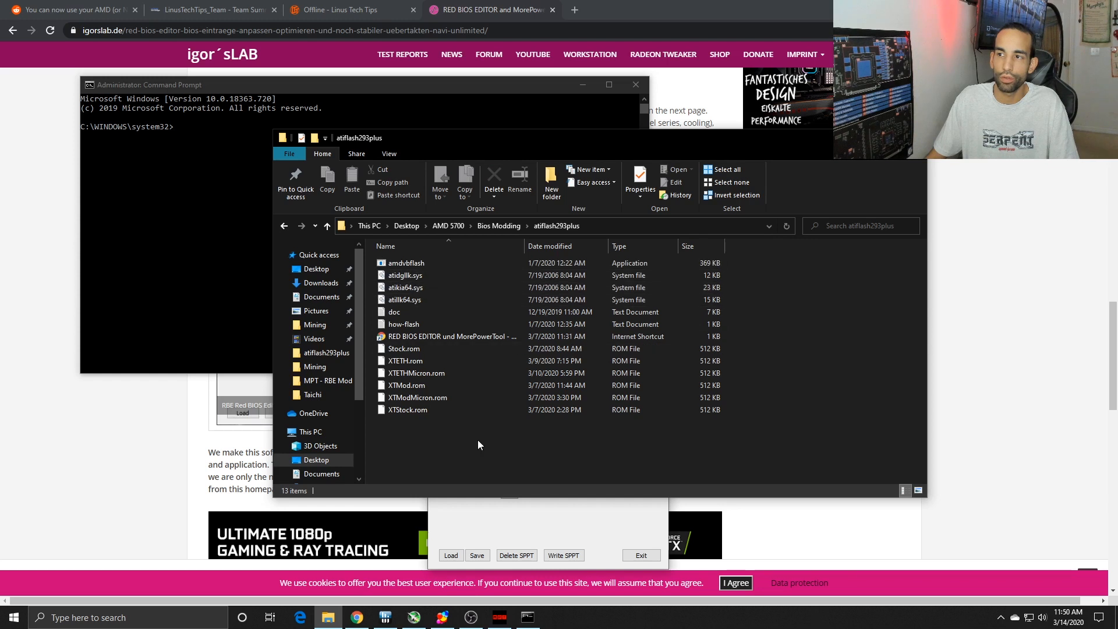
{"action": "left_click", "coordinate": [498, 226]}
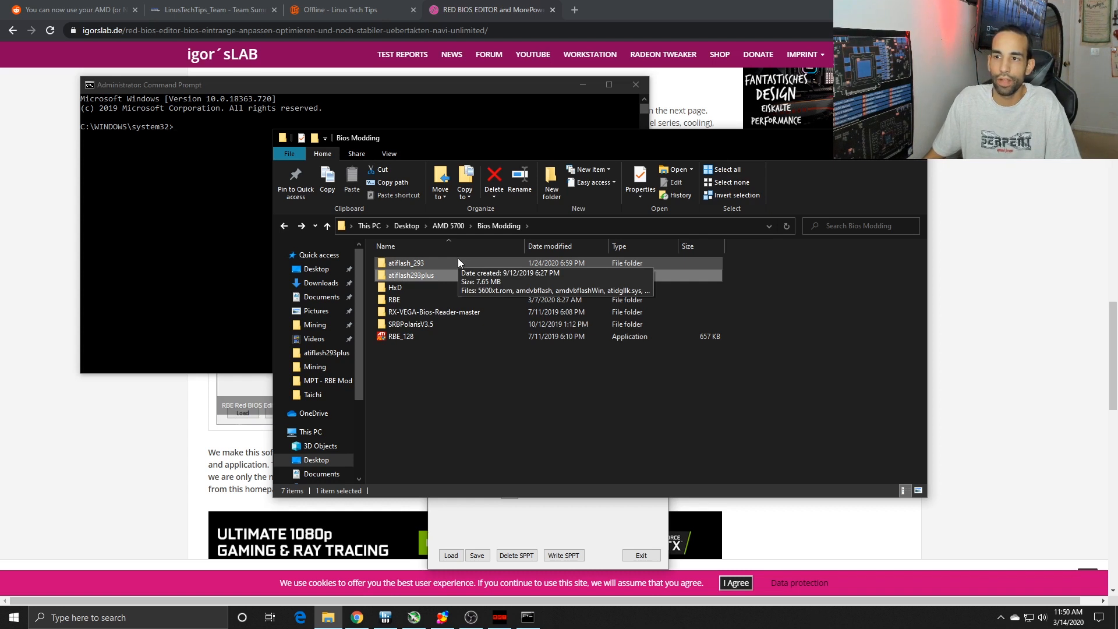
{"action": "mouse_move", "coordinate": [443, 279]}
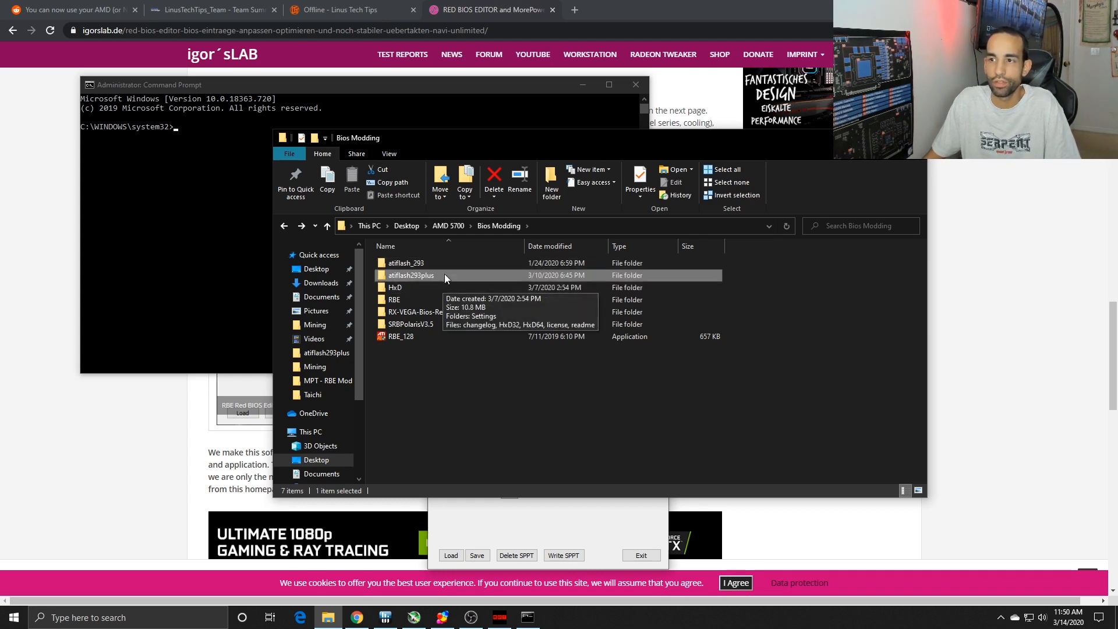
{"action": "mouse_move", "coordinate": [579, 445]}
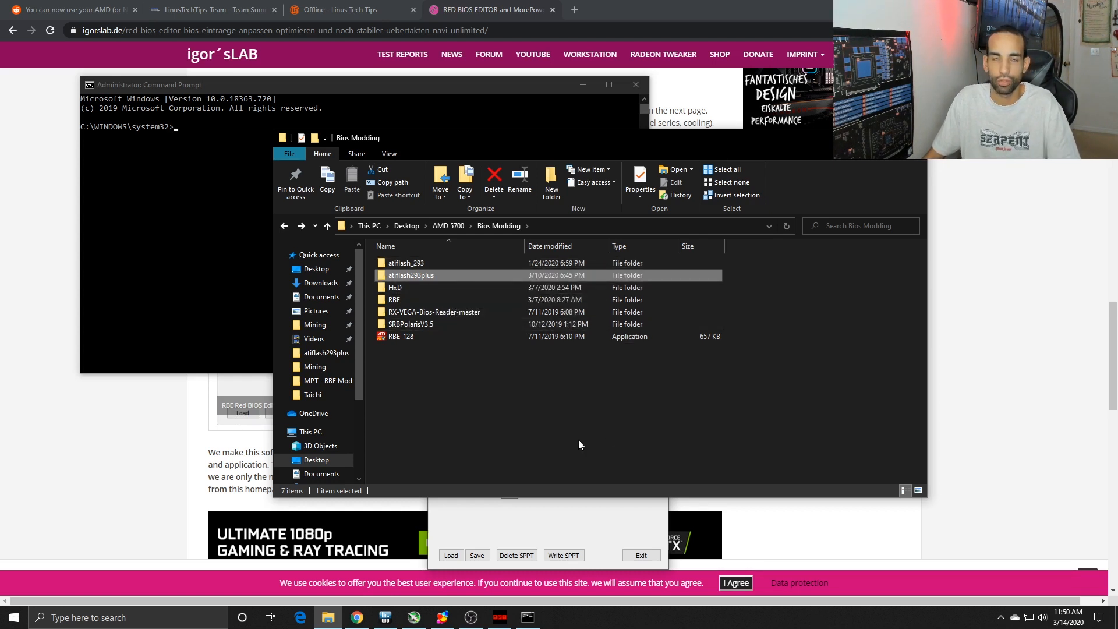
{"action": "mouse_move", "coordinate": [564, 420]}
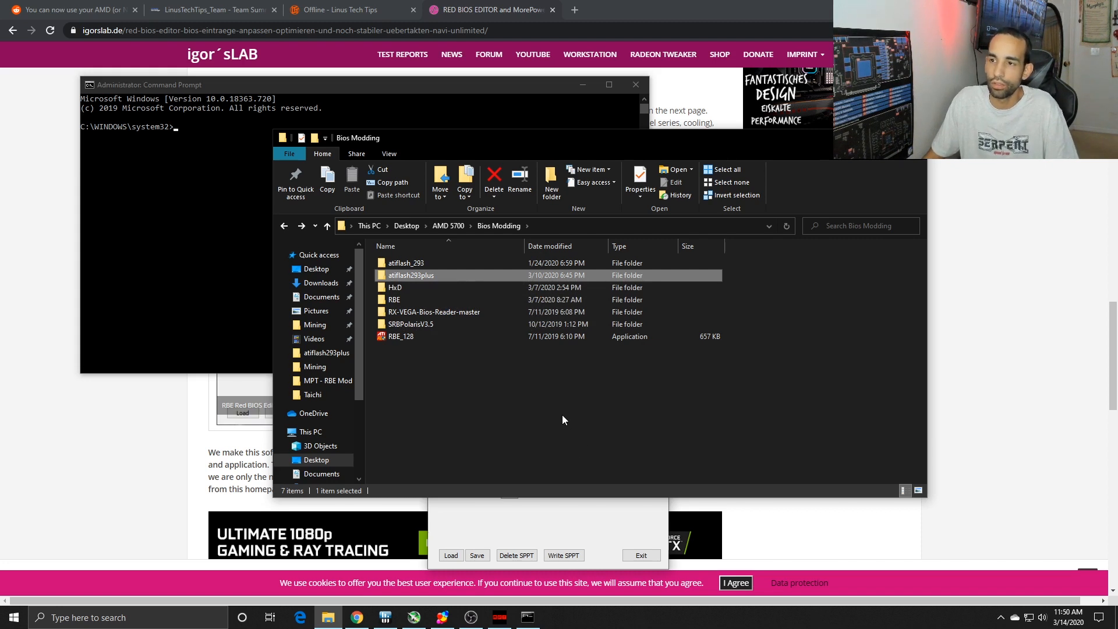
{"action": "mouse_move", "coordinate": [454, 279]}
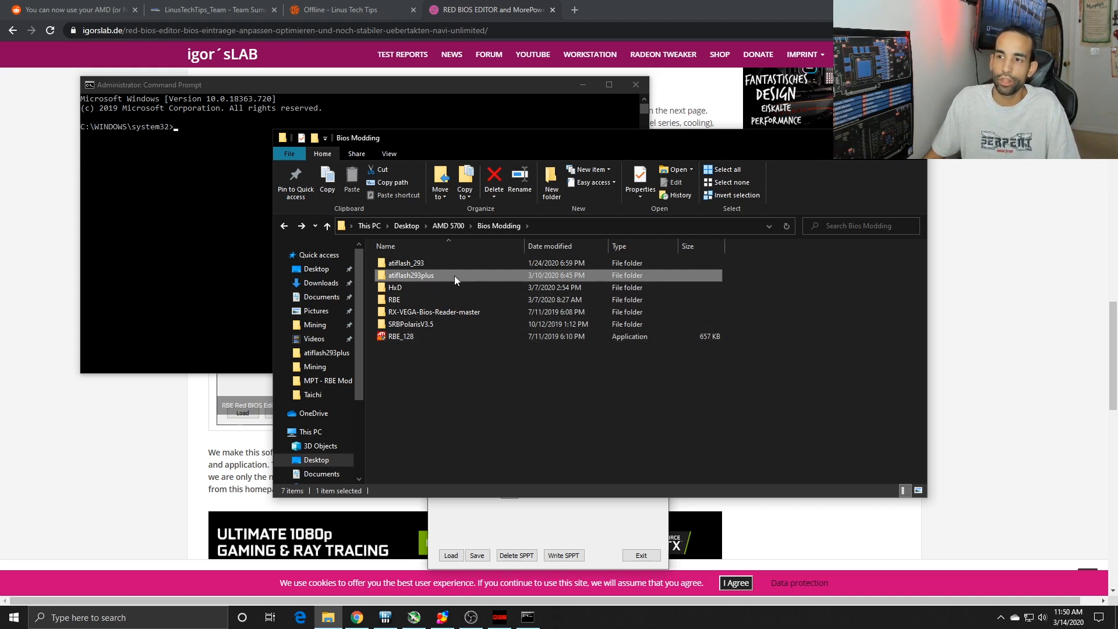
{"action": "double_click", "coordinate": [411, 275]}
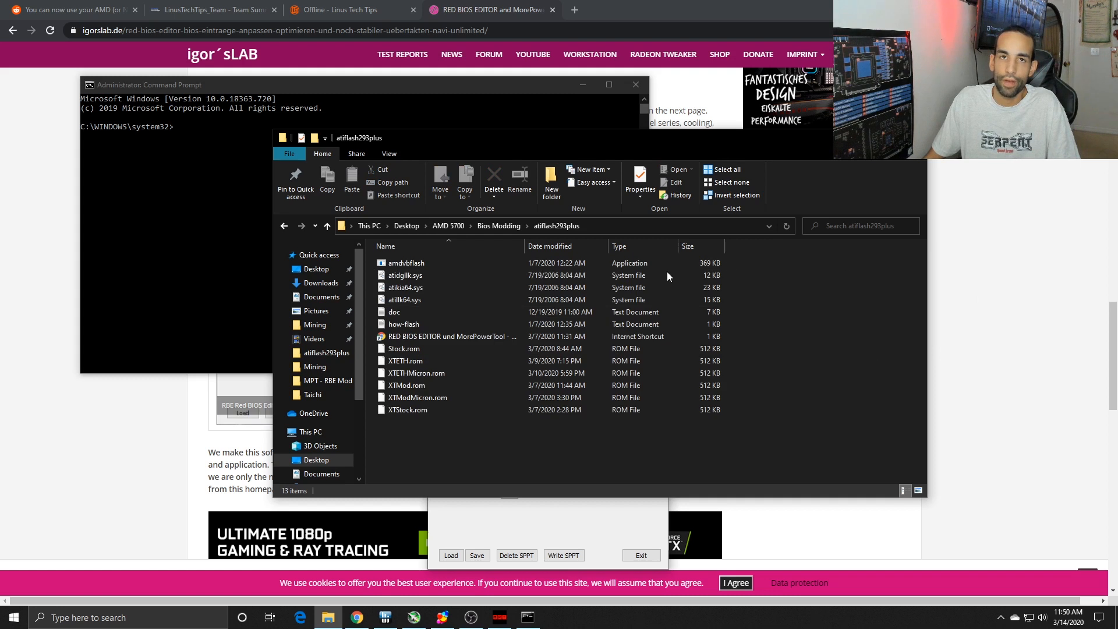
{"action": "mouse_move", "coordinate": [407, 409]}
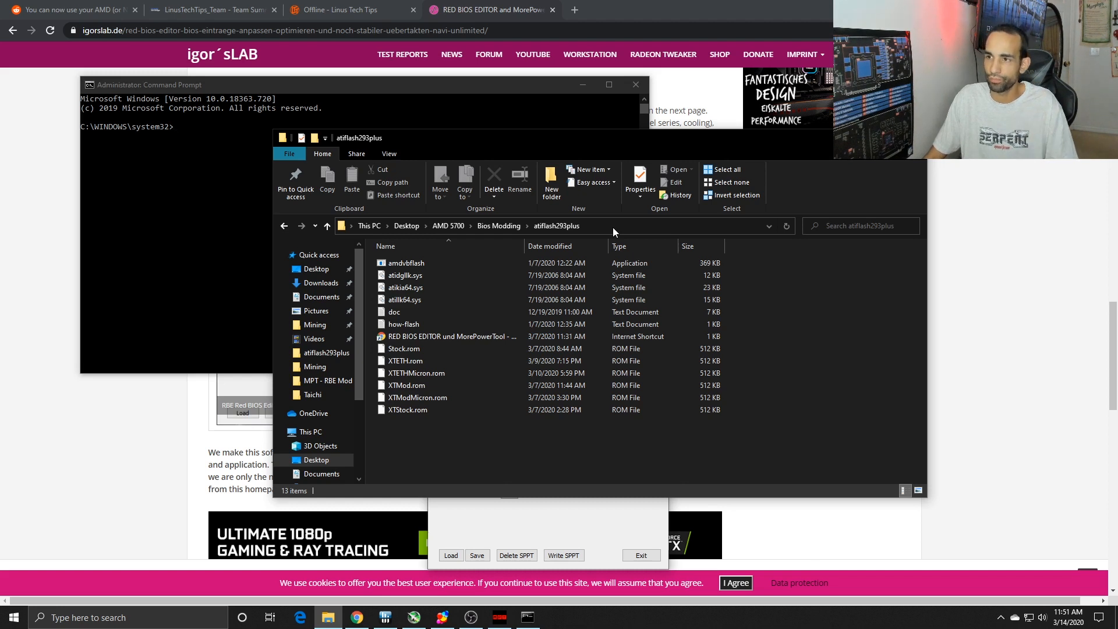
{"action": "mouse_move", "coordinate": [517, 339]}
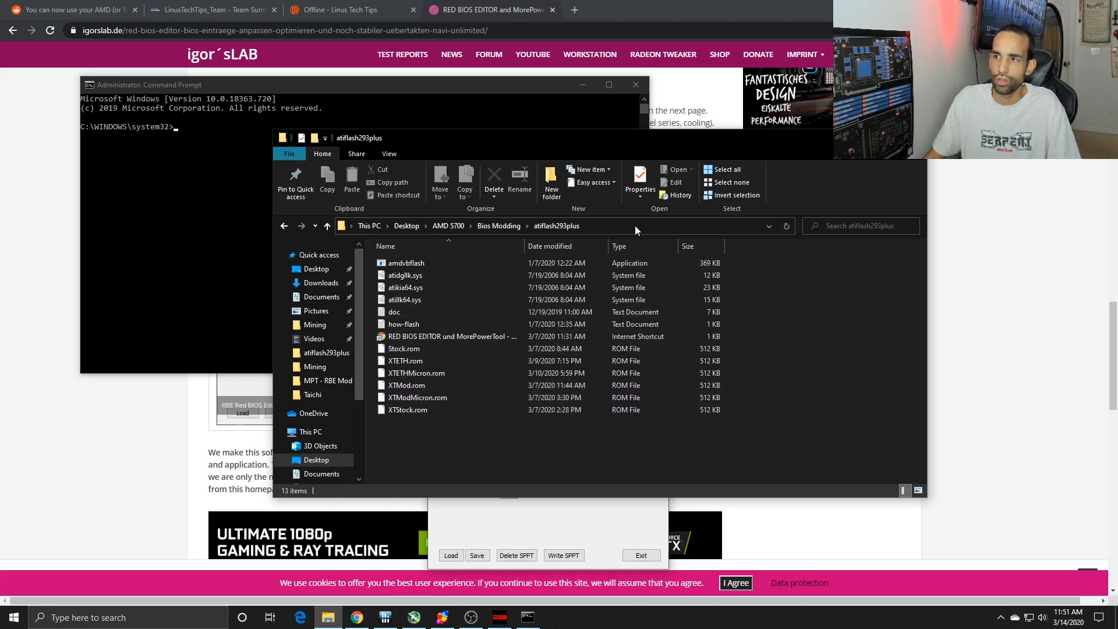
{"action": "mouse_move", "coordinate": [633, 299]}
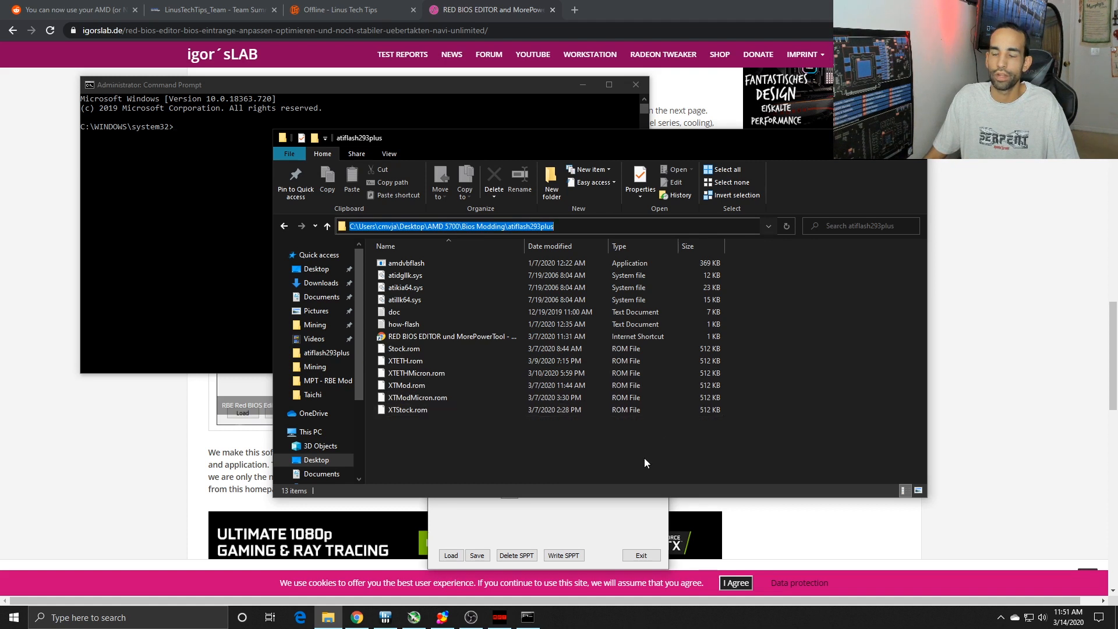
{"action": "mouse_move", "coordinate": [622, 238]}
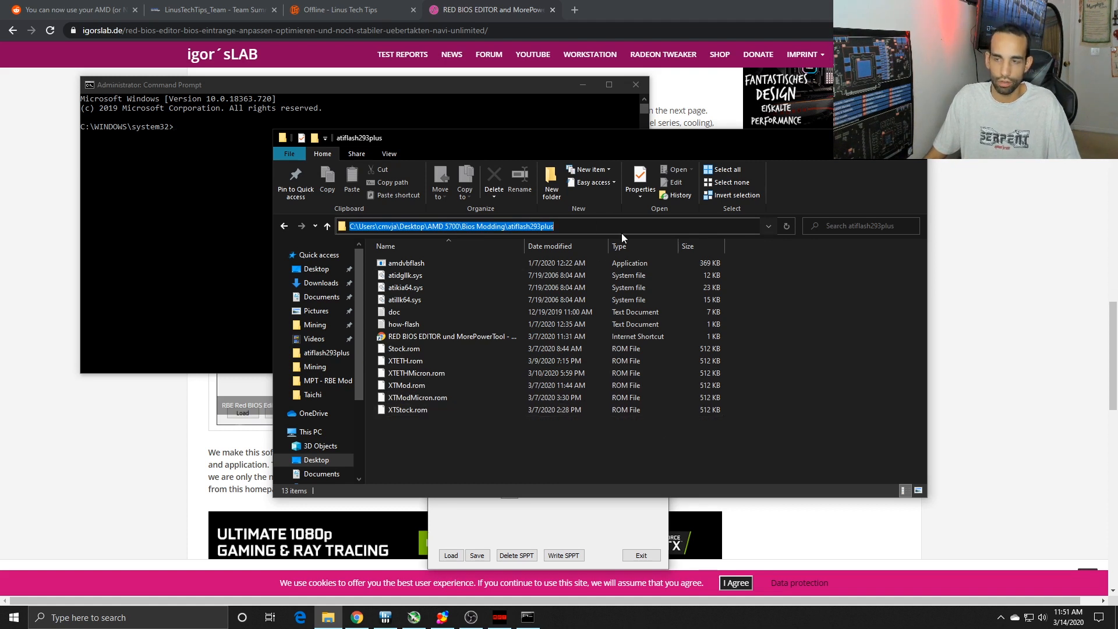
{"action": "mouse_move", "coordinate": [509, 128]}
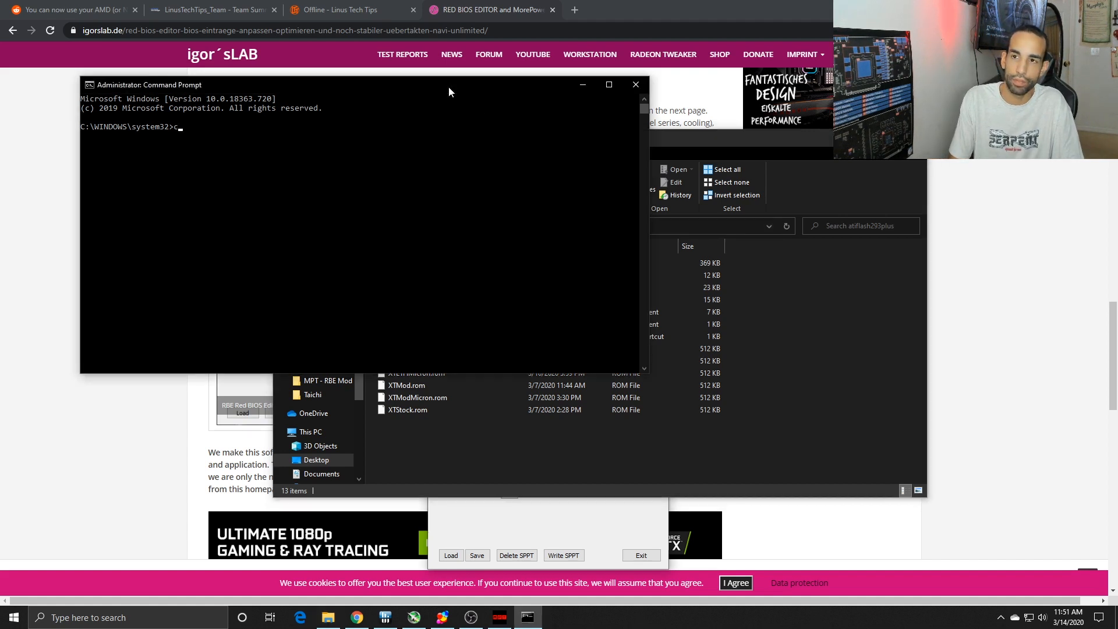
Step: Change the prompt's directory to C:\Users\cmvja\Desktop\AMD 5700\Bios Modding\atiflash293plus
{"action": "type", "text": "cd C:\\Users\\cmvja\\Desktop\\AMD 5700\\Bios Modding\\atiflash293plus"}
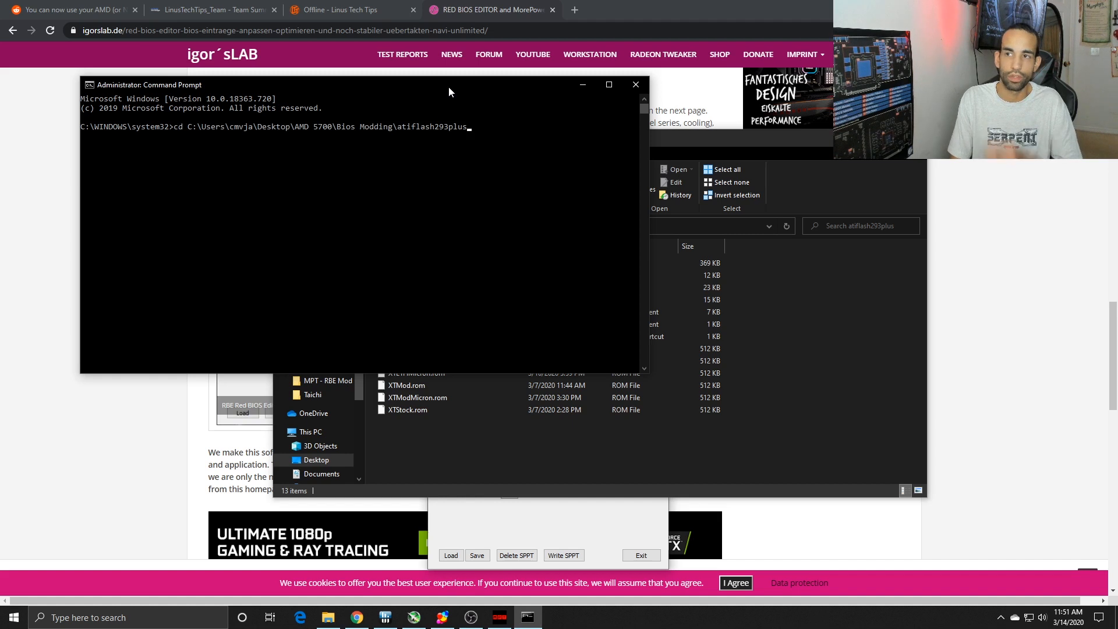
{"action": "key", "text": "Return"}
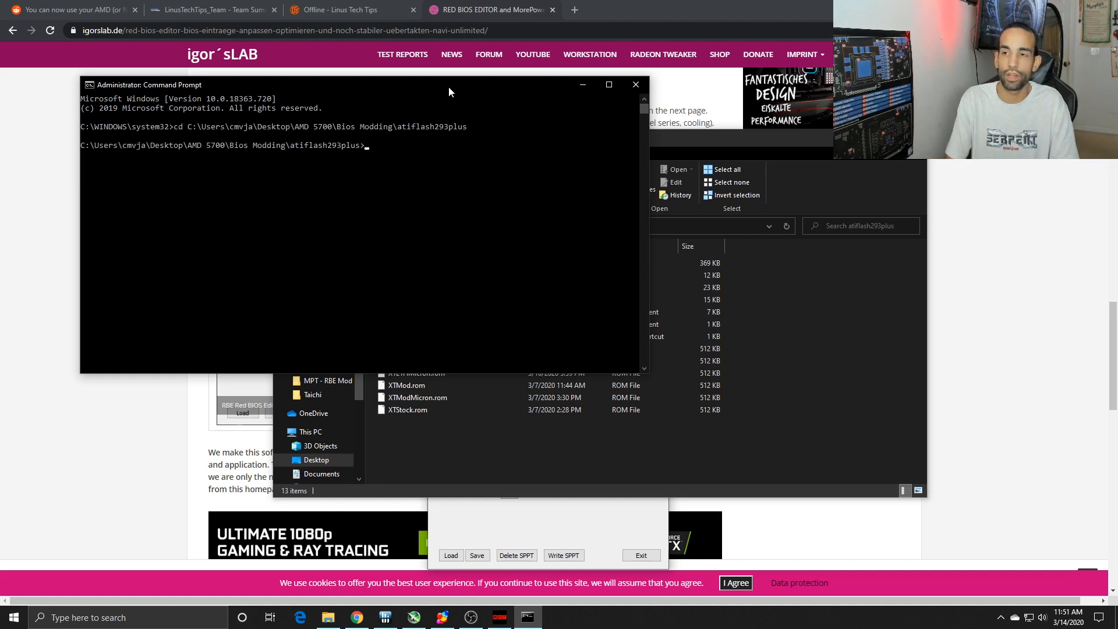
Step: Run amdvbflash -unlockrom 0 to unlock the card's ROM, confirmed by ROM Unlocked
{"action": "type", "text": "amd"}
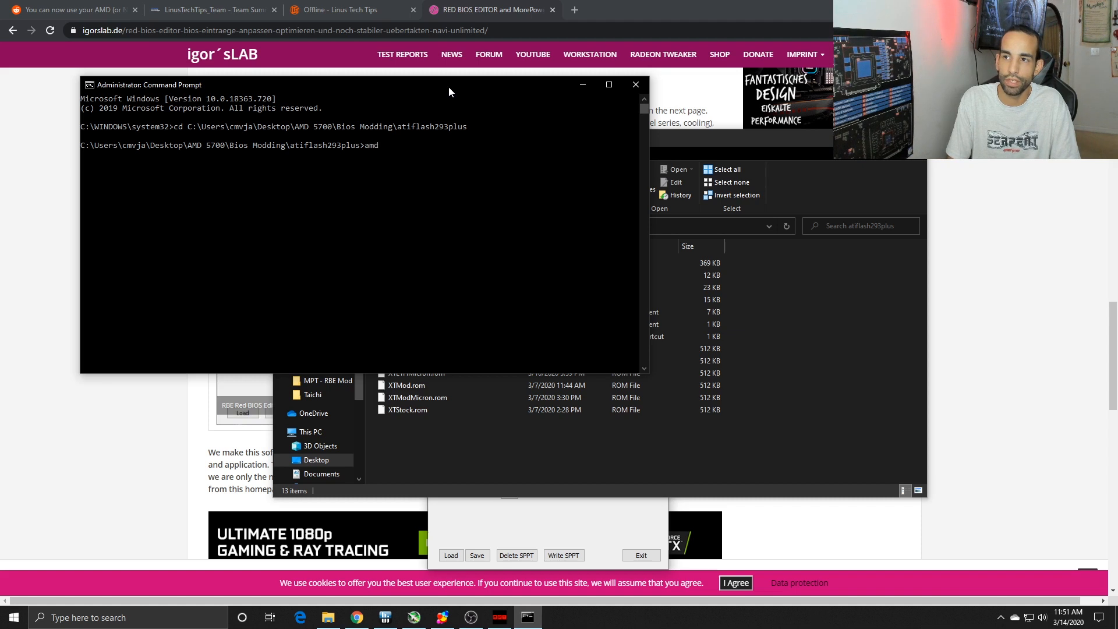
{"action": "type", "text": "vbflash"}
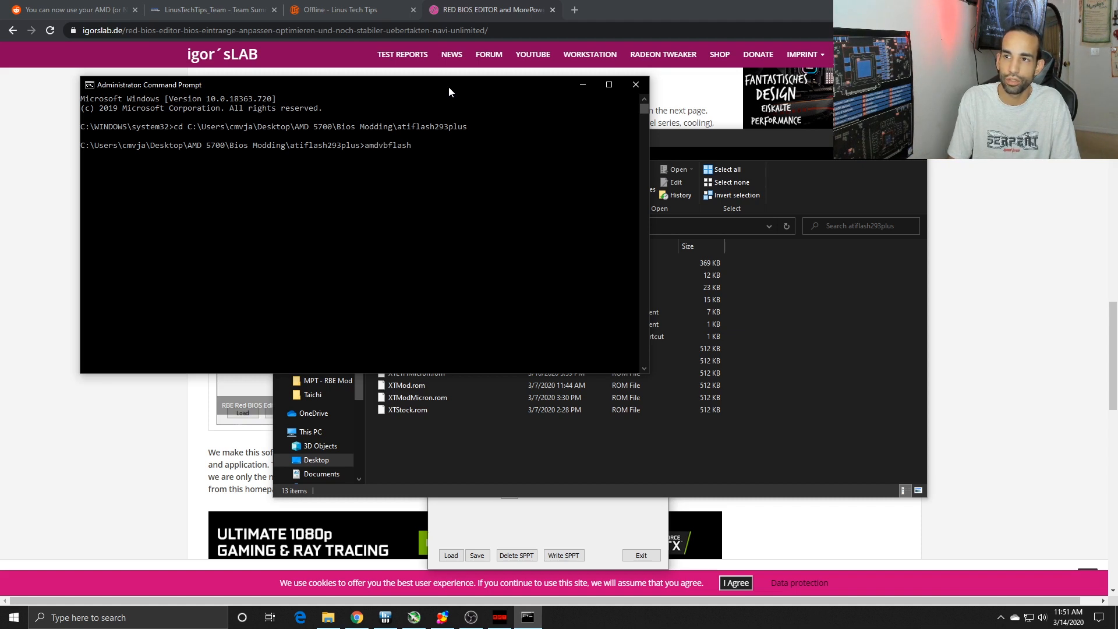
{"action": "type", "text": "-"}
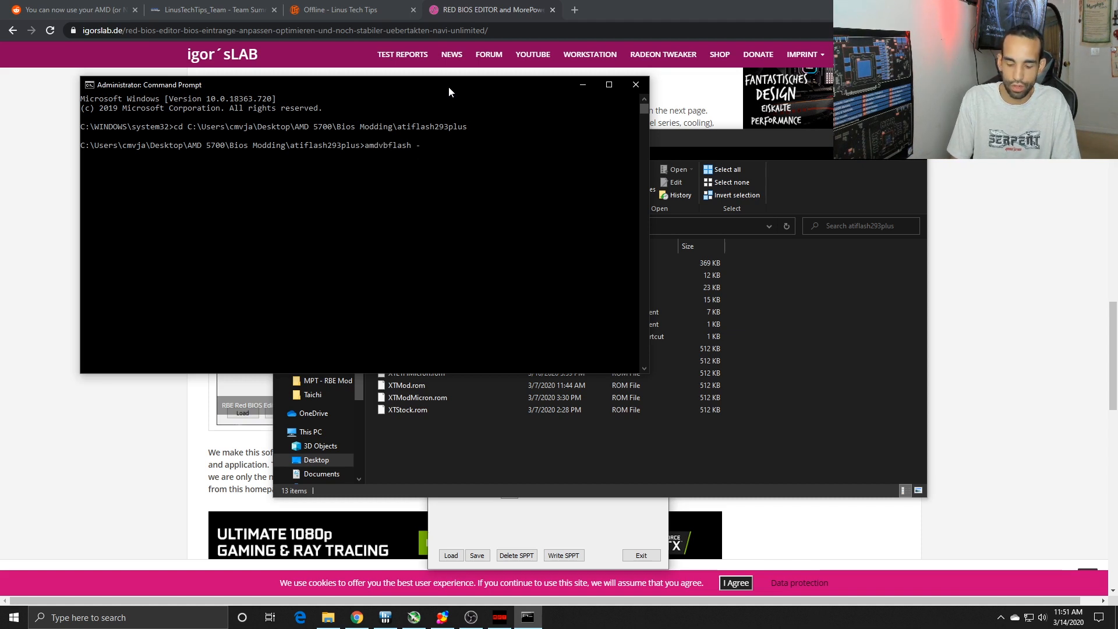
{"action": "type", "text": "unlockrom"}
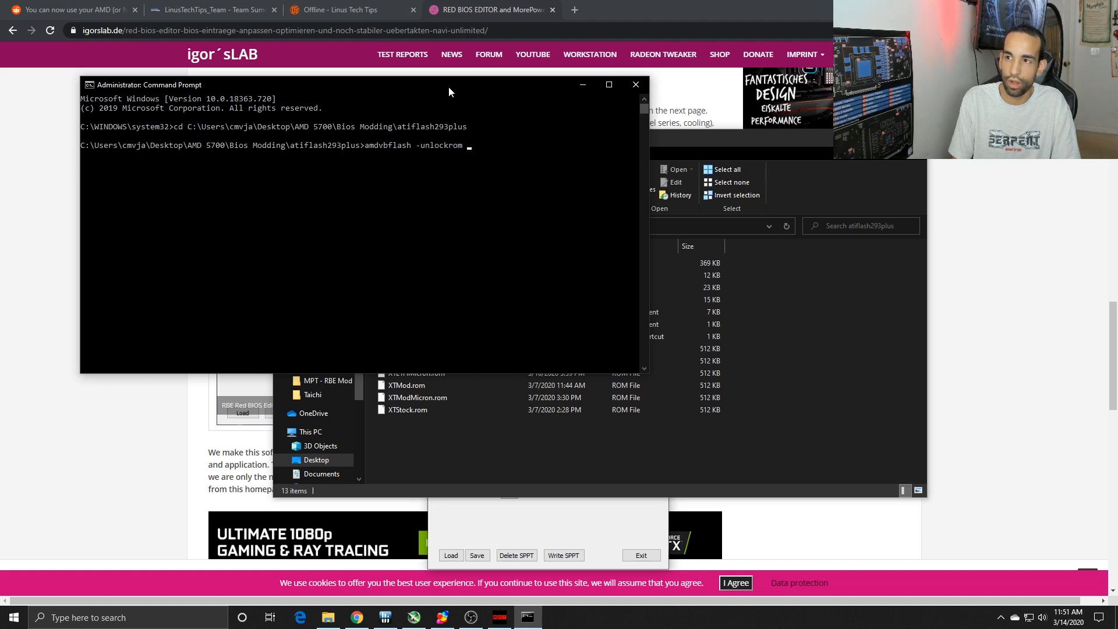
{"action": "type", "text": "0"}
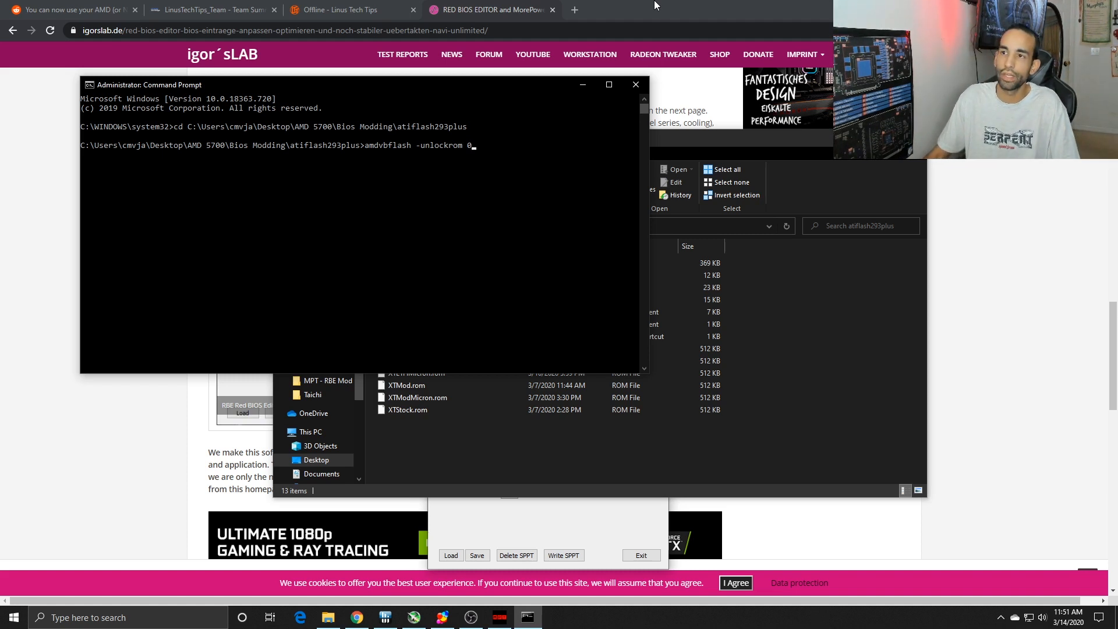
{"action": "key", "text": "Return"}
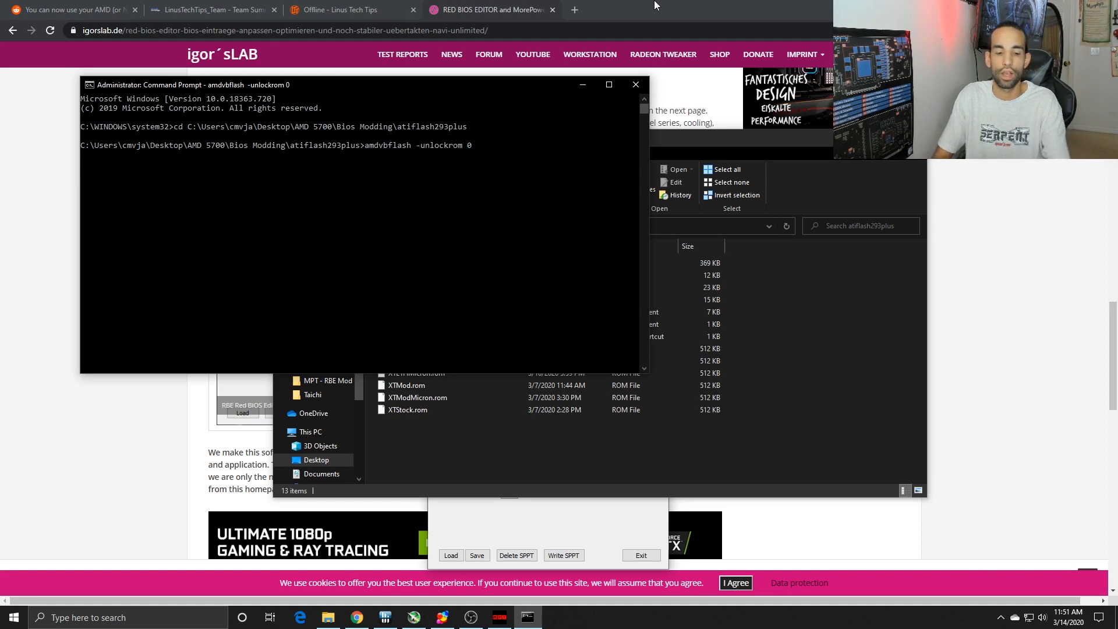
{"action": "key", "text": "Return"}
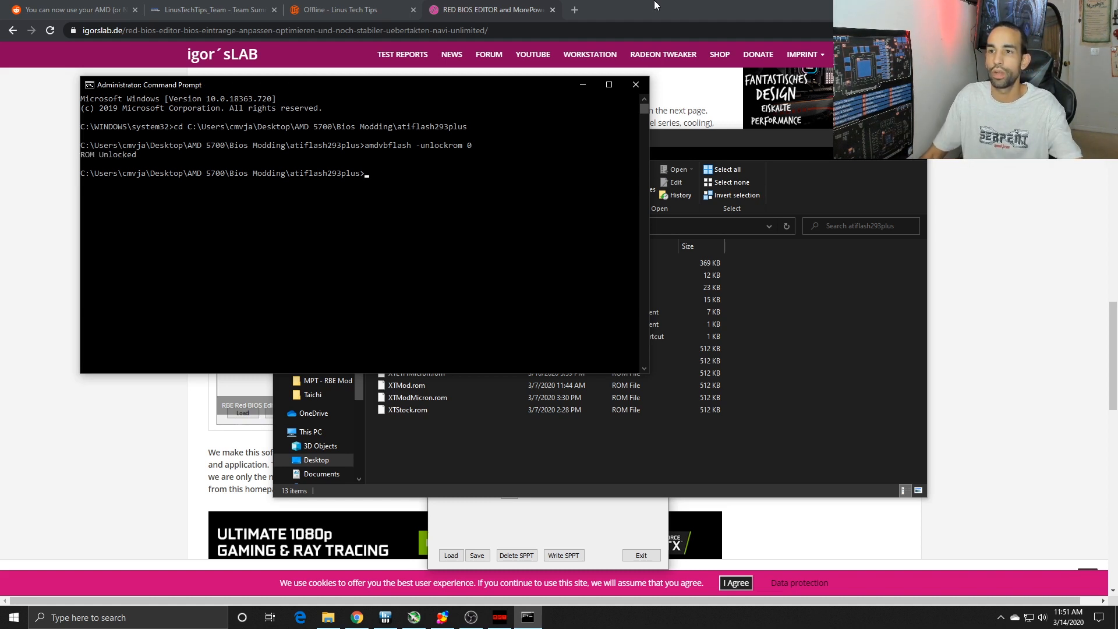
{"action": "mouse_move", "coordinate": [273, 208]}
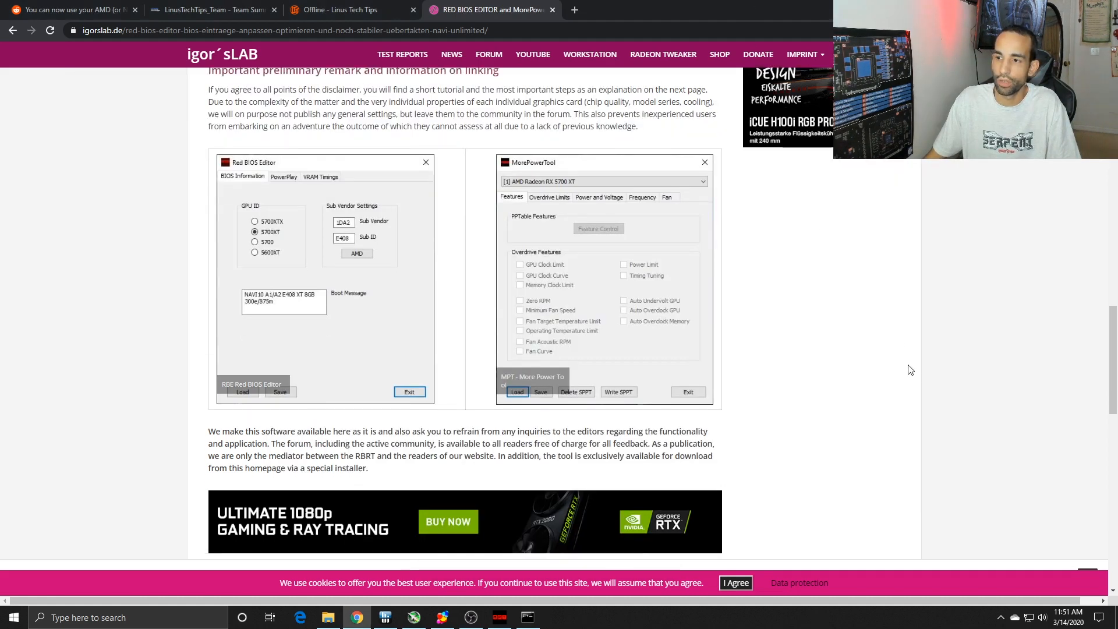
Step: Move to the second page of the RED BIOS EDITOR and MorePowerTool guide
{"action": "scroll", "scroll_direction": "up", "scroll_amount": 3}
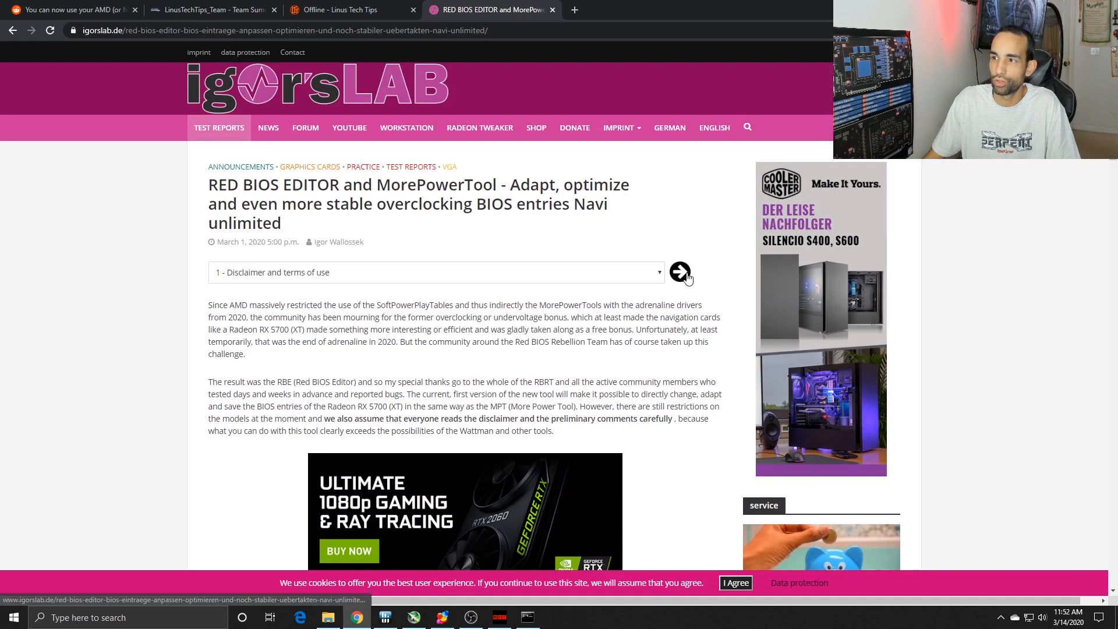
{"action": "left_click", "coordinate": [678, 273]}
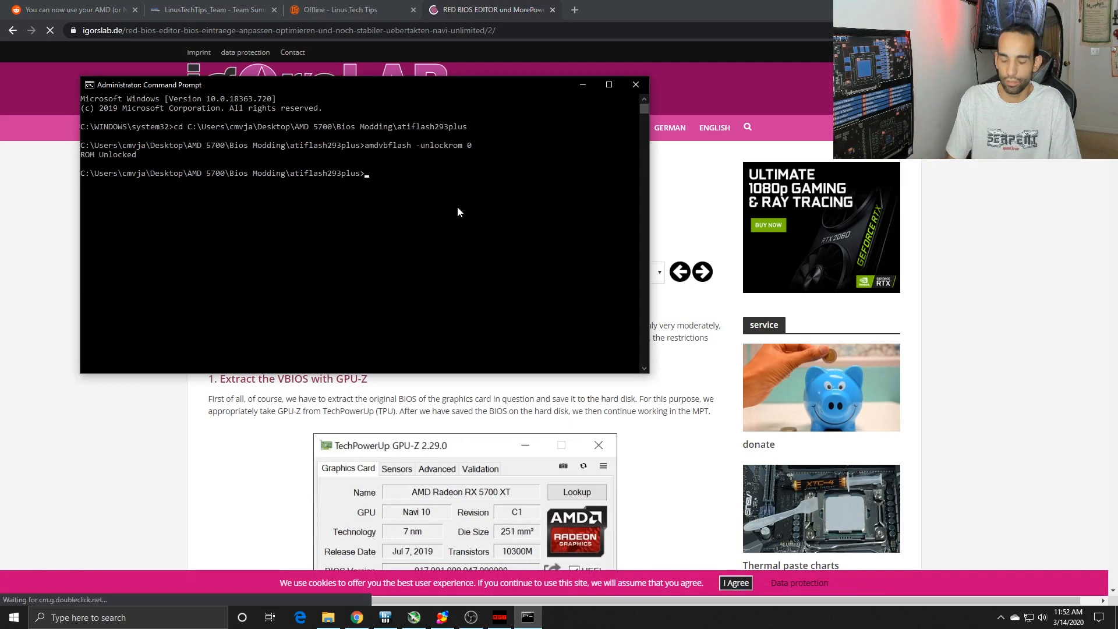
Step: Prepare the command amdvbflash -p -f 0 XTETH.rom without running it
{"action": "type", "text": "a"}
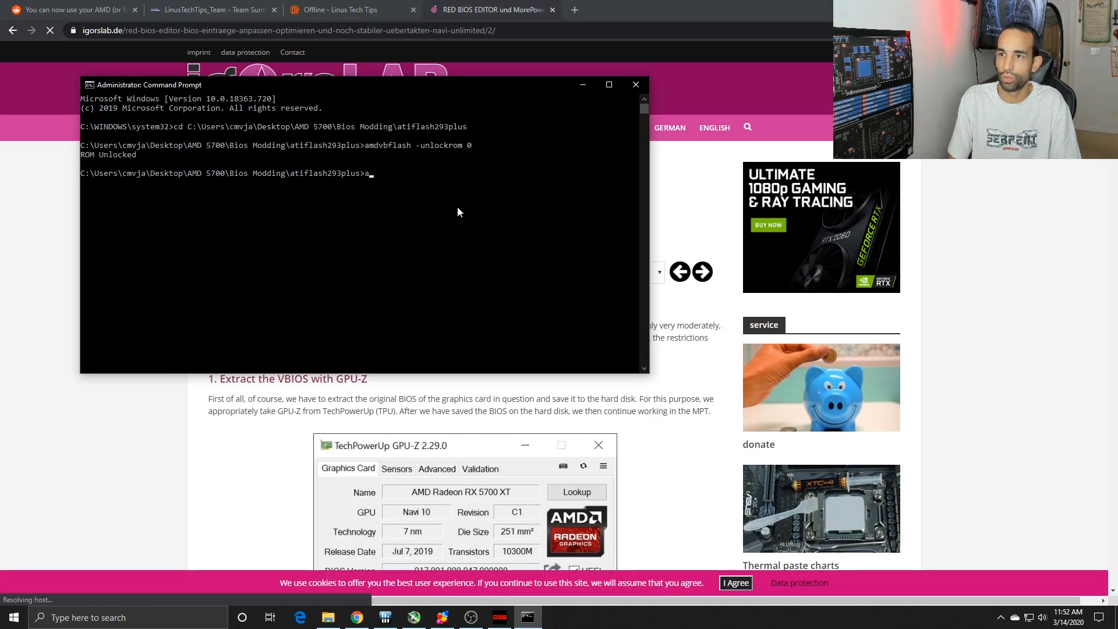
{"action": "type", "text": "mdb"}
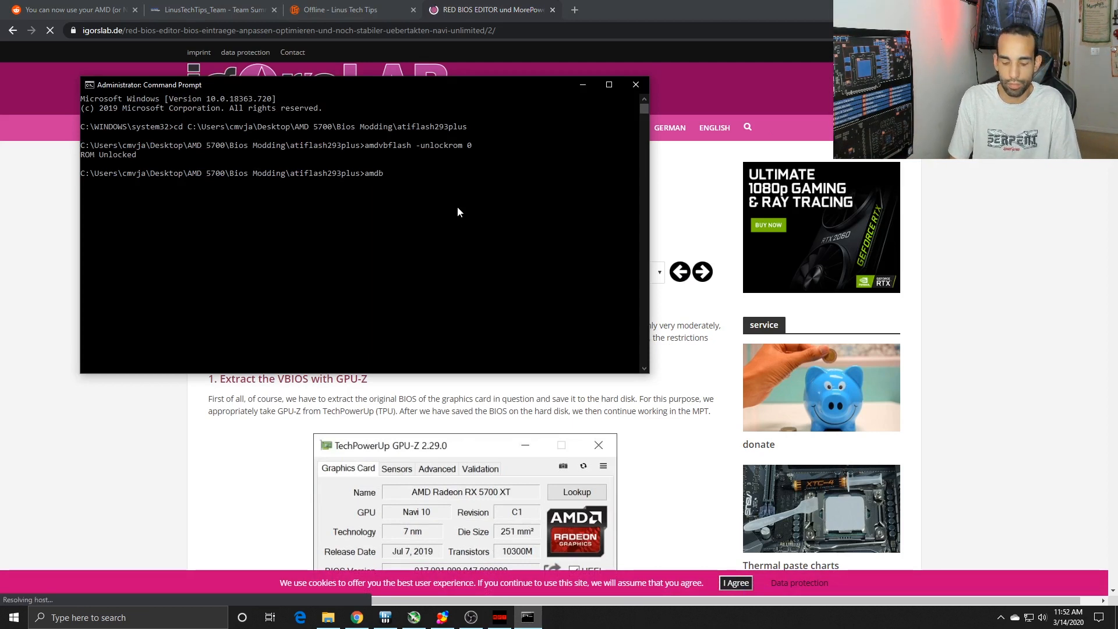
{"action": "type", "text": "vbflash"}
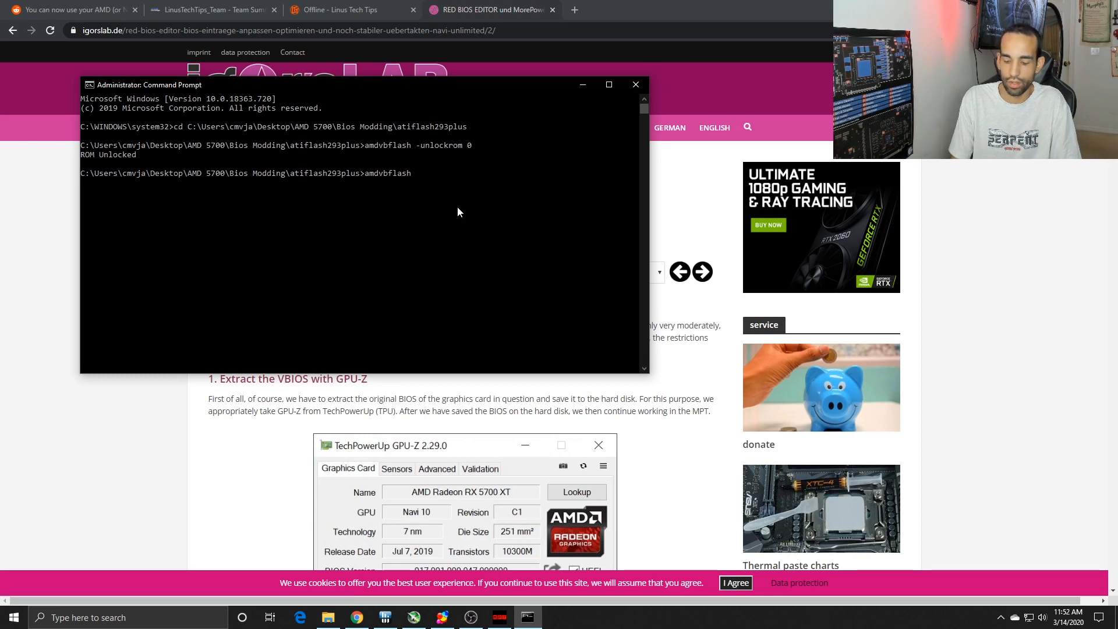
{"action": "type", "text": "-p"}
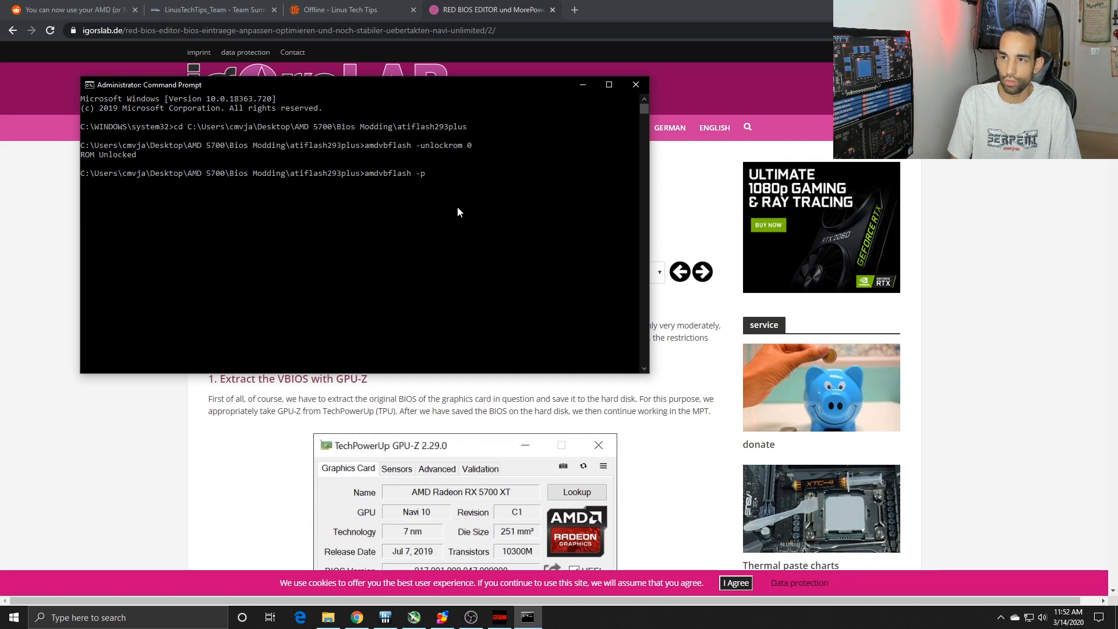
{"action": "type", "text": "-f"}
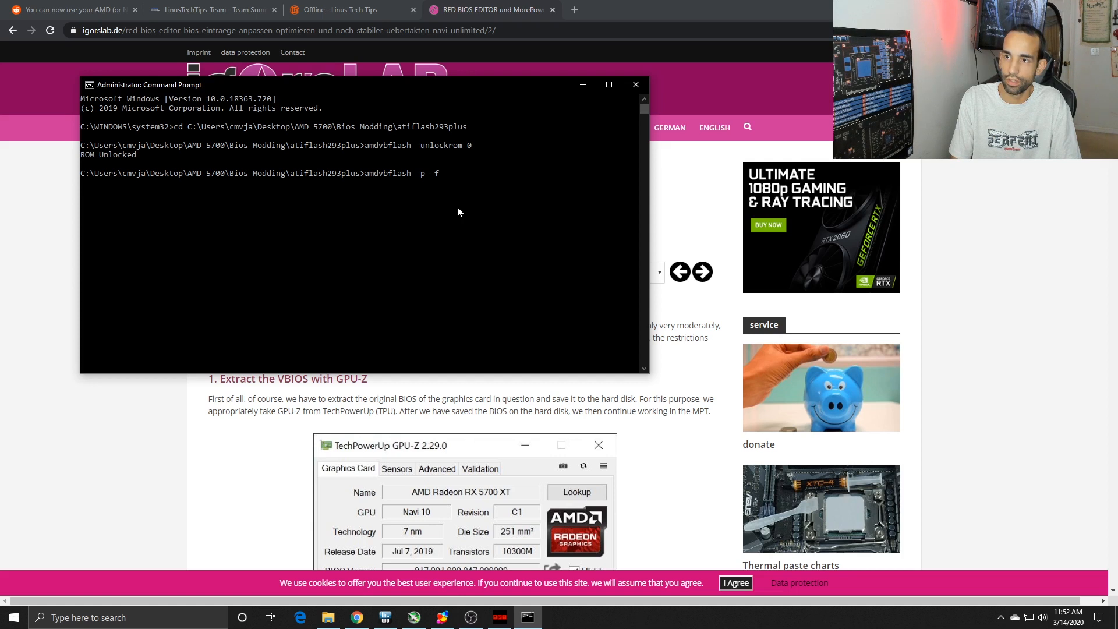
{"action": "type", "text": "0"}
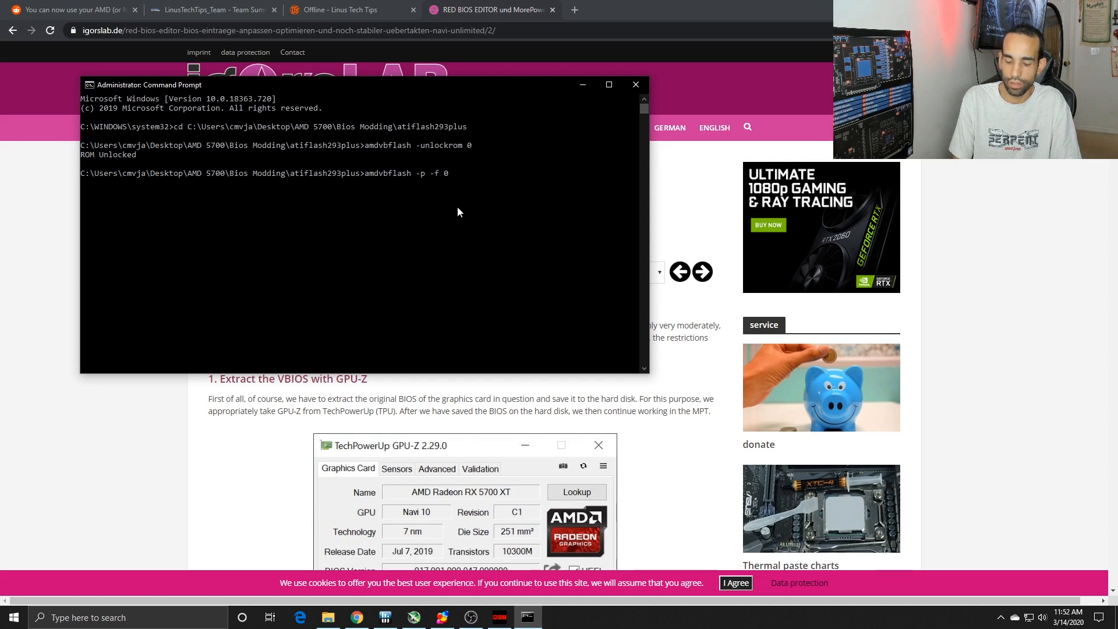
{"action": "type", "text": "XT"}
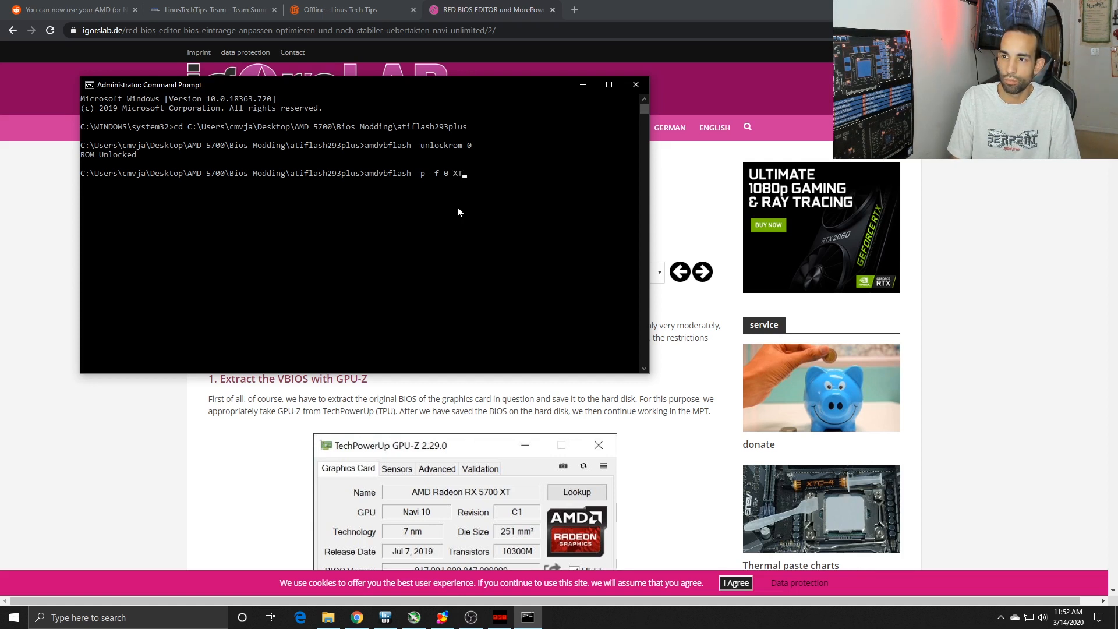
{"action": "type", "text": "ETH"}
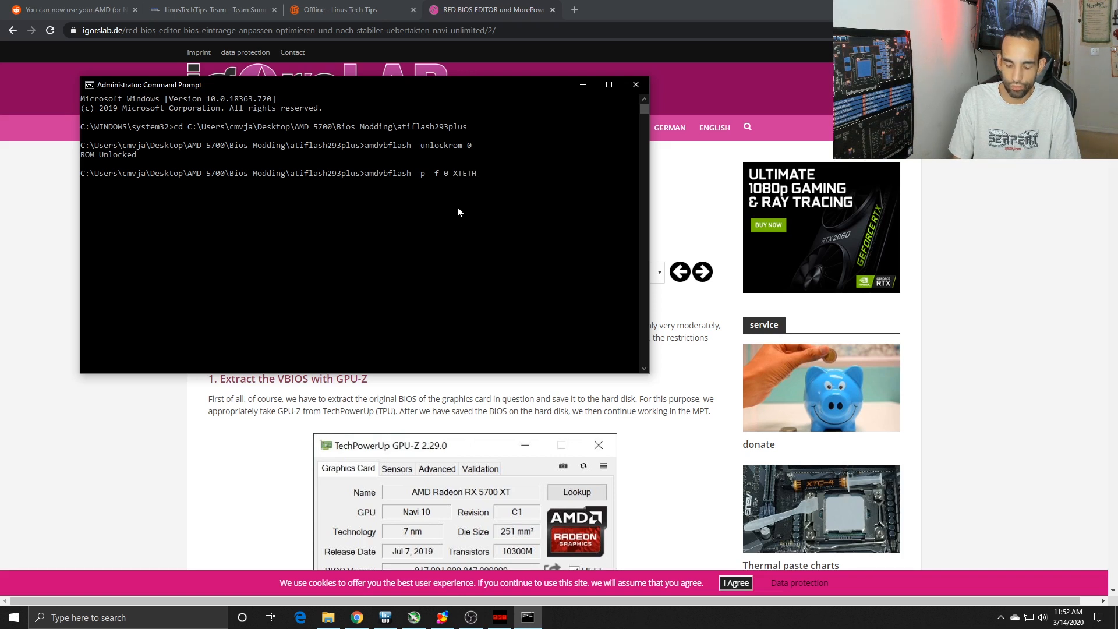
{"action": "type", "text": ".rom"}
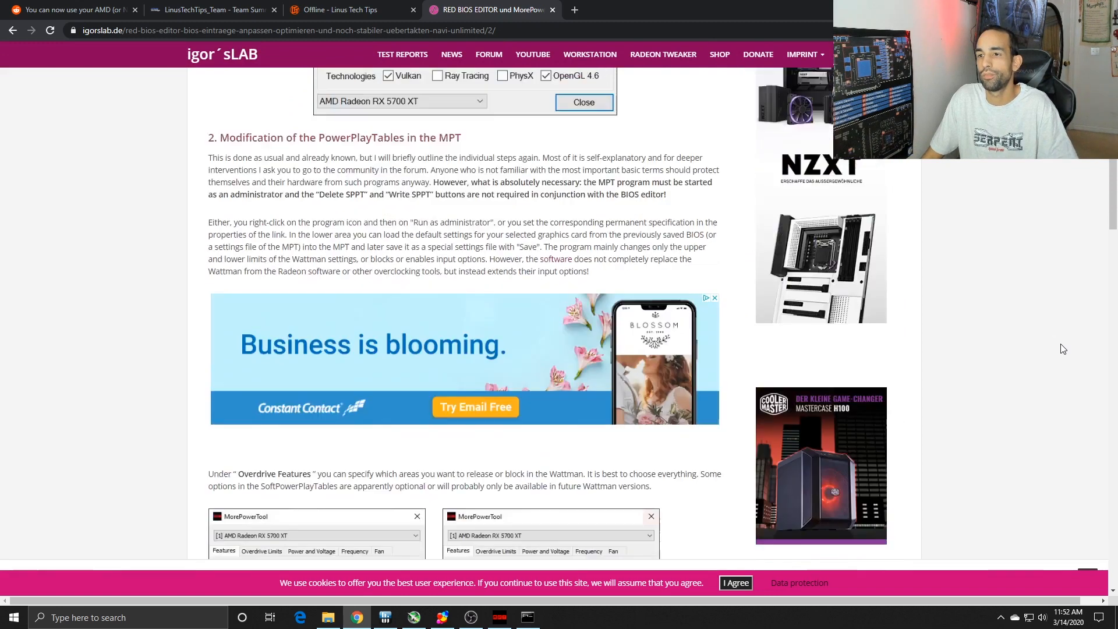
Step: Scroll to the end of page two and open '3 - Notes and software download'
{"action": "scroll", "scroll_direction": "down", "scroll_amount": 3}
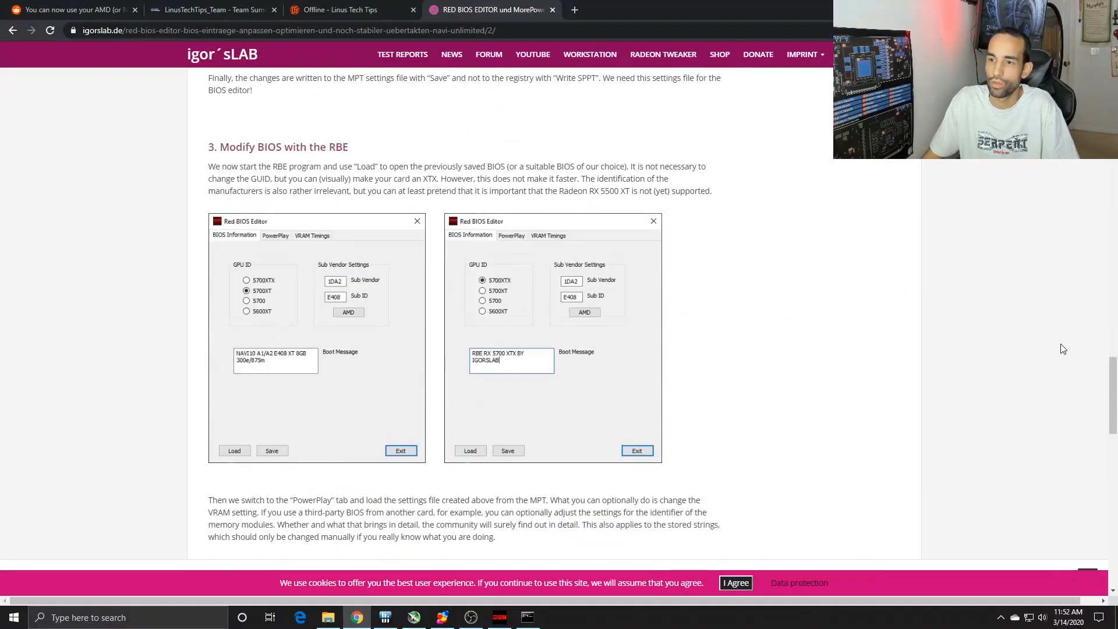
{"action": "scroll", "scroll_direction": "down", "scroll_amount": 3}
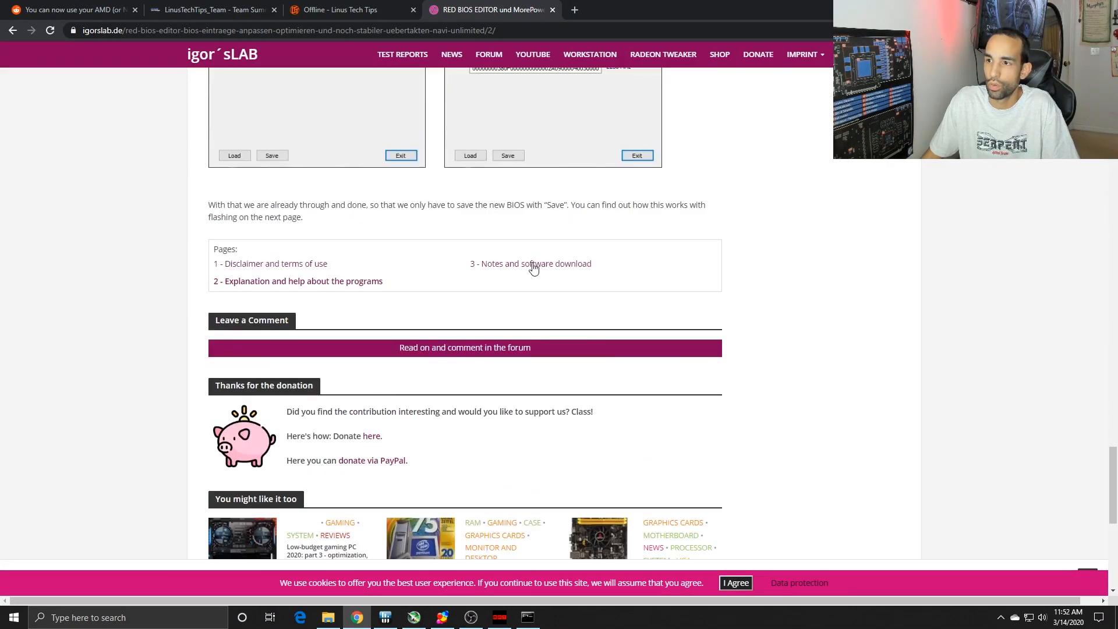
{"action": "left_click", "coordinate": [531, 263]}
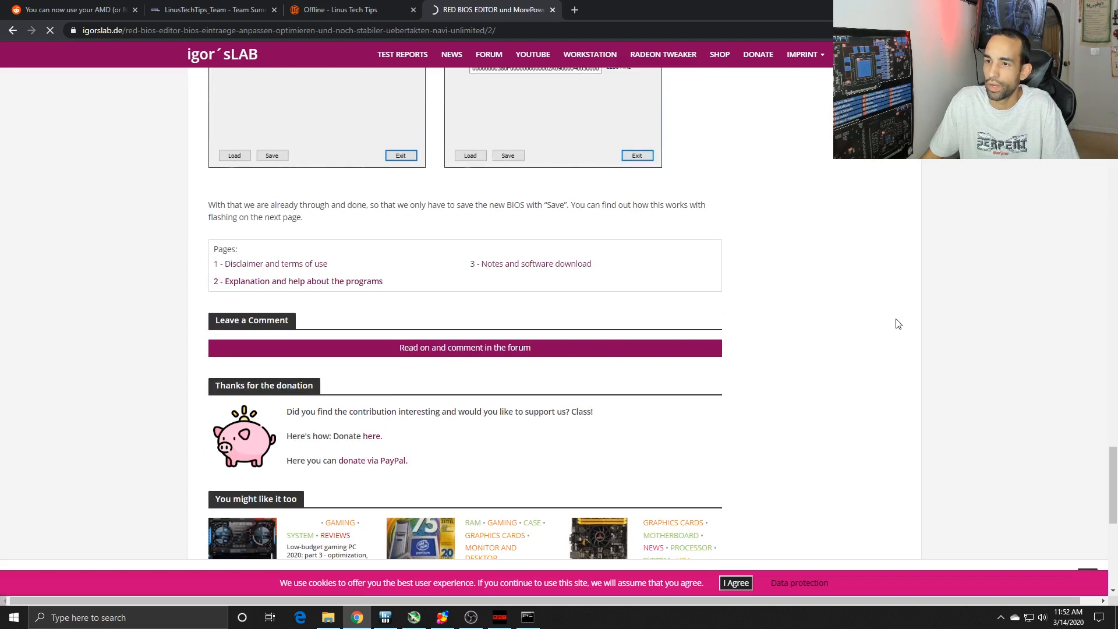
Step: Load page 3 of the igor'sLAB guide showing the example amdvbflash flash output
{"action": "left_click", "coordinate": [531, 263]}
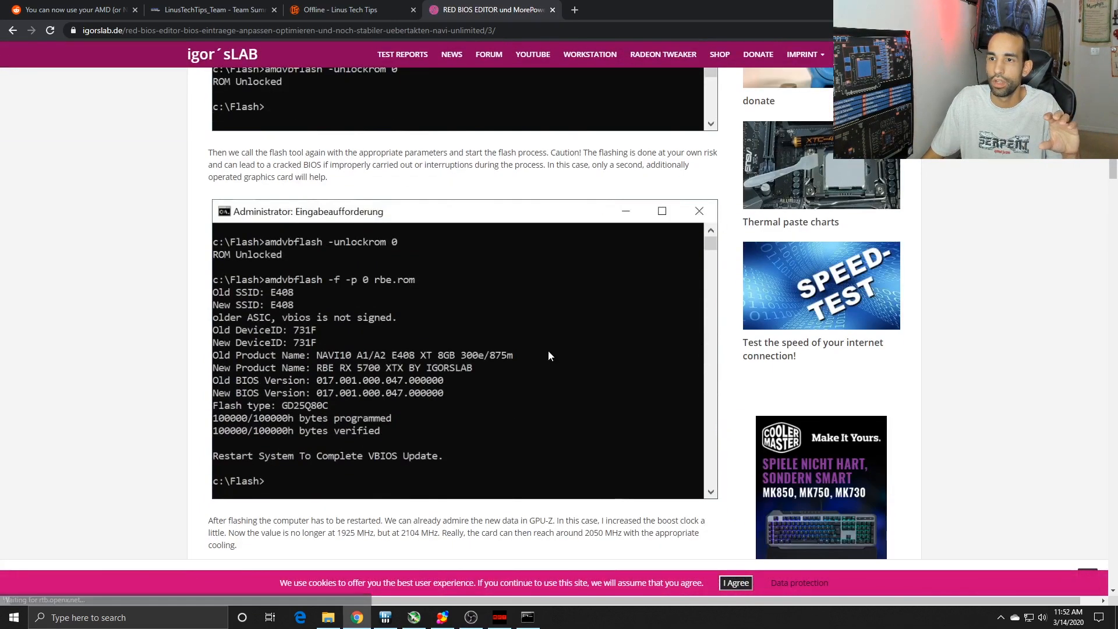
{"action": "mouse_move", "coordinate": [216, 301]}
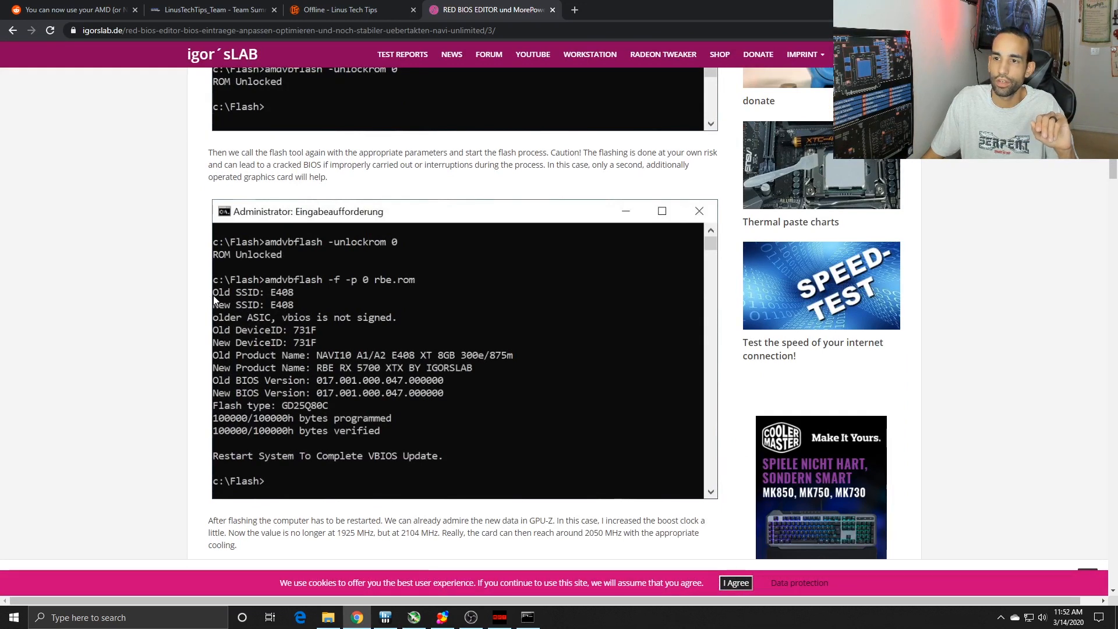
{"action": "mouse_move", "coordinate": [423, 480]}
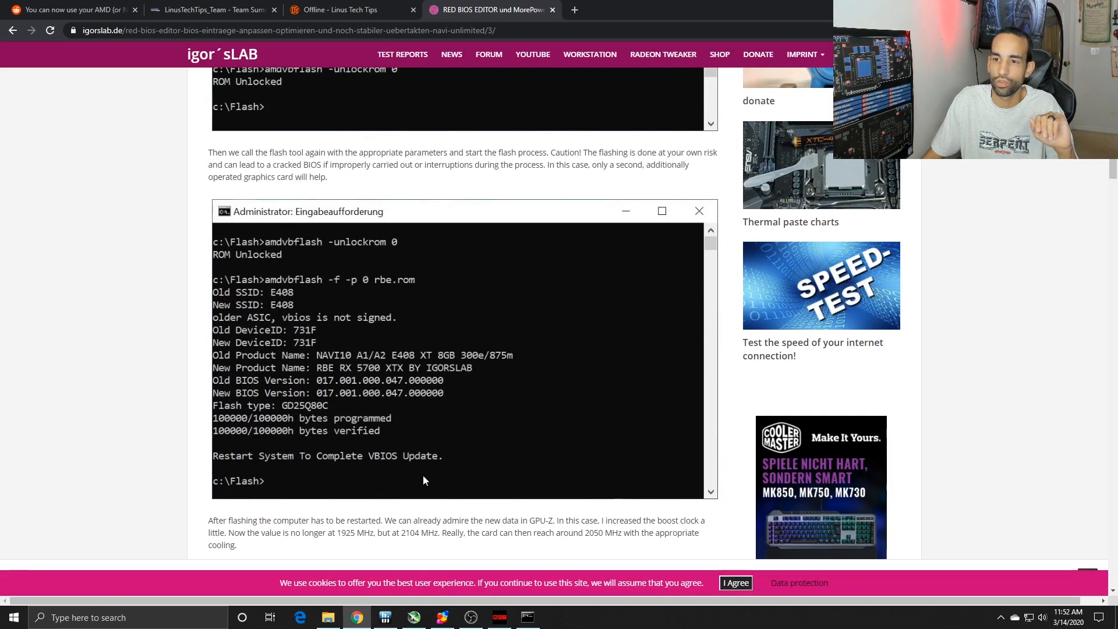
{"action": "mouse_move", "coordinate": [442, 459]}
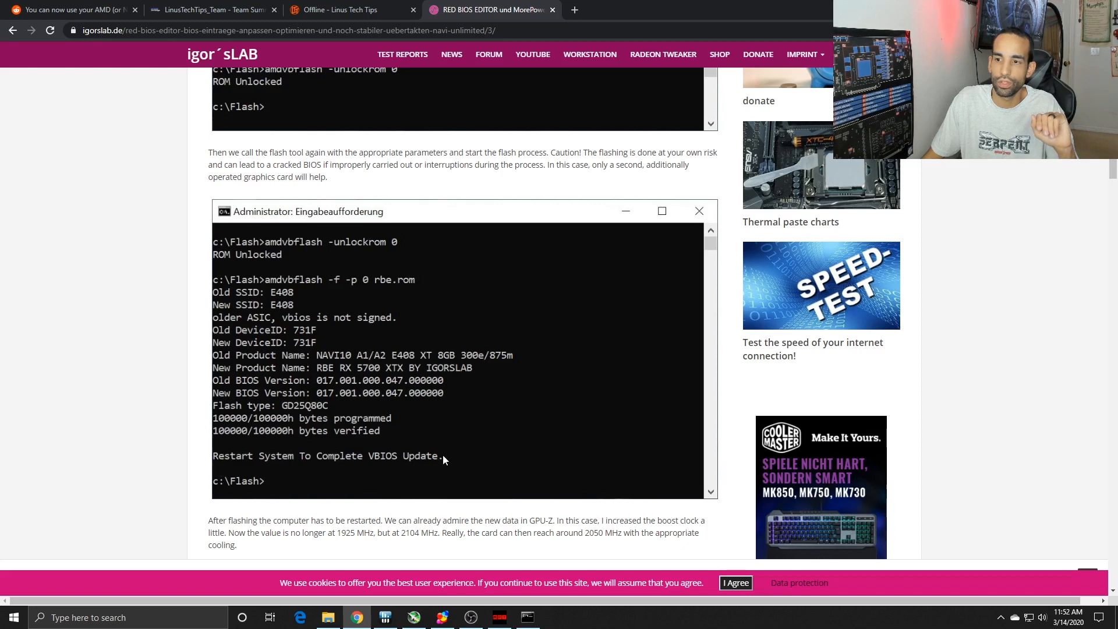
{"action": "mouse_move", "coordinate": [456, 447]}
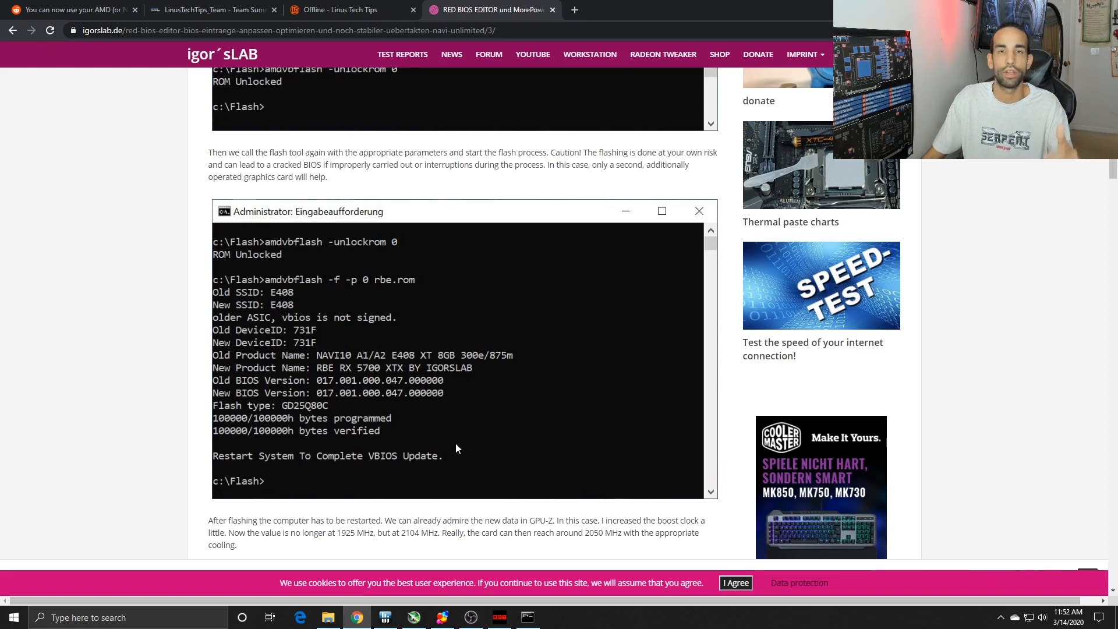
{"action": "mouse_move", "coordinate": [436, 435]}
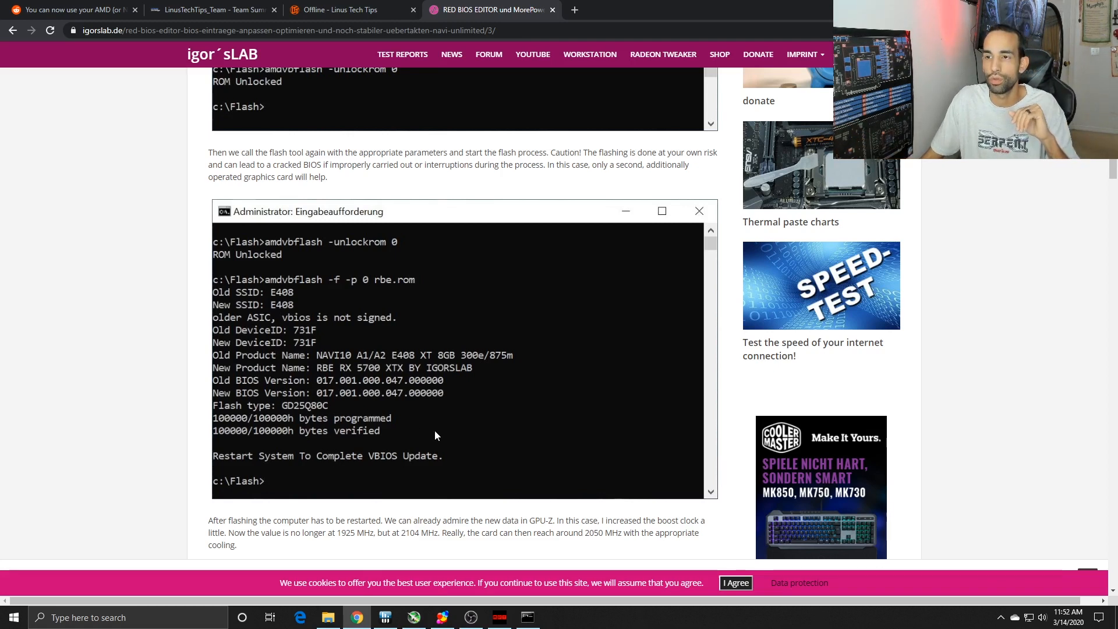
{"action": "mouse_move", "coordinate": [444, 532]}
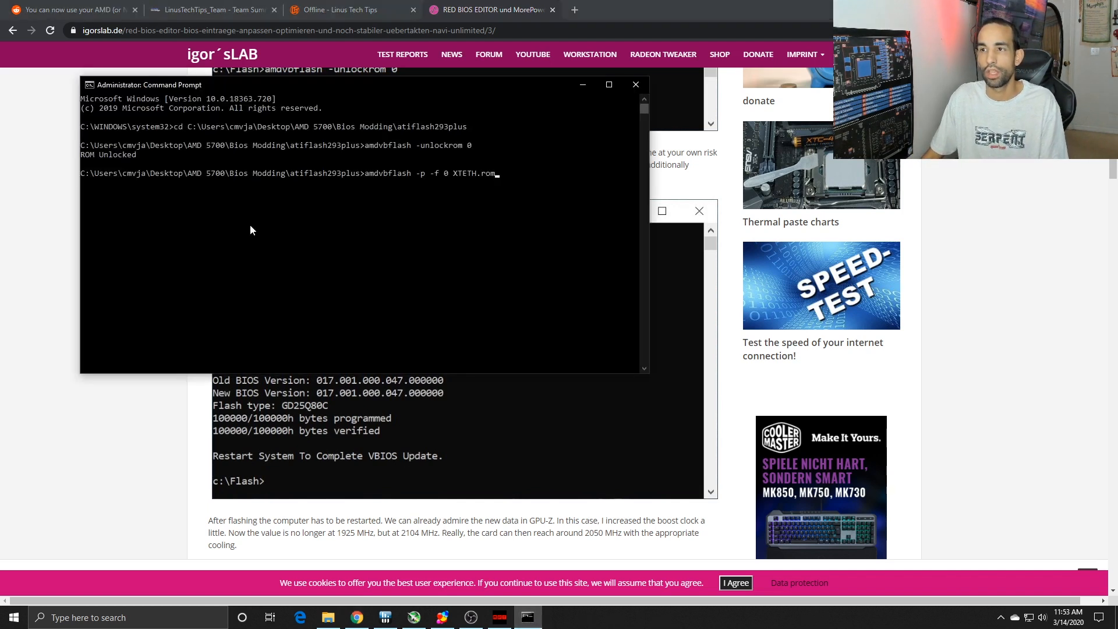
{"action": "mouse_move", "coordinate": [538, 189]}
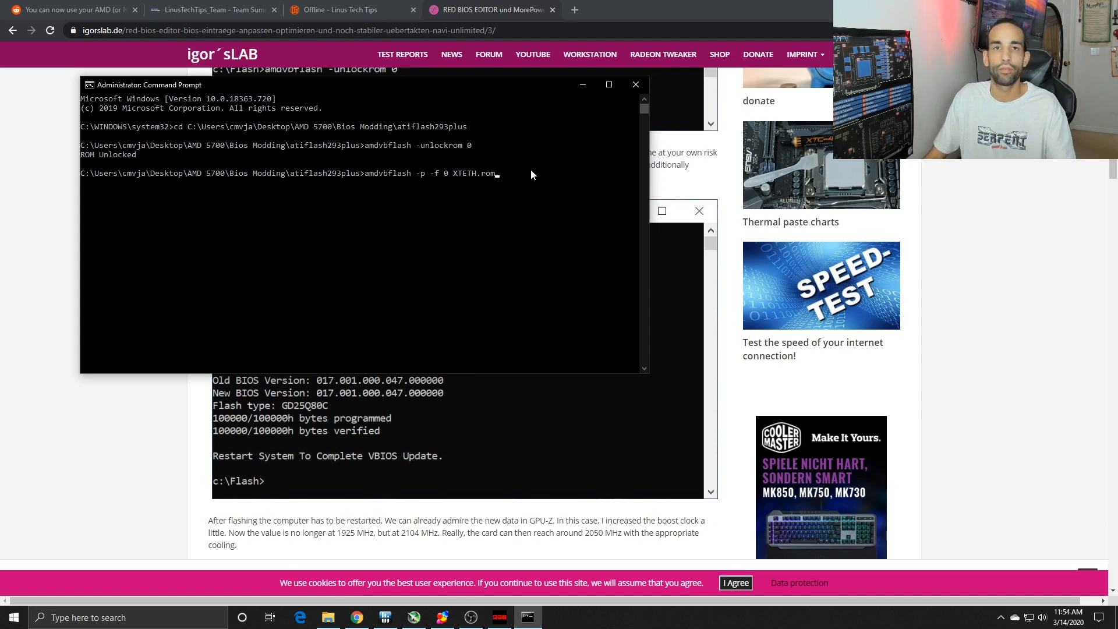
{"action": "mouse_move", "coordinate": [633, 85]}
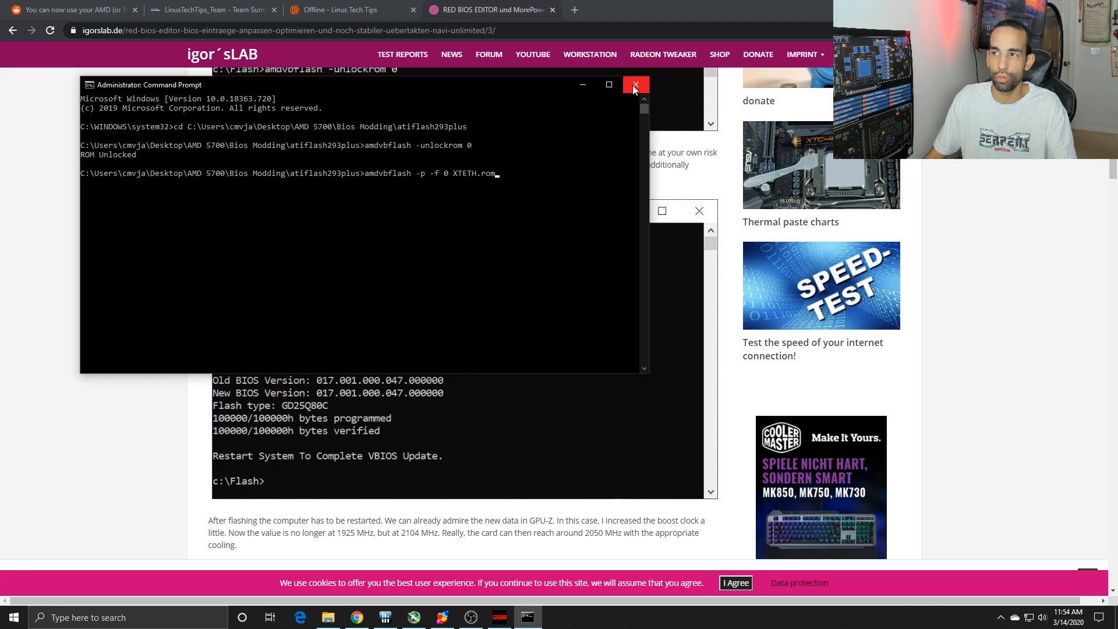
Step: Close the Command Prompt holding the XTETH.rom force-flash command without running it
{"action": "left_click", "coordinate": [633, 85]}
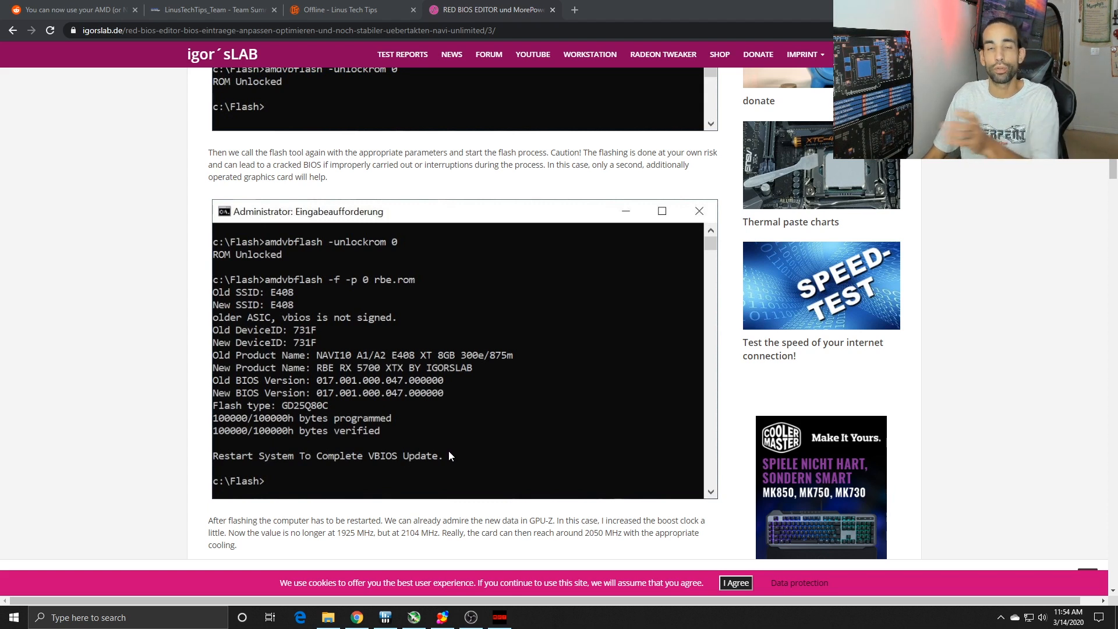
{"action": "mouse_move", "coordinate": [442, 429]}
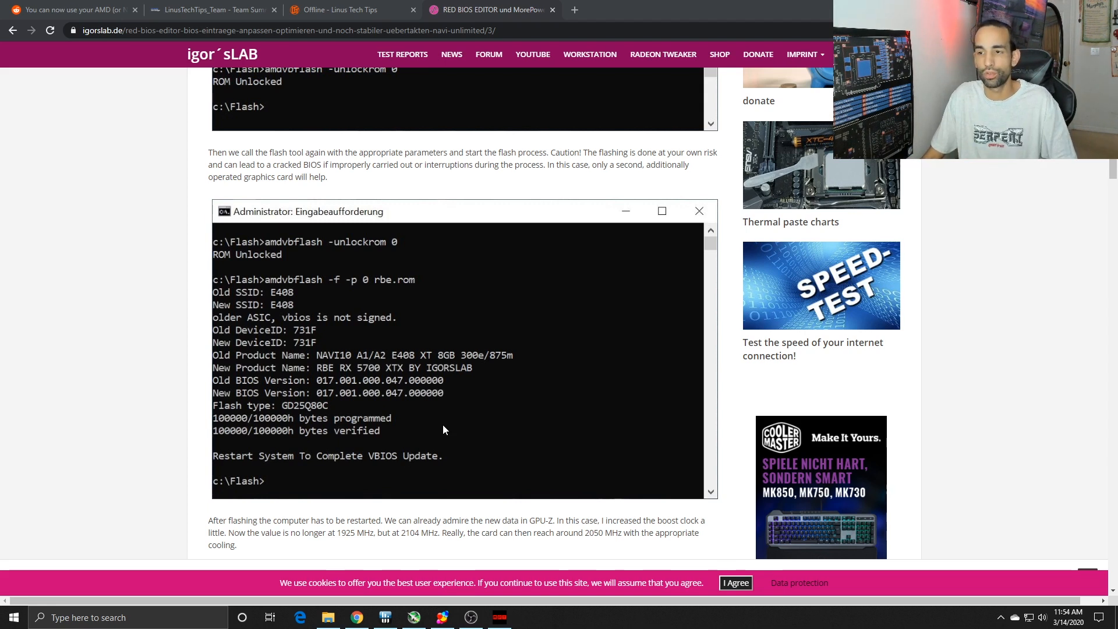
{"action": "mouse_move", "coordinate": [402, 55]}
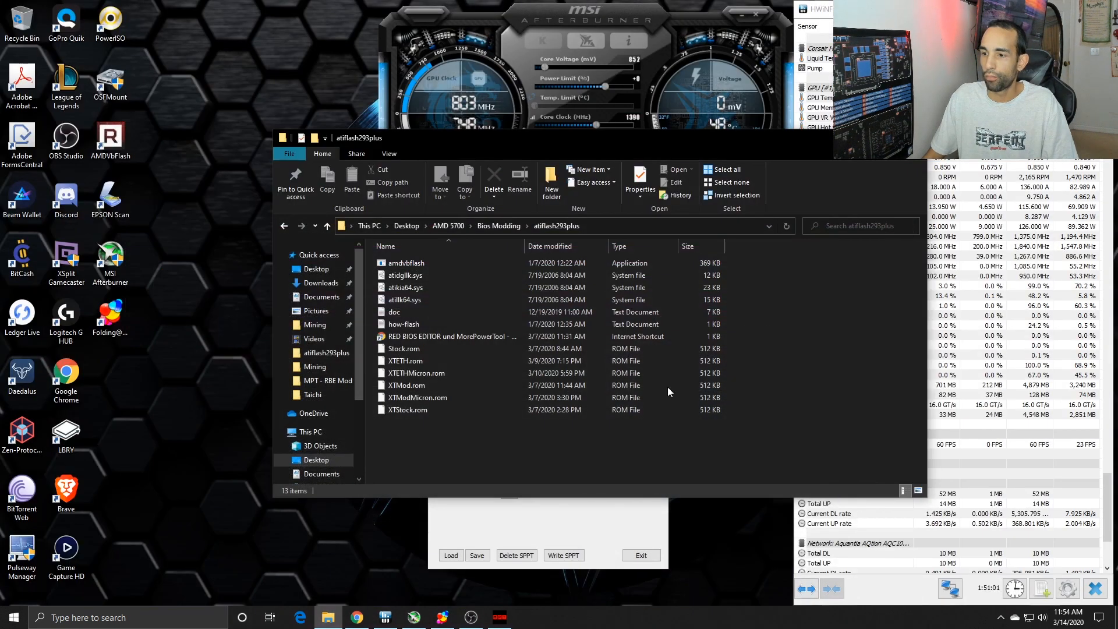
Step: View the 'ETH Mem OC 54.25 (Before Mod)' screenshot from Pictures > RX 5700 > Mining
{"action": "left_click", "coordinate": [316, 311]}
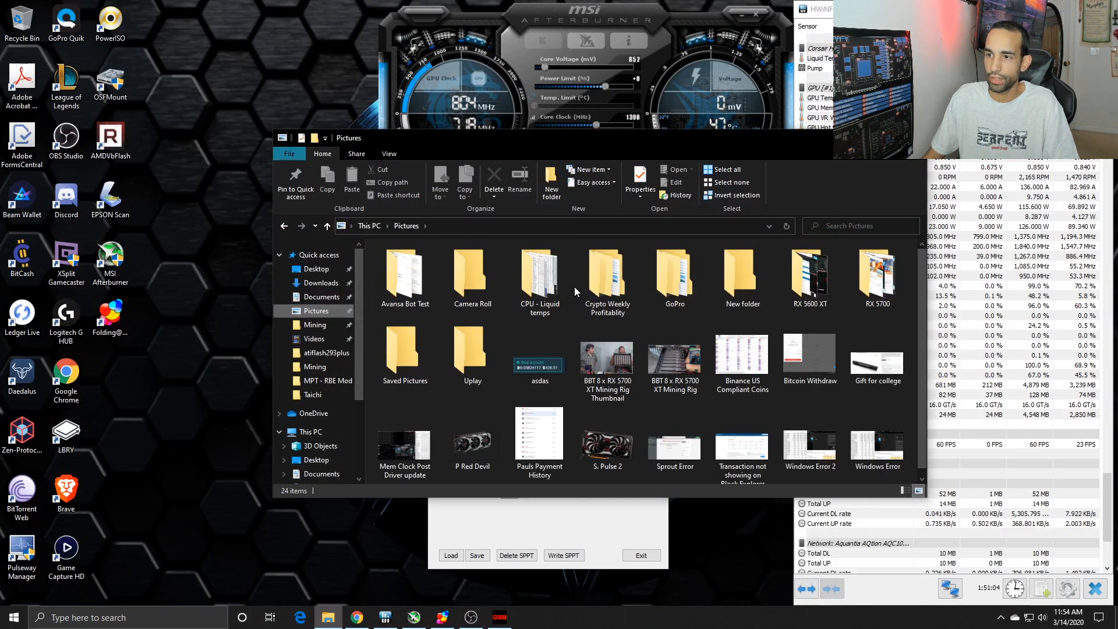
{"action": "double_click", "coordinate": [878, 278]}
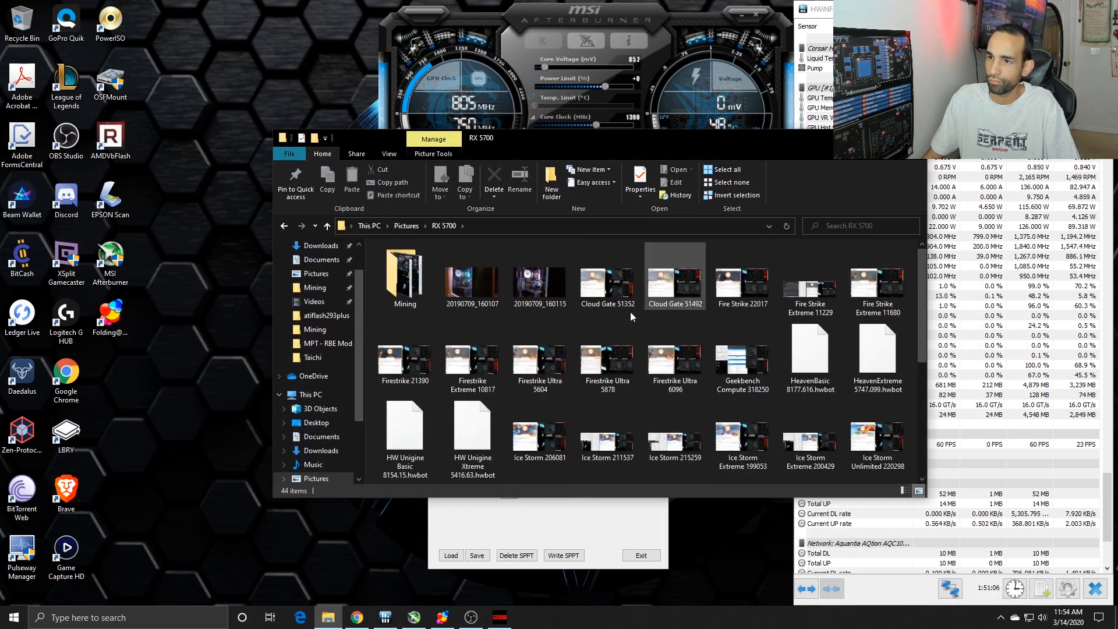
{"action": "double_click", "coordinate": [404, 274]}
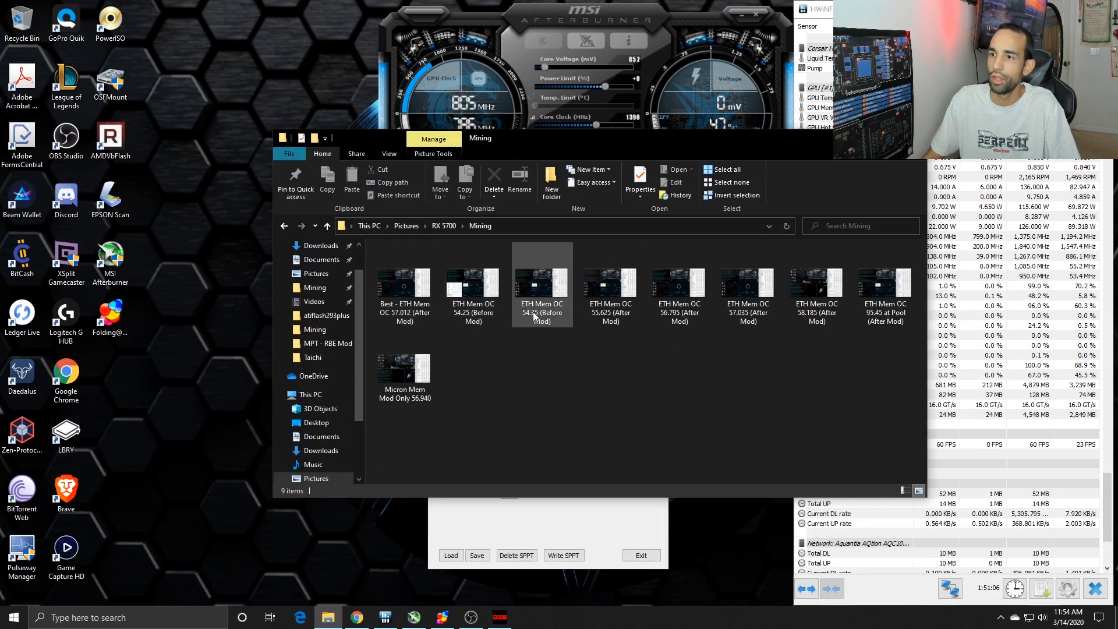
{"action": "double_click", "coordinate": [542, 284]}
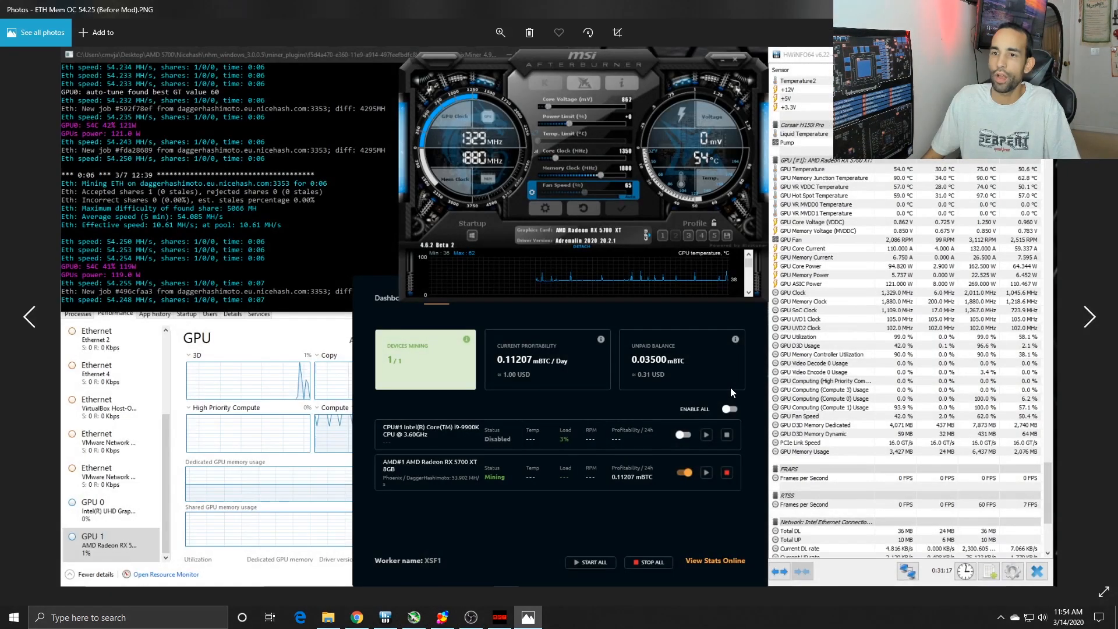
{"action": "mouse_move", "coordinate": [131, 201]}
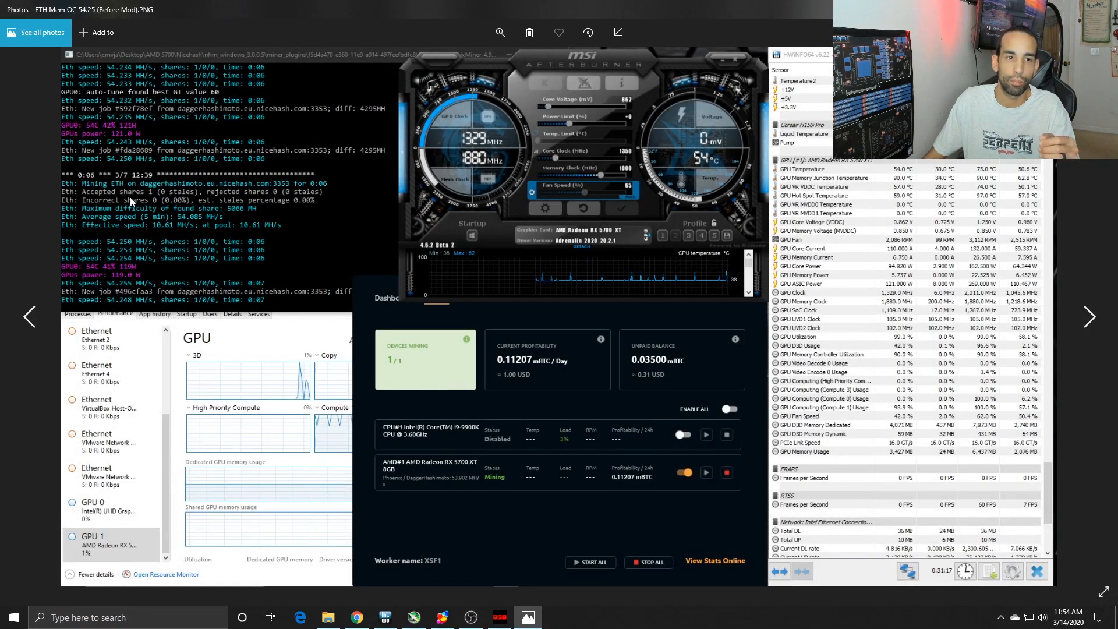
{"action": "mouse_move", "coordinate": [355, 215]}
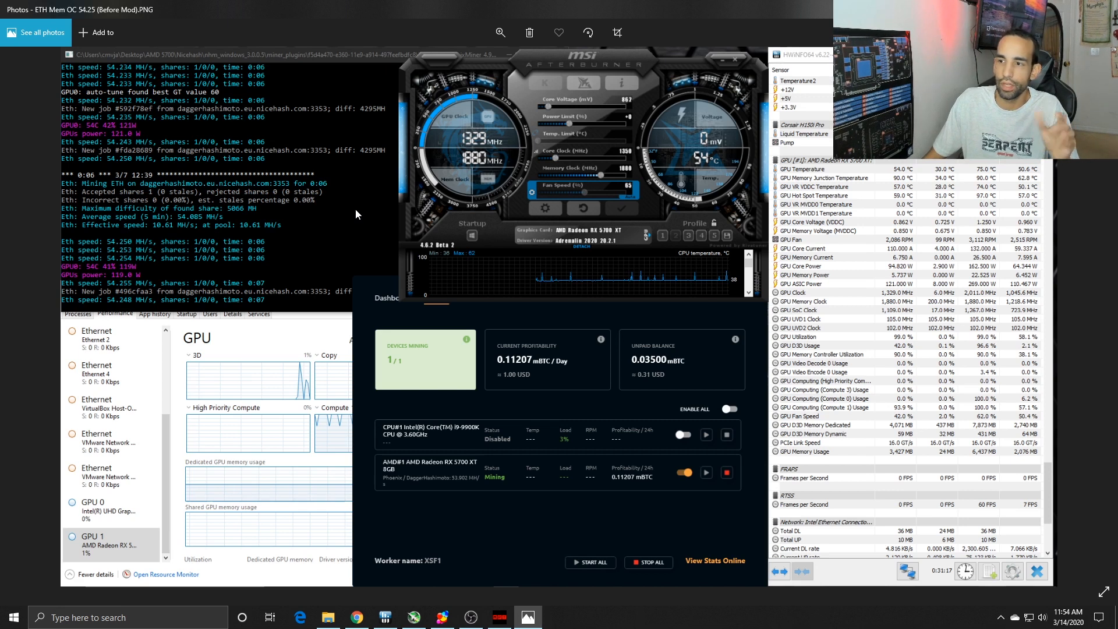
{"action": "mouse_move", "coordinate": [890, 312]}
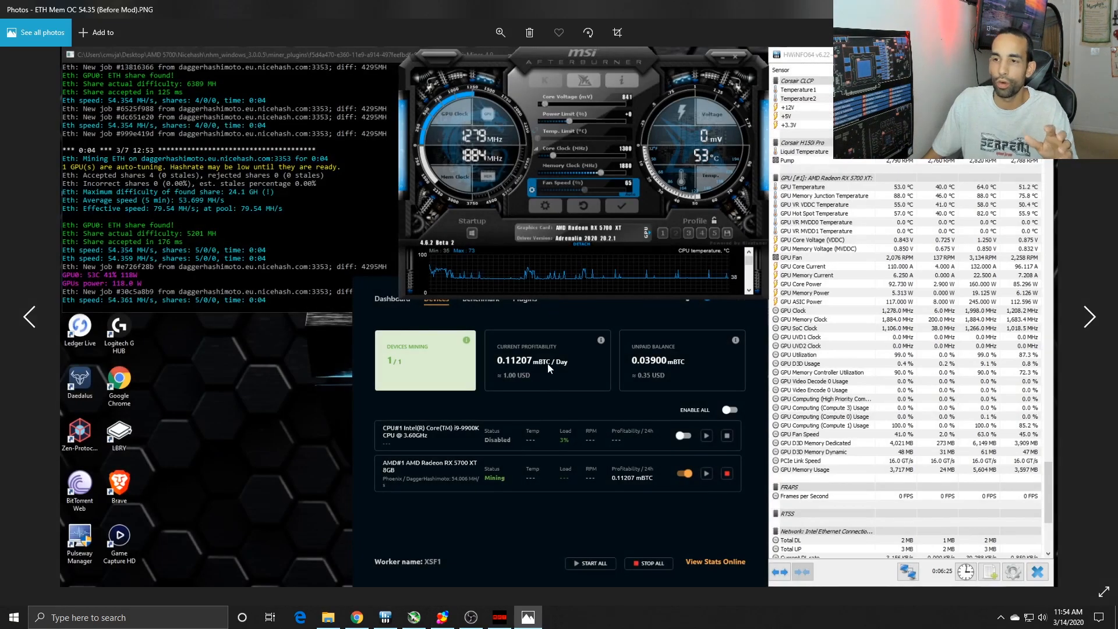
{"action": "mouse_move", "coordinate": [549, 378]}
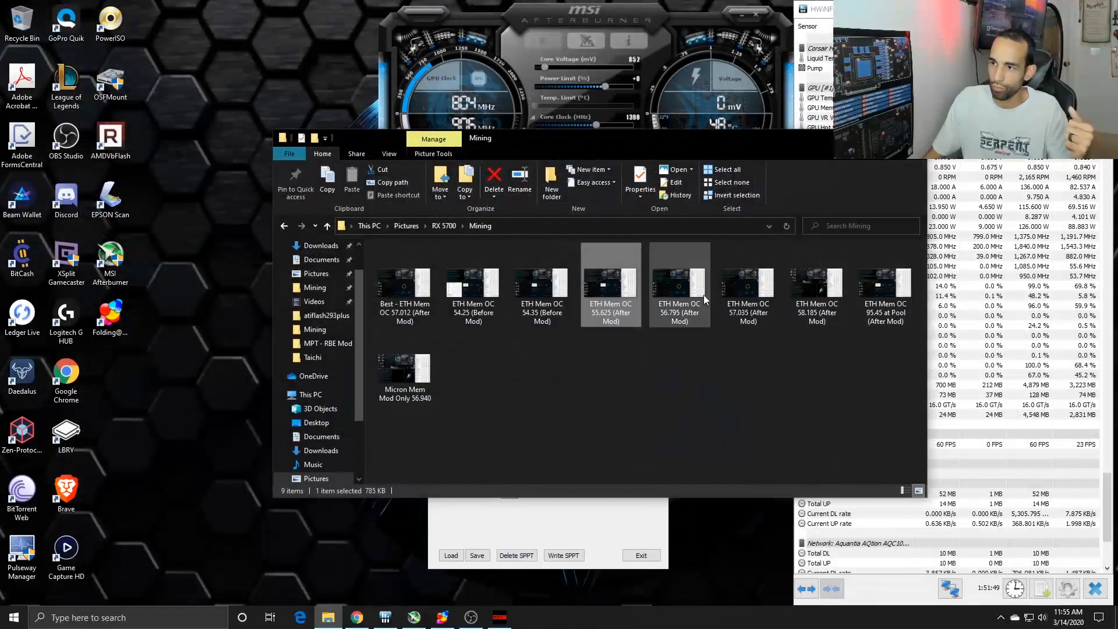
Step: View the ETH Mem OC (After Mod) hashrate screenshots, then return to MorePowerTool
{"action": "double_click", "coordinate": [678, 283]}
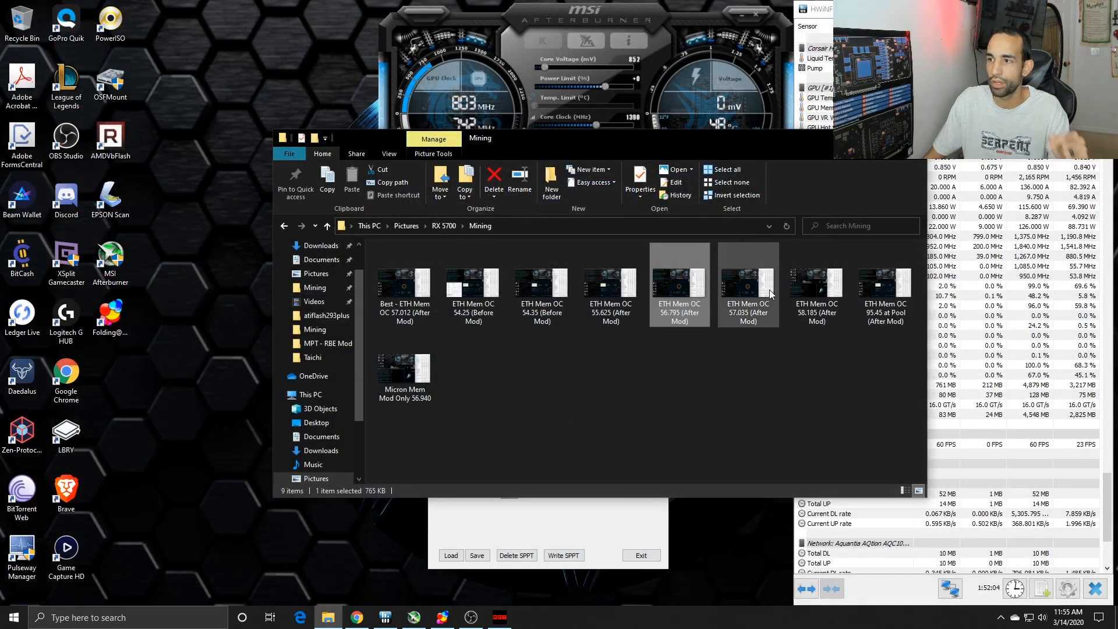
{"action": "double_click", "coordinate": [816, 283]}
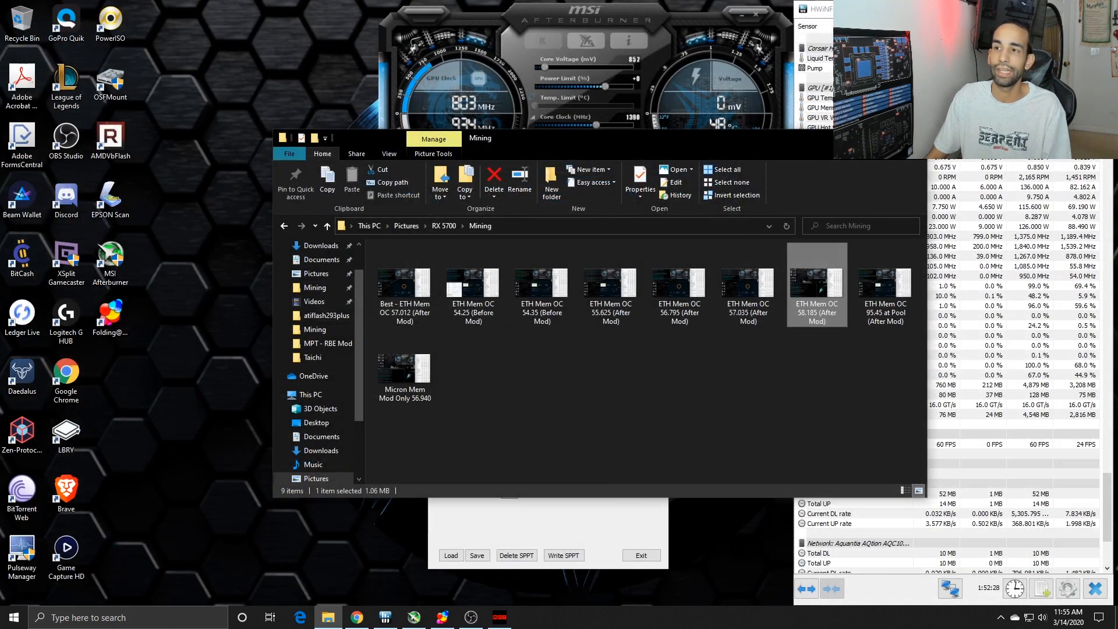
{"action": "left_click", "coordinate": [328, 224]}
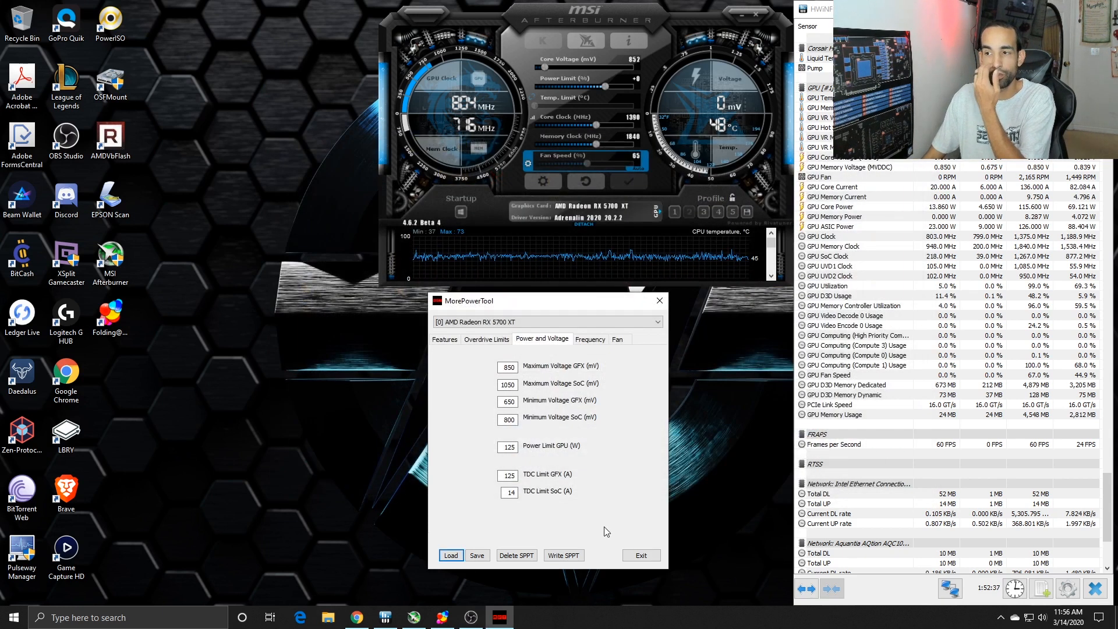
Step: Review the RX 5700 XT's Features flags, then its Overdrive Limits for clocks, power and fan
{"action": "left_click", "coordinate": [443, 339]}
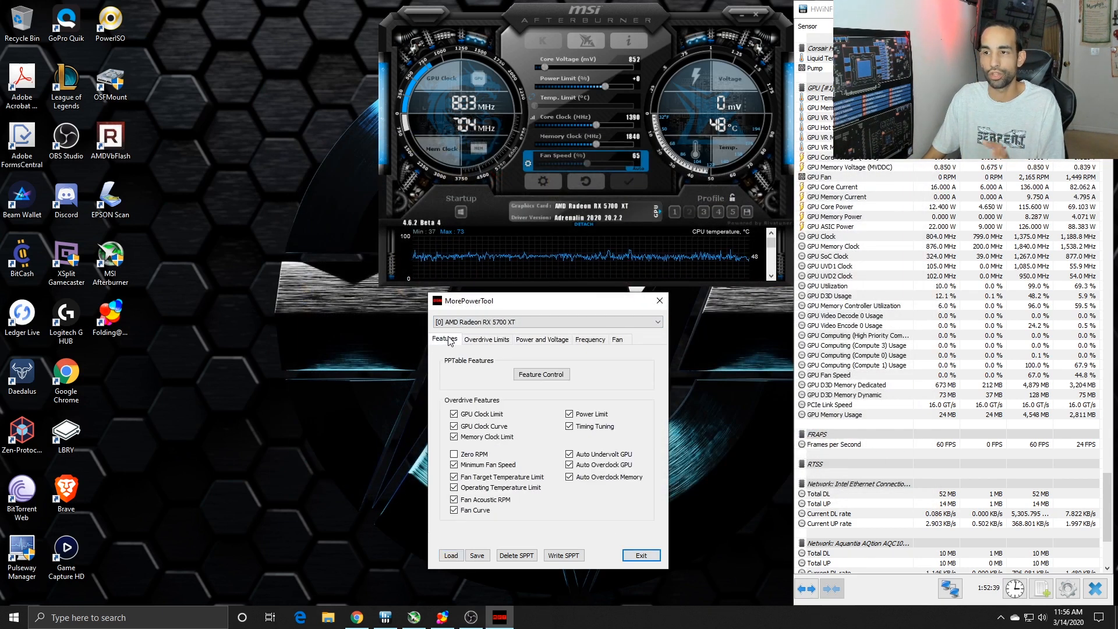
{"action": "left_click", "coordinate": [486, 339]}
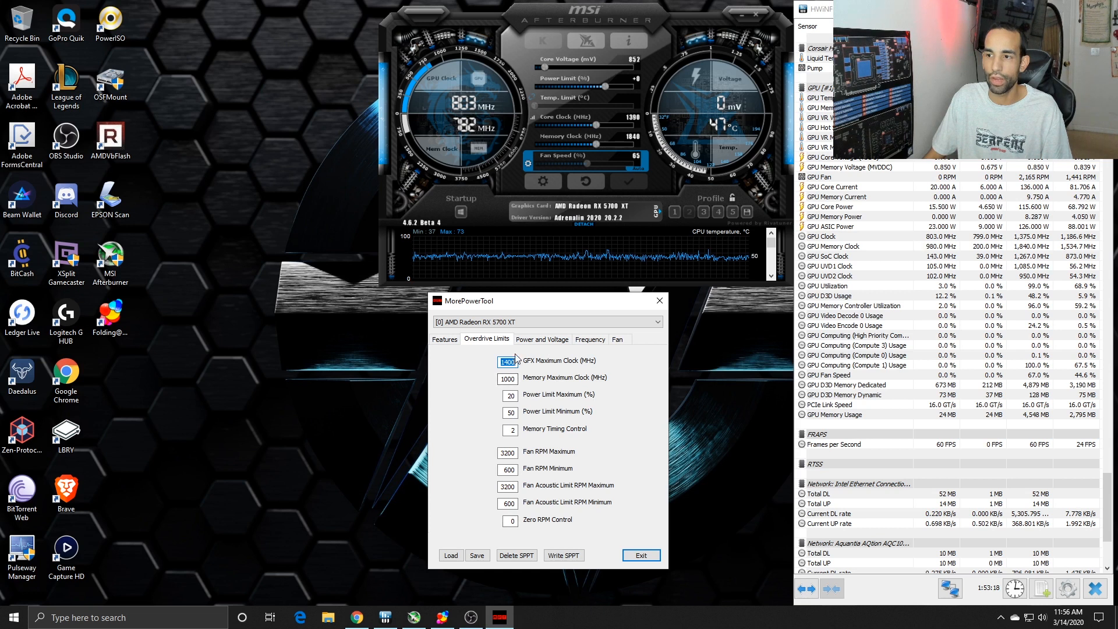
Step: Review the Power and Voltage limits, then the GPU, SoC and memory Frequency values
{"action": "left_click", "coordinate": [542, 339]}
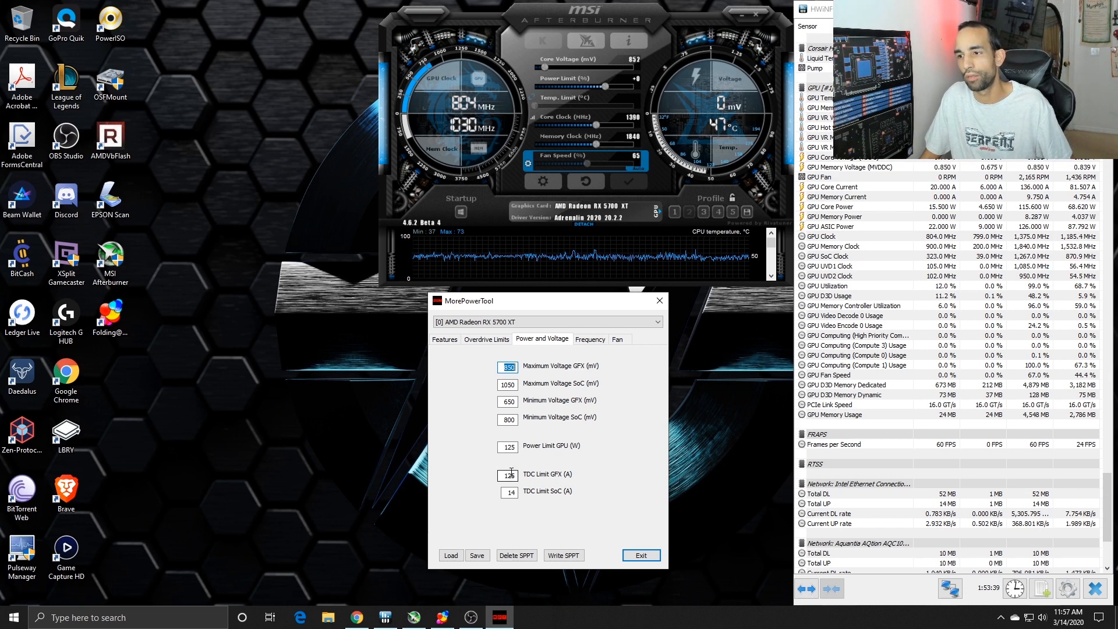
{"action": "left_click", "coordinate": [589, 338]}
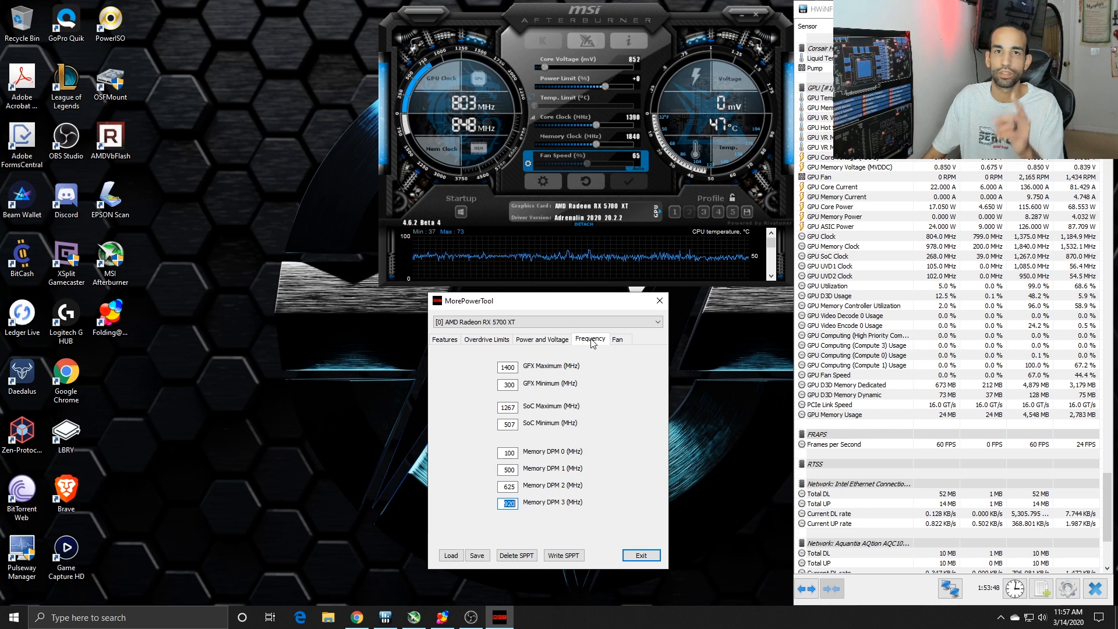
{"action": "mouse_move", "coordinate": [590, 379]}
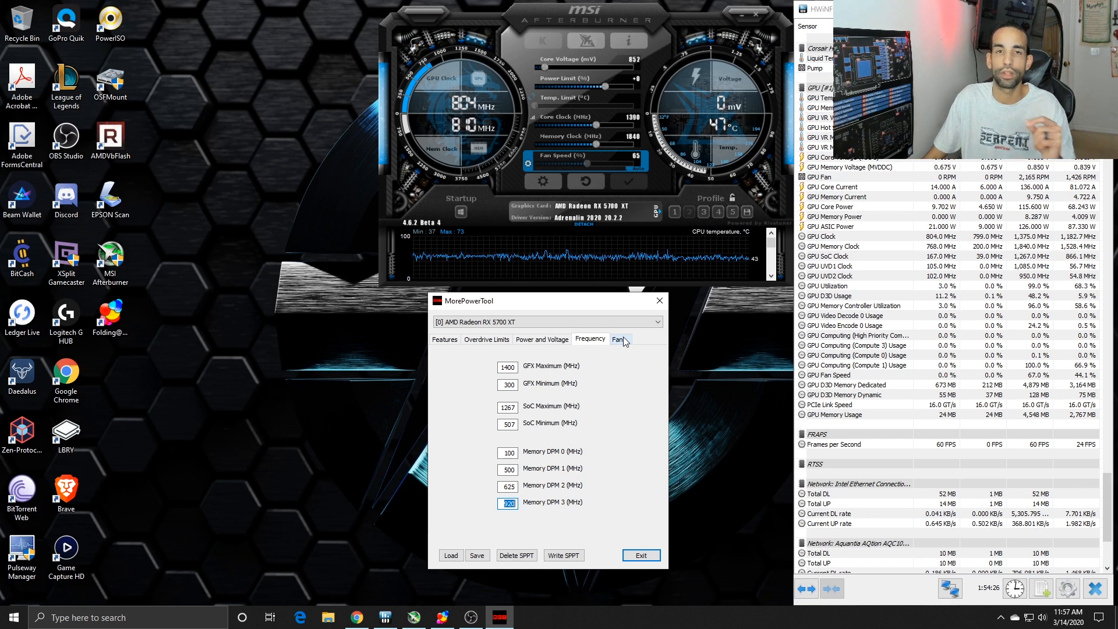
Step: Check the Fan settings and Overdrive Limits, then start loading a saved MPT profile from the Bios folder
{"action": "left_click", "coordinate": [617, 338]}
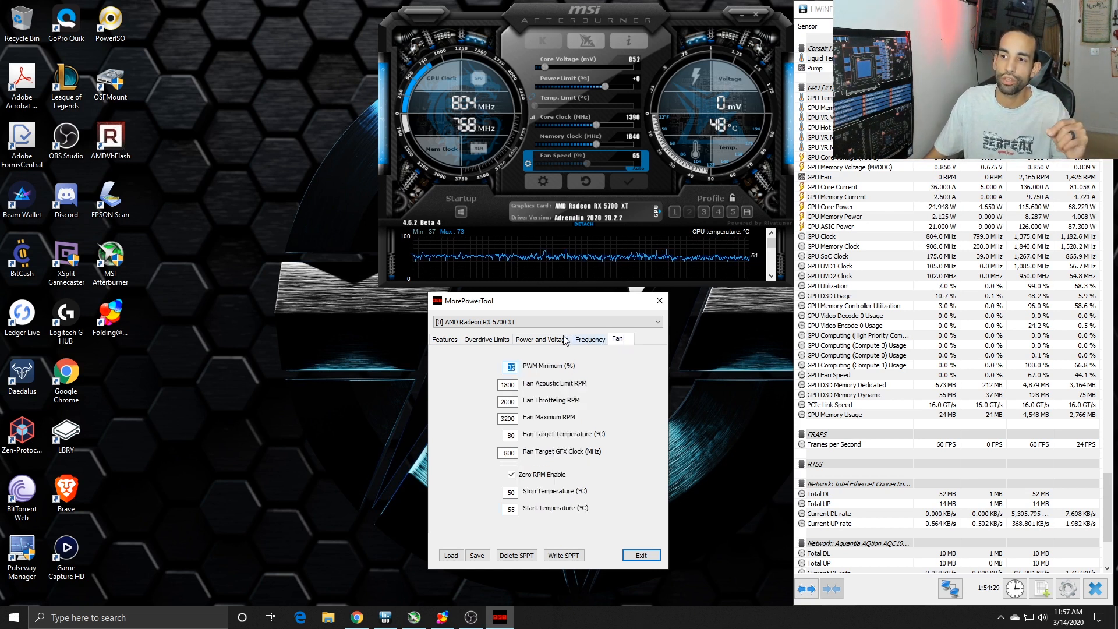
{"action": "left_click", "coordinate": [541, 339]}
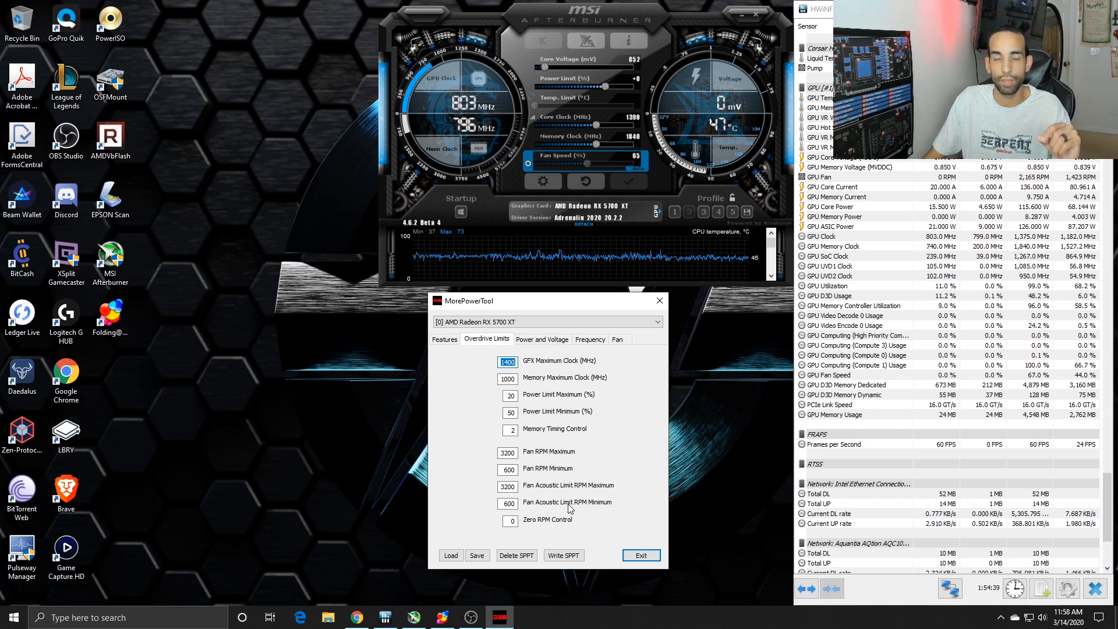
{"action": "left_click", "coordinate": [563, 554]}
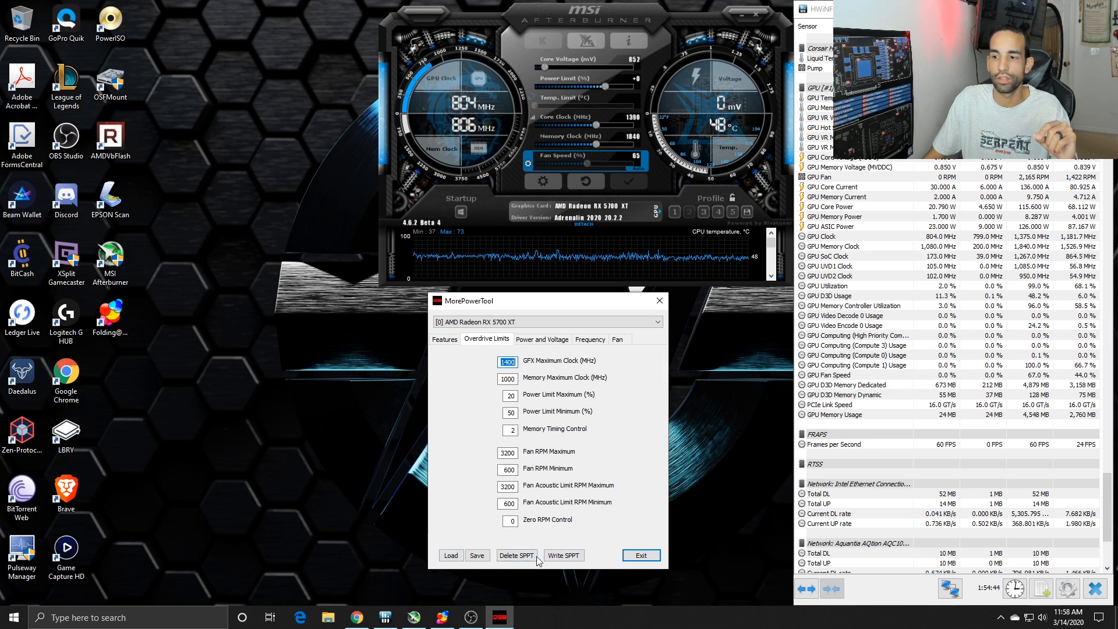
{"action": "left_click", "coordinate": [451, 555]}
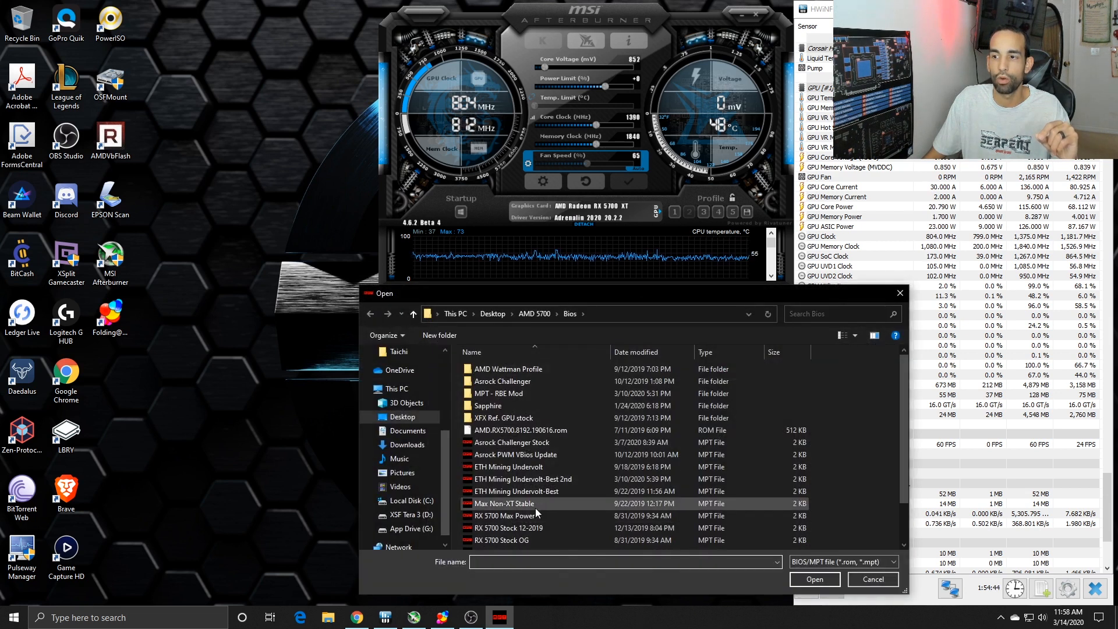
Step: Choose the saved mod MPT profile in the Open dialog and load it into MorePowerTool
{"action": "scroll", "scroll_direction": "down", "scroll_amount": 3}
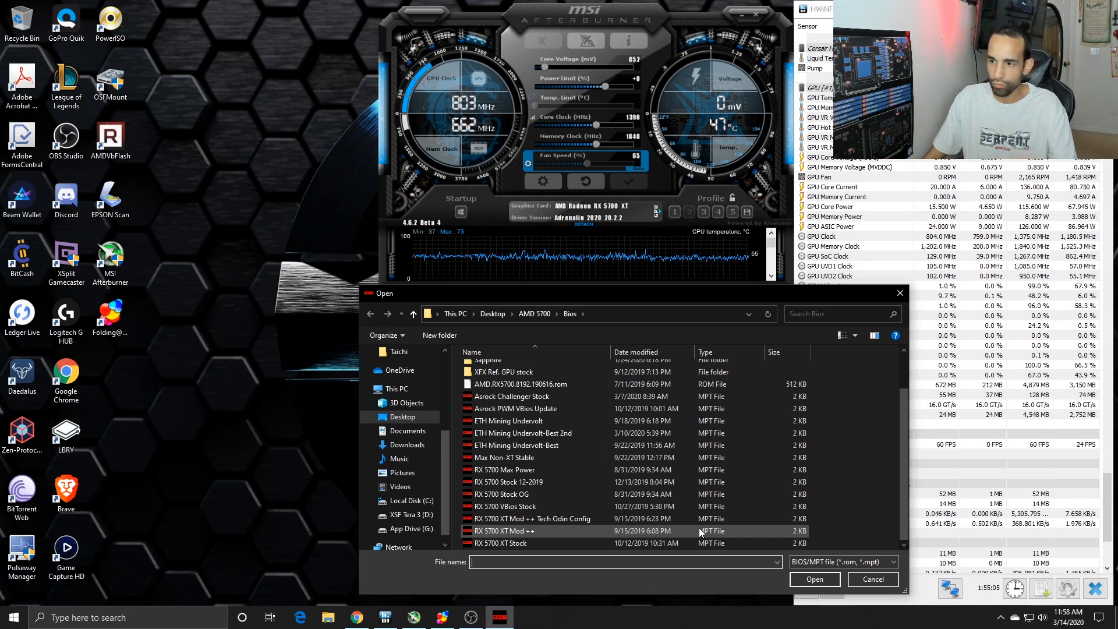
{"action": "left_click", "coordinate": [531, 518]}
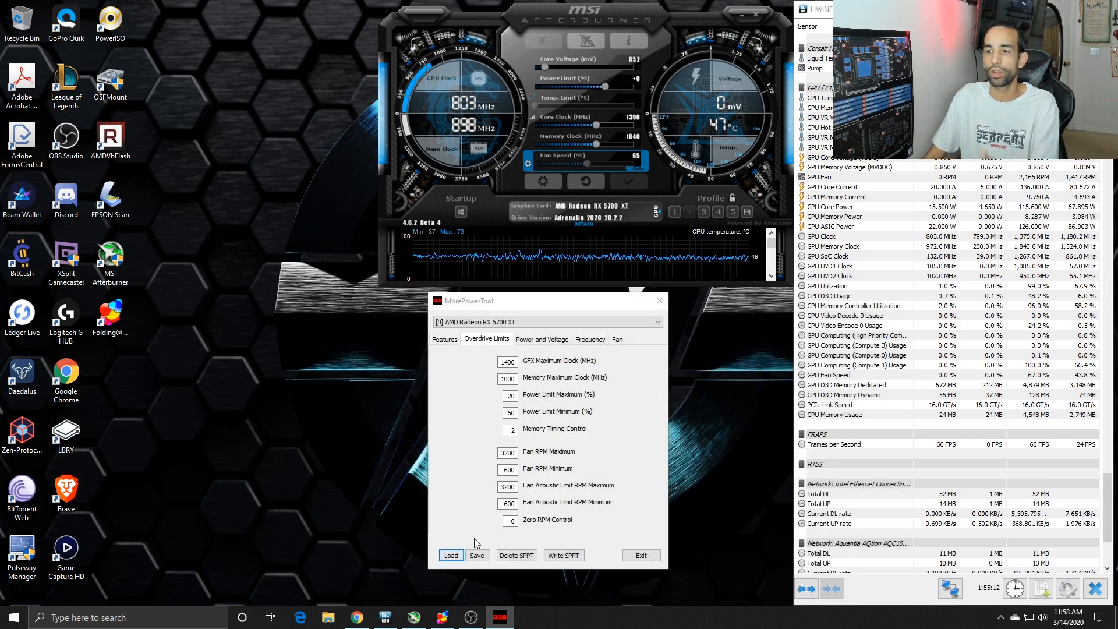
{"action": "left_click", "coordinate": [450, 556]}
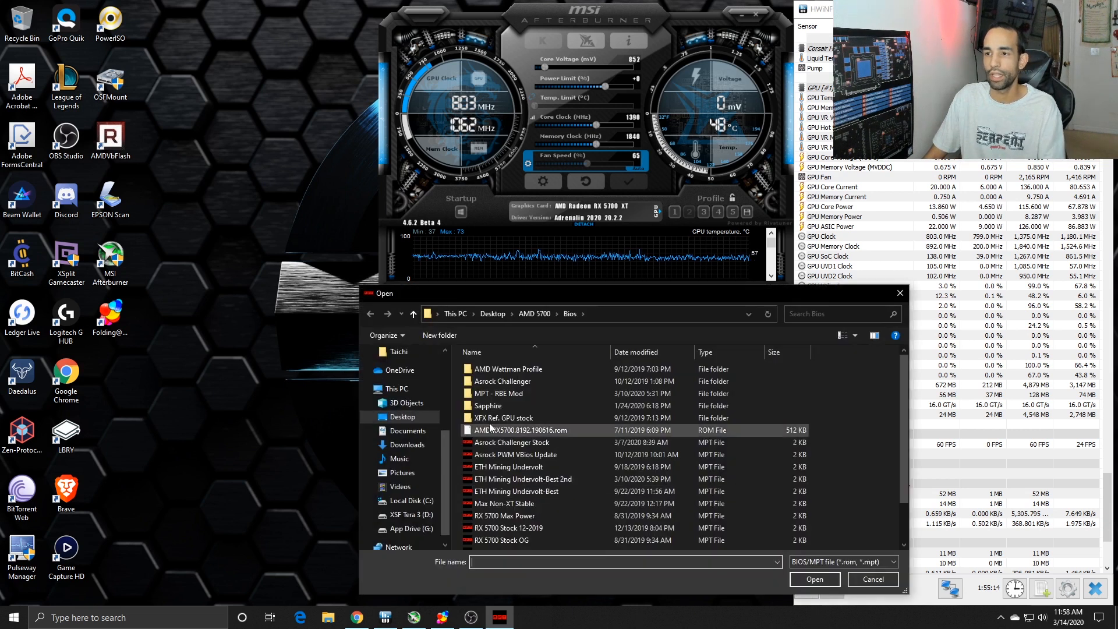
{"action": "left_click", "coordinate": [813, 579]}
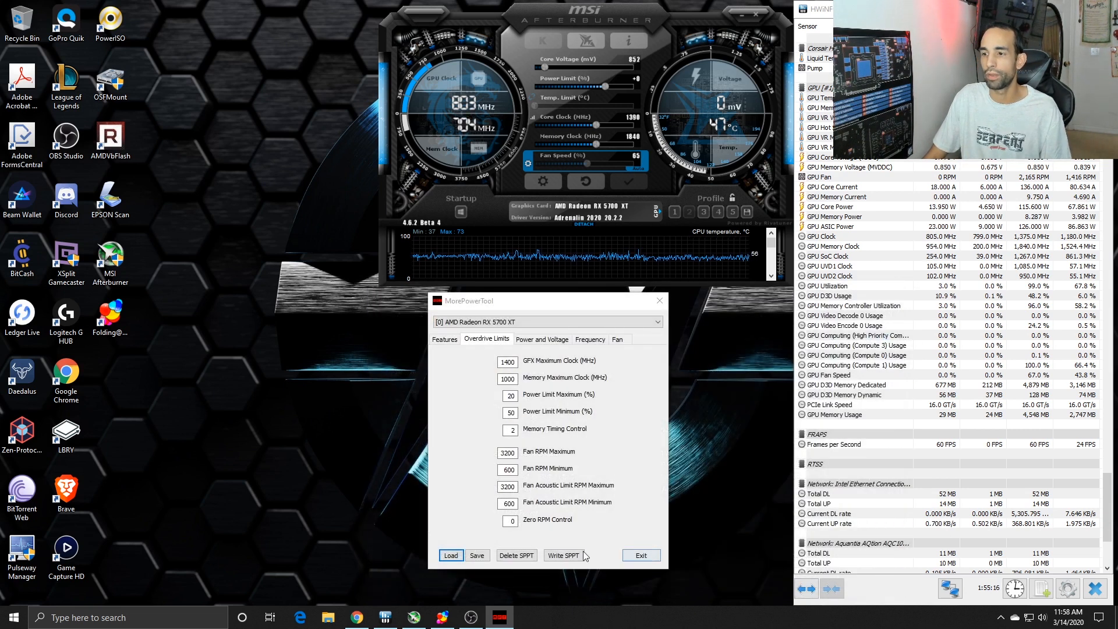
Step: Write the loaded limits to the card as the soft PowerPlay table (SPPT) and exit MorePowerTool
{"action": "left_click", "coordinate": [562, 554]}
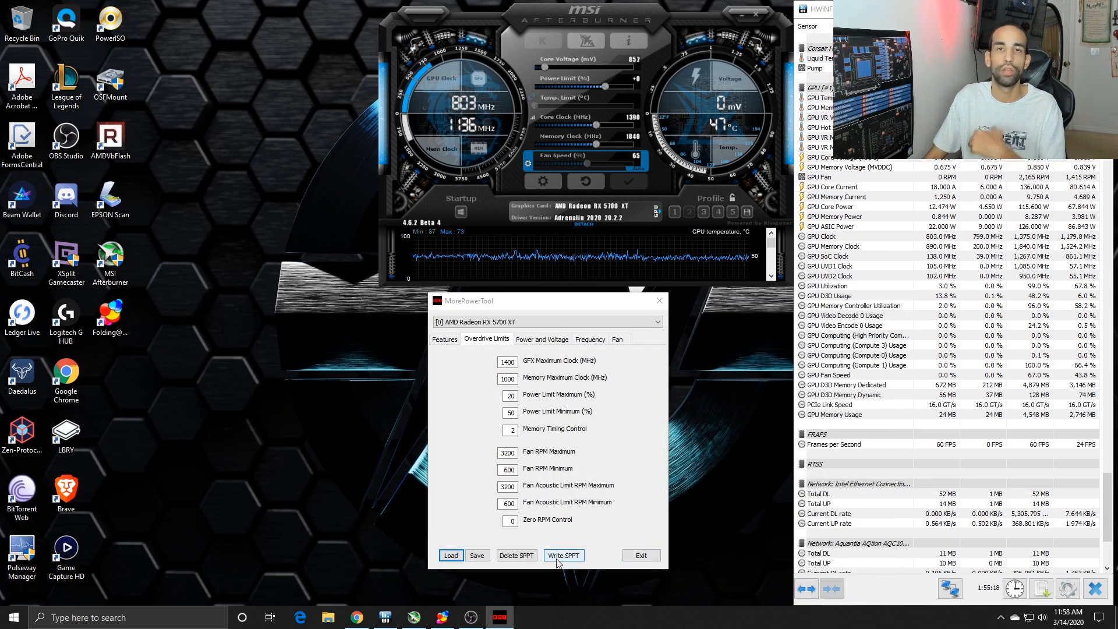
{"action": "left_click", "coordinate": [562, 554]}
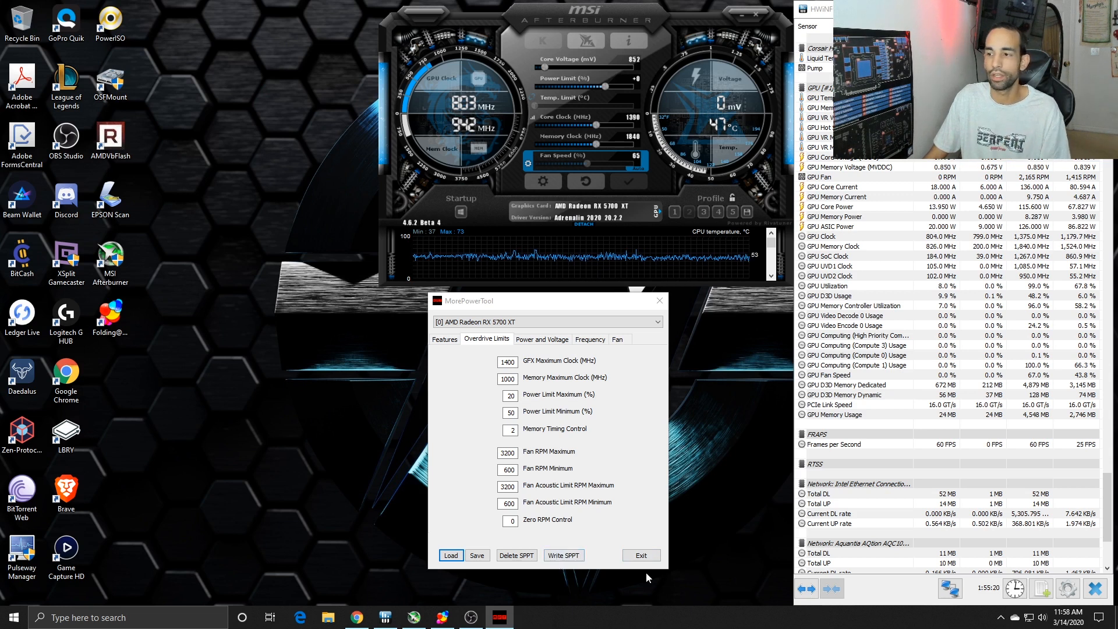
{"action": "left_click", "coordinate": [639, 554]}
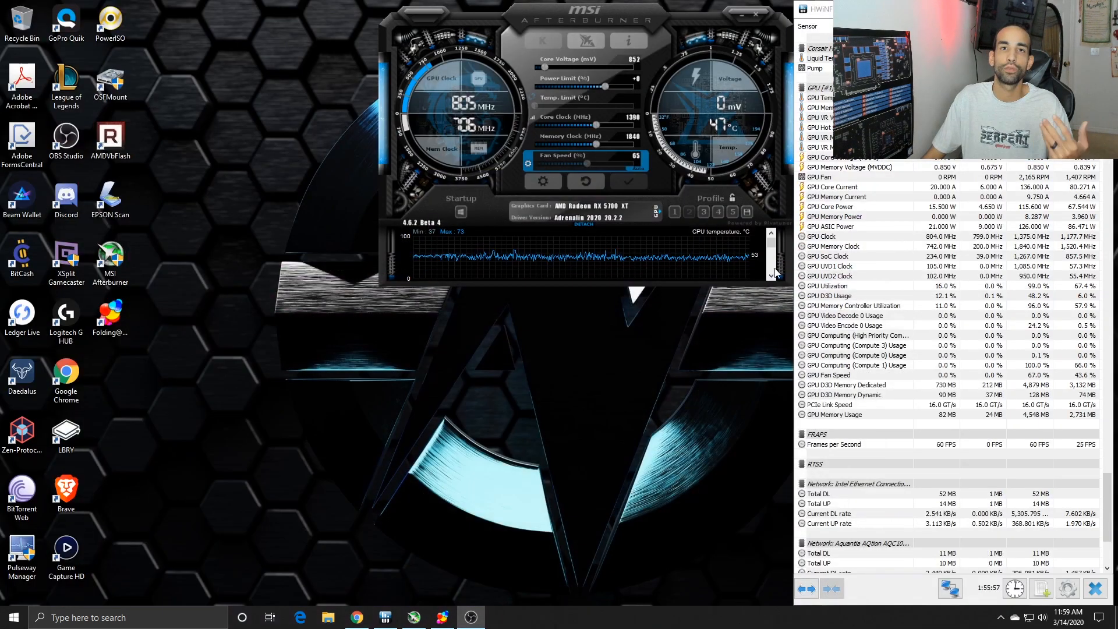